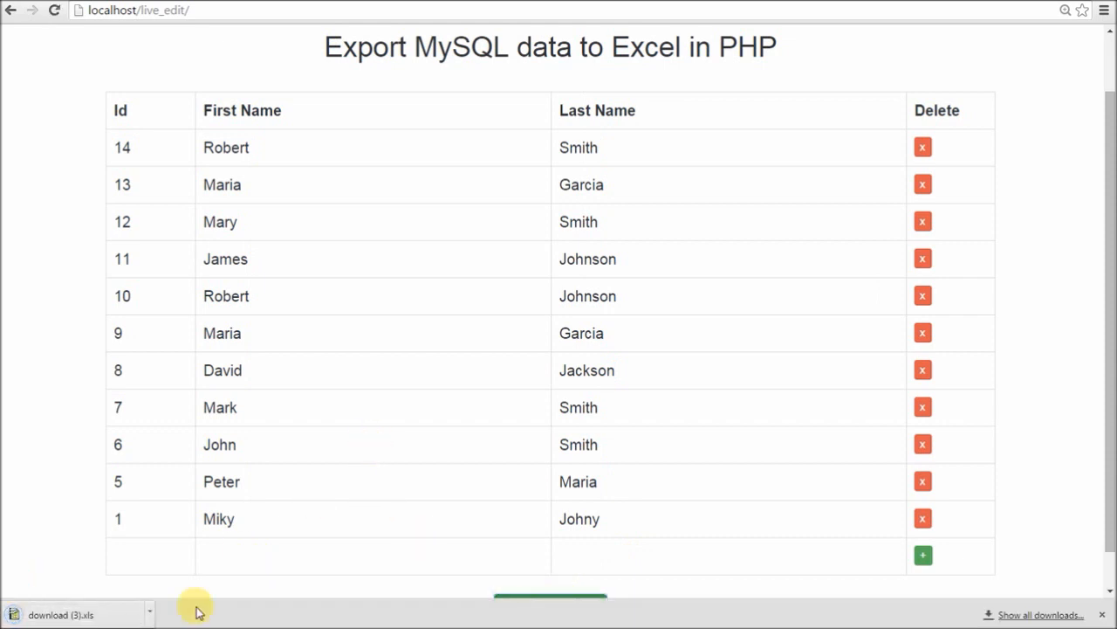
Review the live employee table at localhost/live_edit before returning to index.php markup.
{"action": "left_click", "coordinate": [150, 615]}
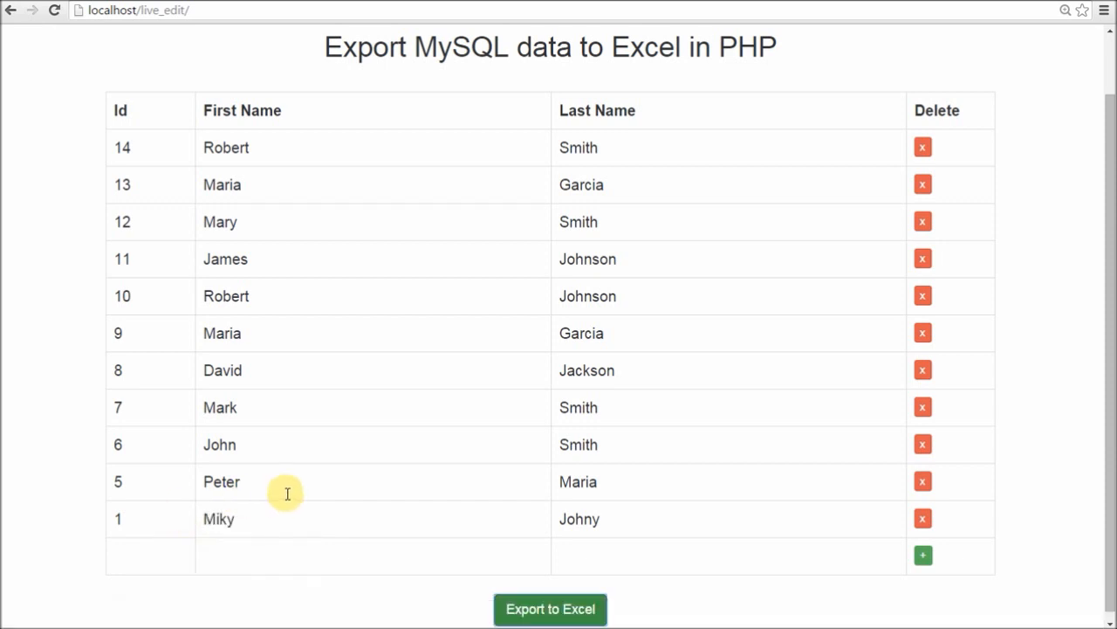
{"action": "mouse_move", "coordinate": [343, 425]}
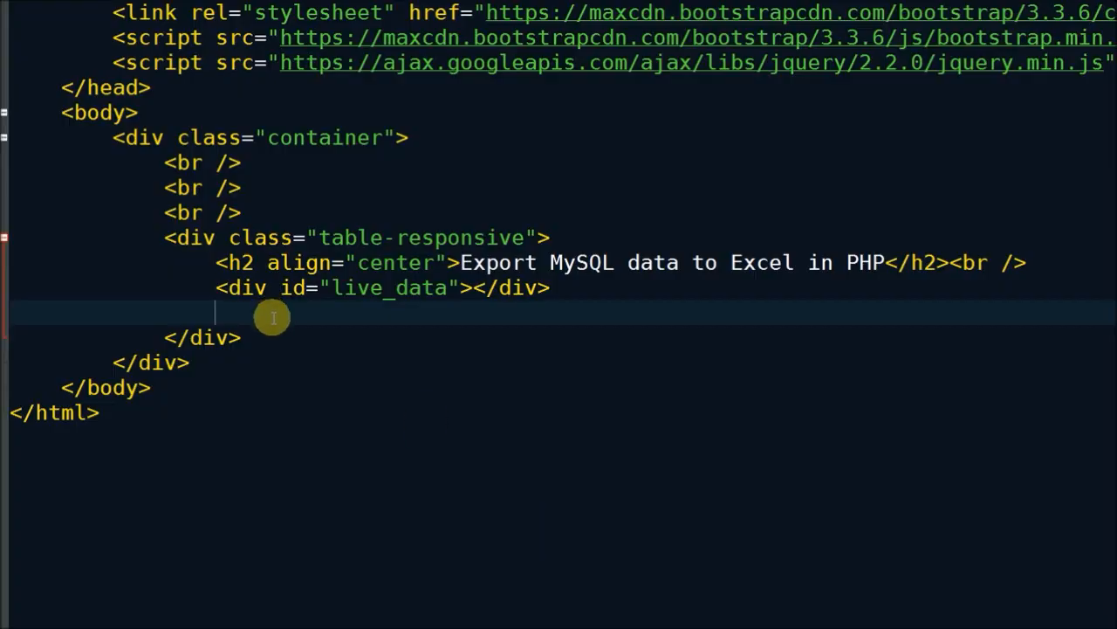
Add a form named excel.php with method="post" and its closing tag to the page markup.
{"action": "type", "text": "<form"}
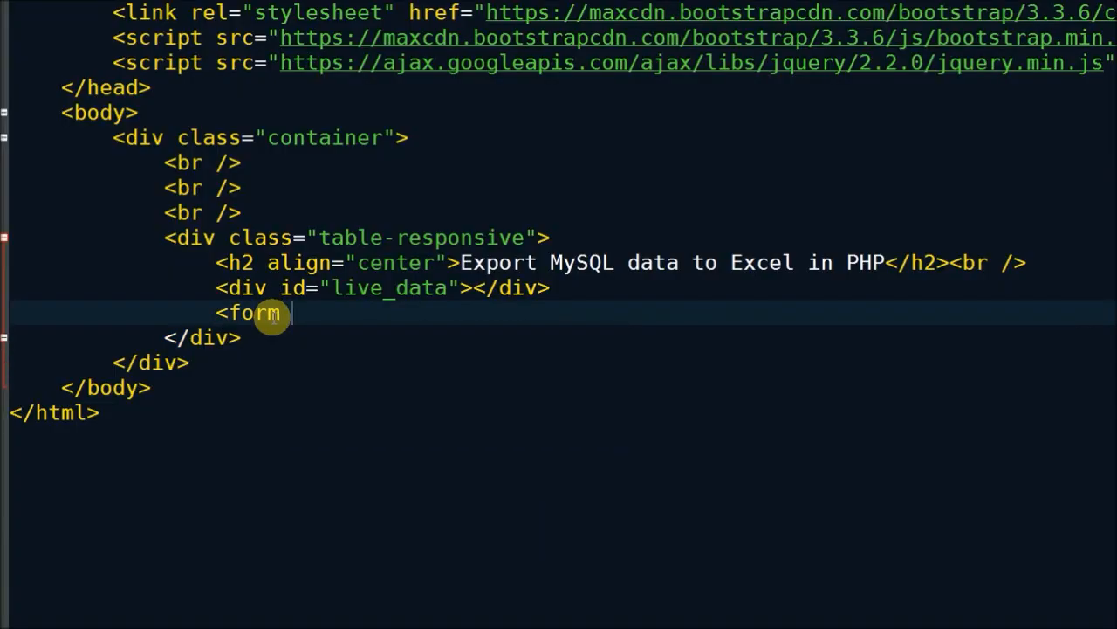
{"action": "type", "text": "name=\"e"}
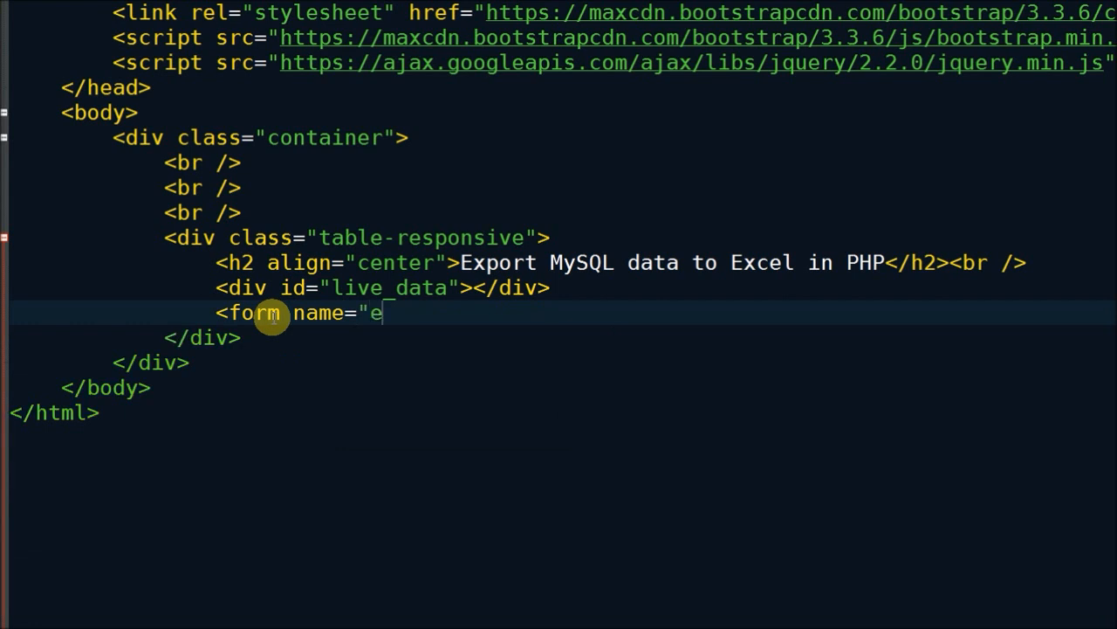
{"action": "type", "text": "xcel.php"}
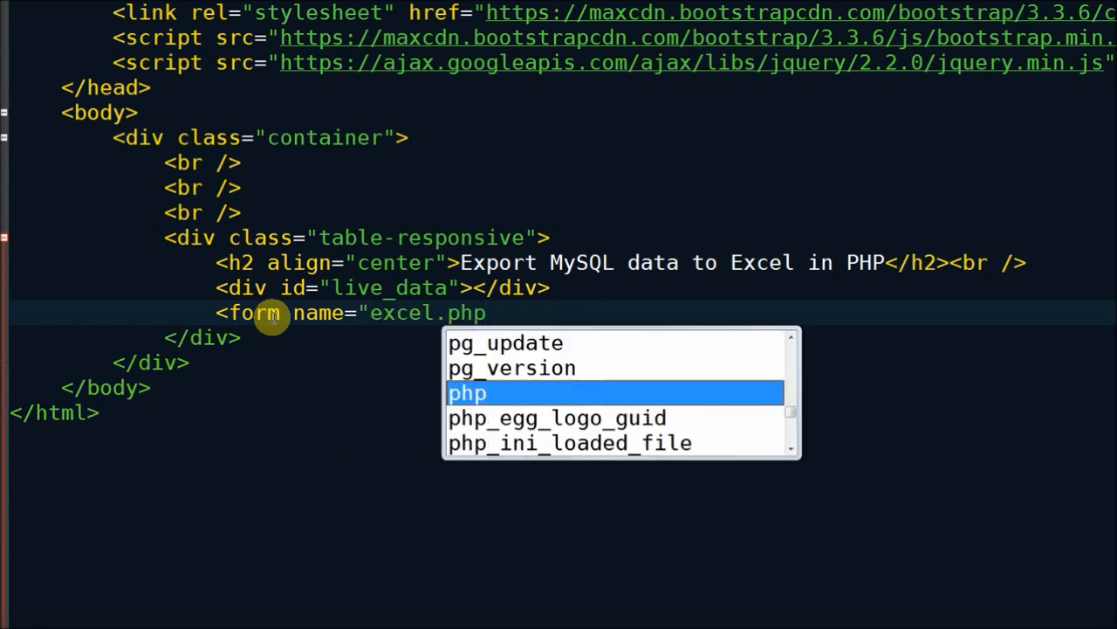
{"action": "type", "text": "method"}
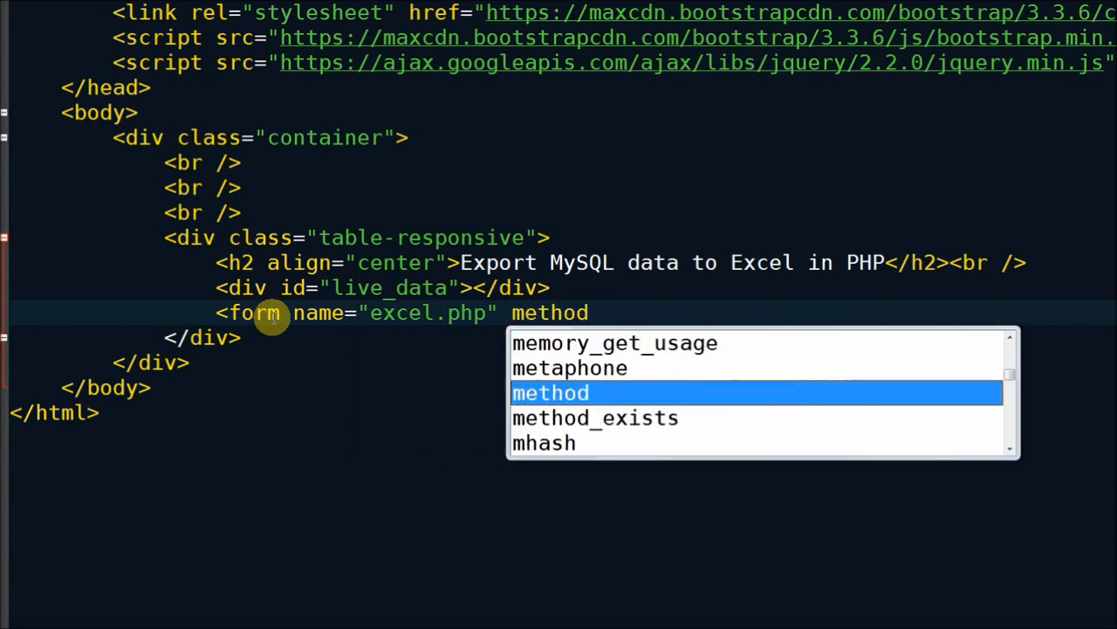
{"action": "type", "text": "=\"post\">"}
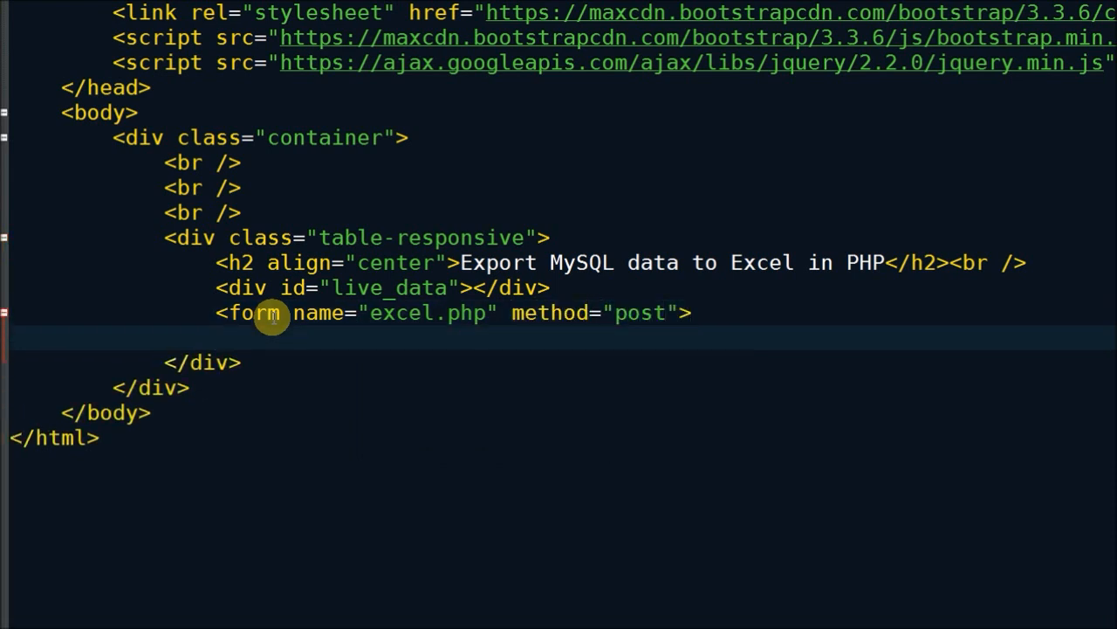
{"action": "type", "text": "<"}
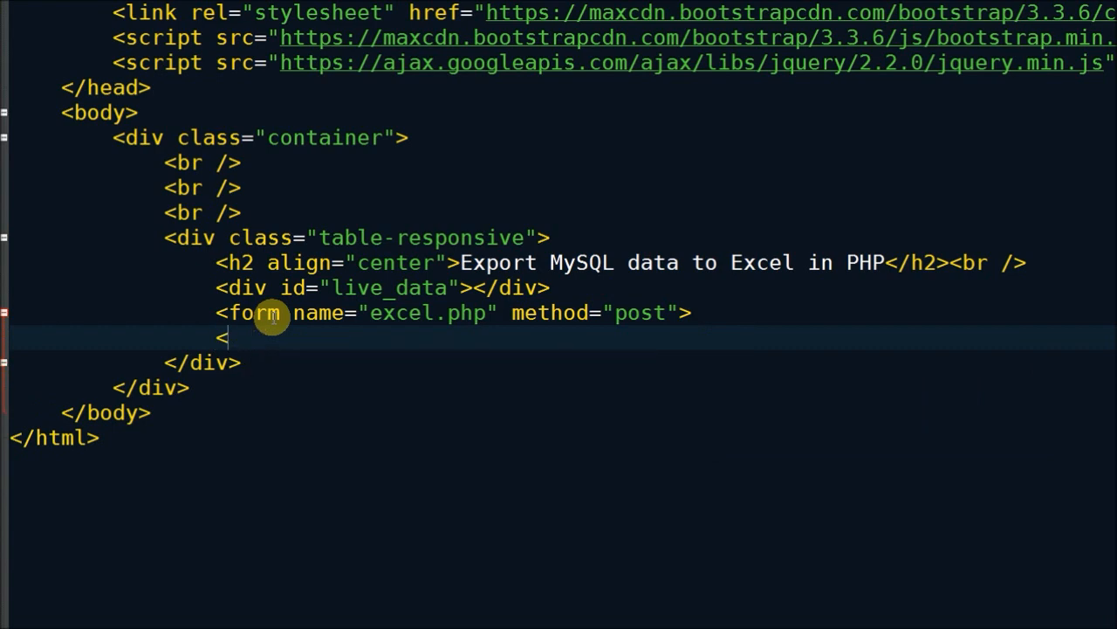
{"action": "type", "text": "</form>"}
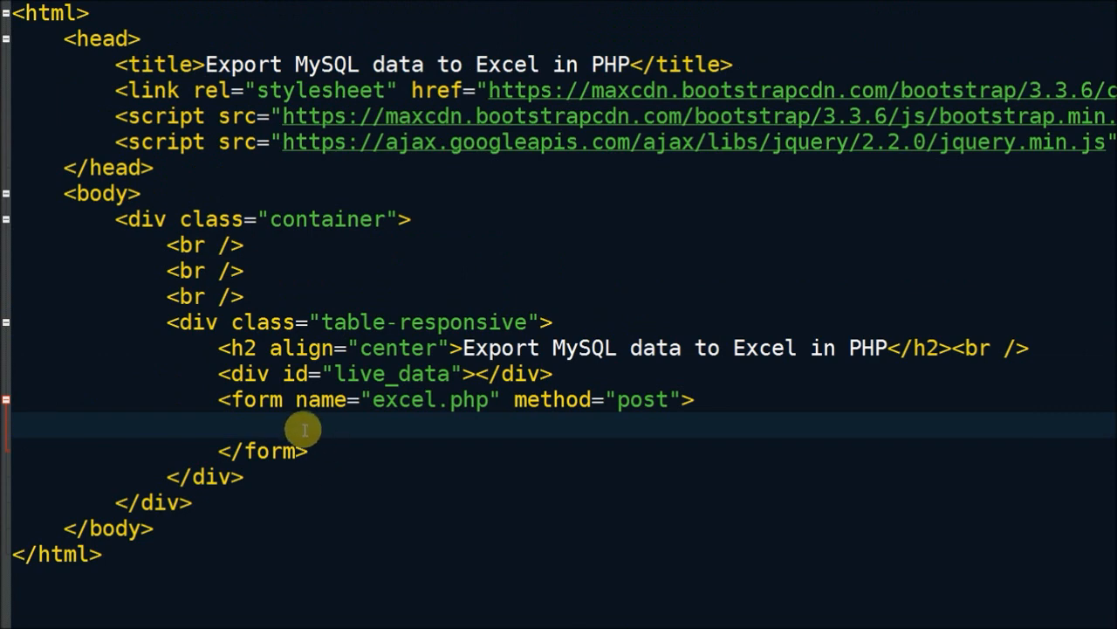
Place a submit input named export_excel with class "btn btn-success" and a value inside the form.
{"action": "type", "text": "<input type=\""}
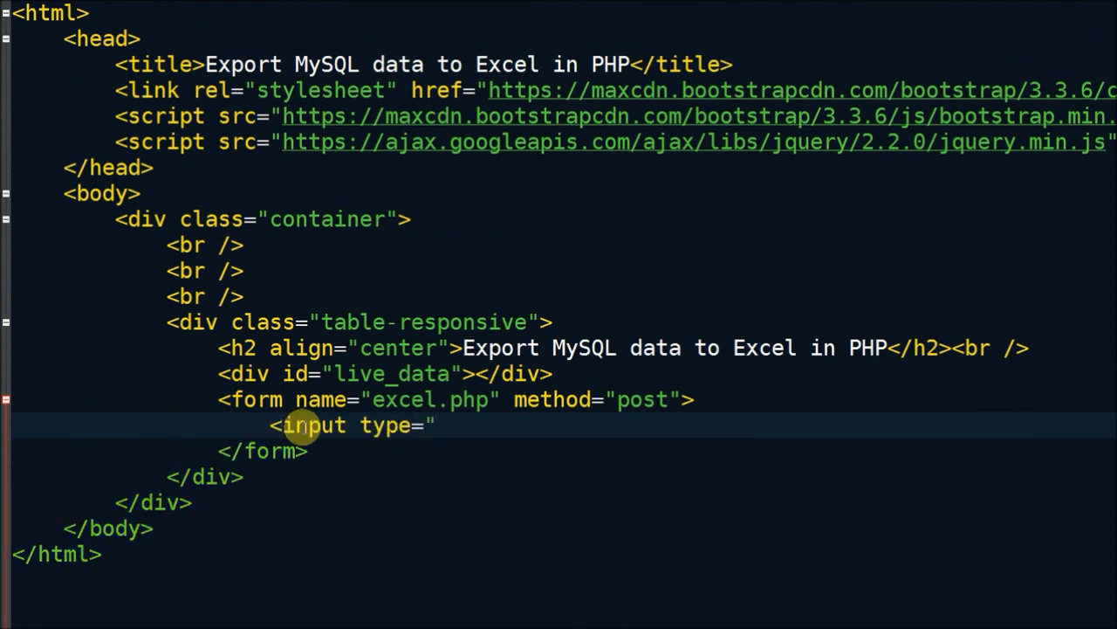
{"action": "type", "text": "submit\""}
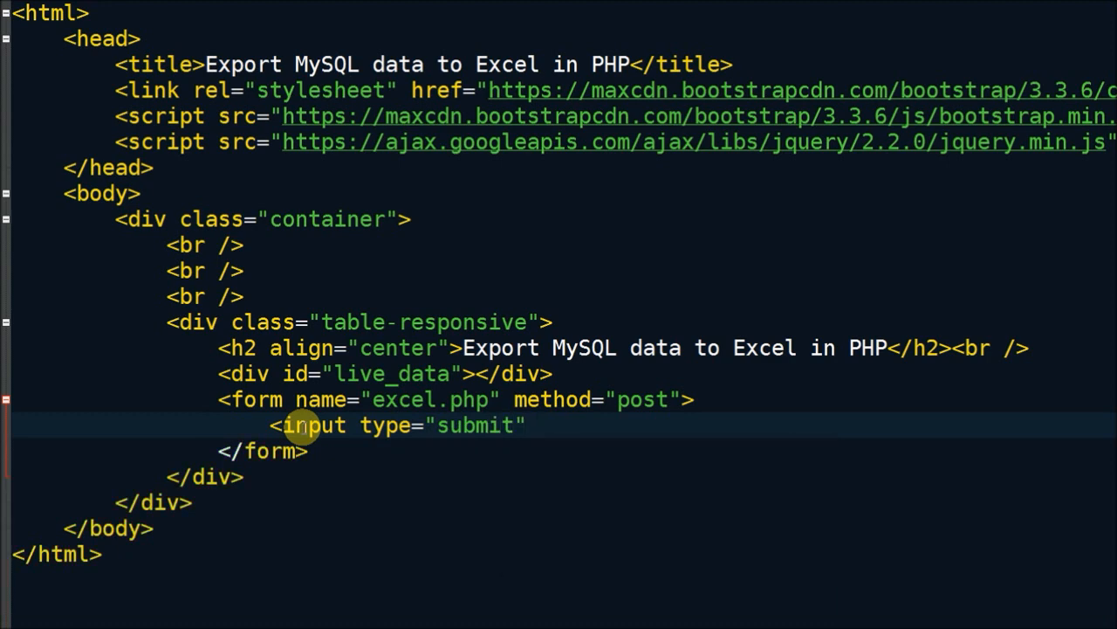
{"action": "type", "text": "name=\""}
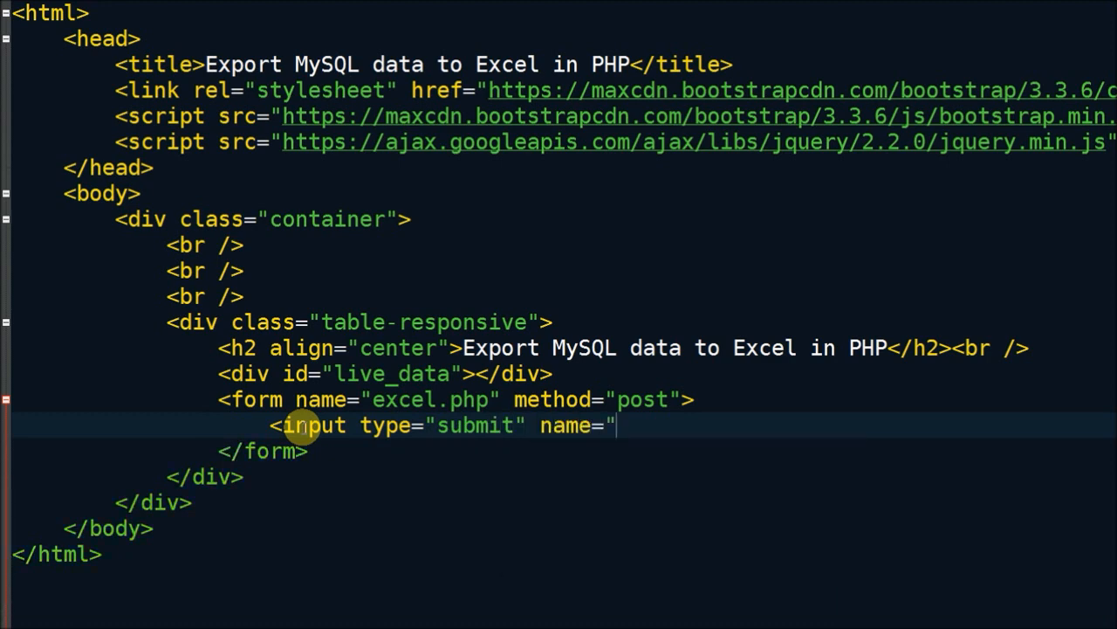
{"action": "type", "text": "export_excel\""}
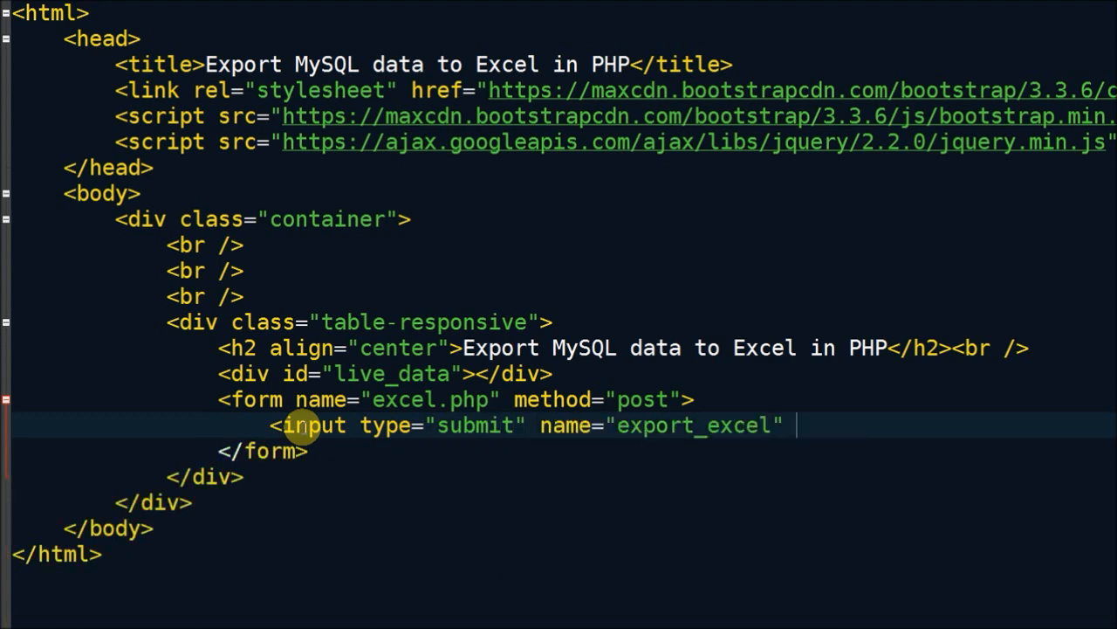
{"action": "type", "text": "class="}
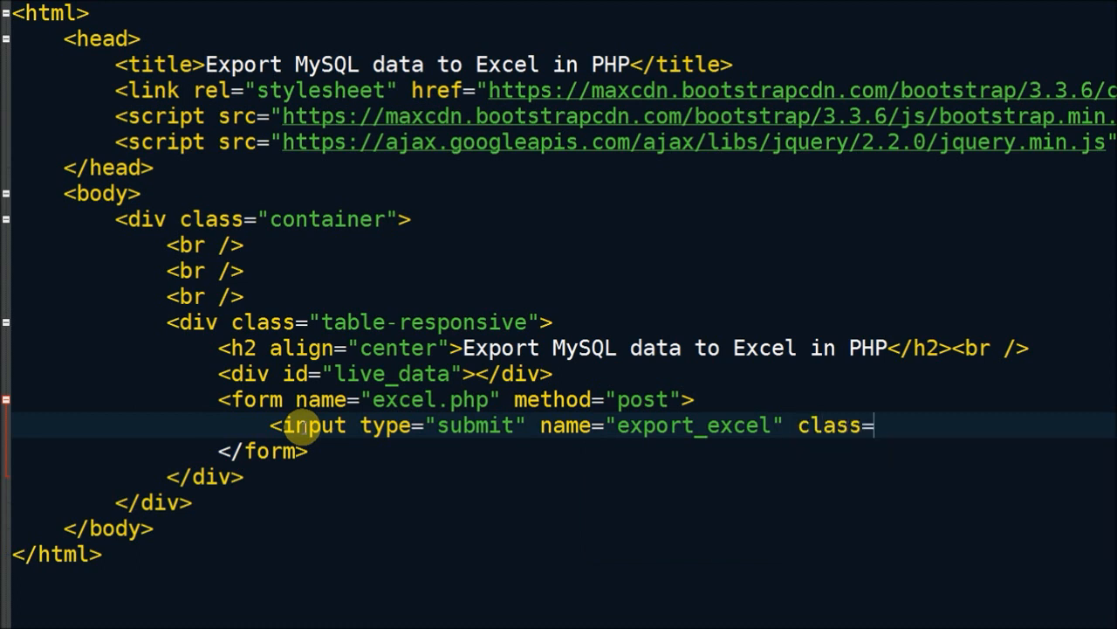
{"action": "type", "text": "\"btn btn-success"}
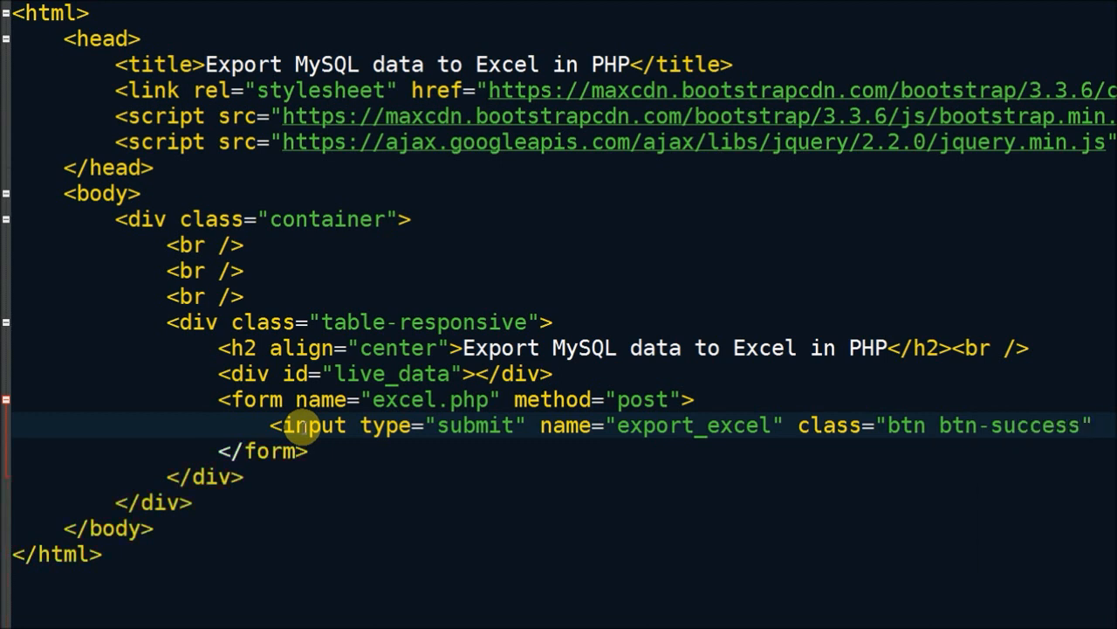
{"action": "type", "text": "value="}
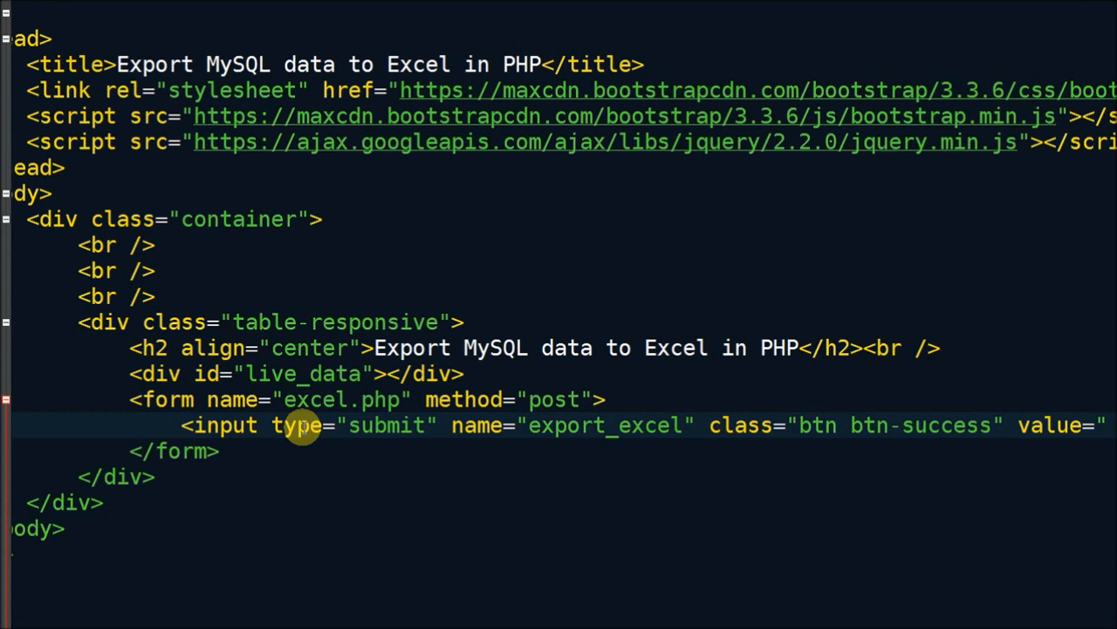
{"action": "scroll", "scroll_direction": "right", "scroll_amount": 3}
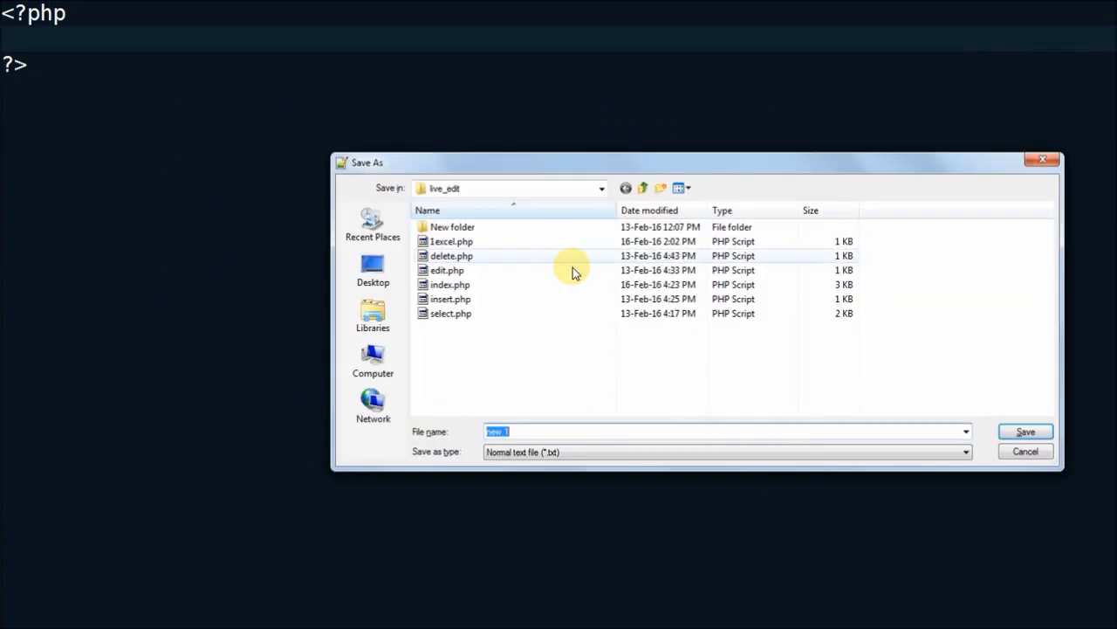
Save the new script as excel.php in the live_edit folder.
{"action": "type", "text": "excel.php"}
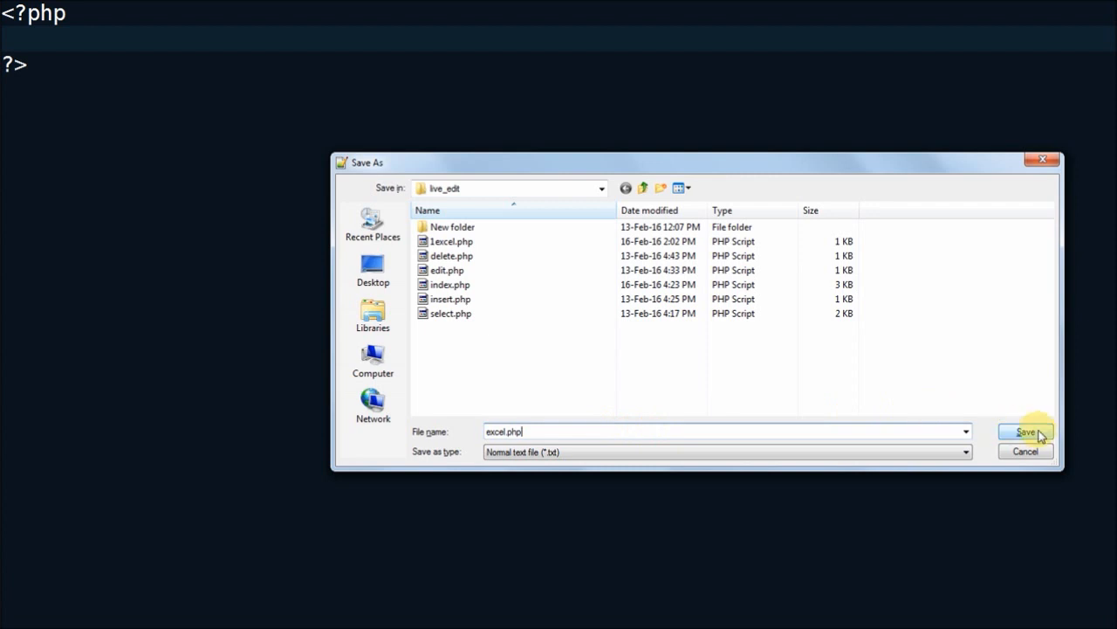
{"action": "left_click", "coordinate": [1024, 432]}
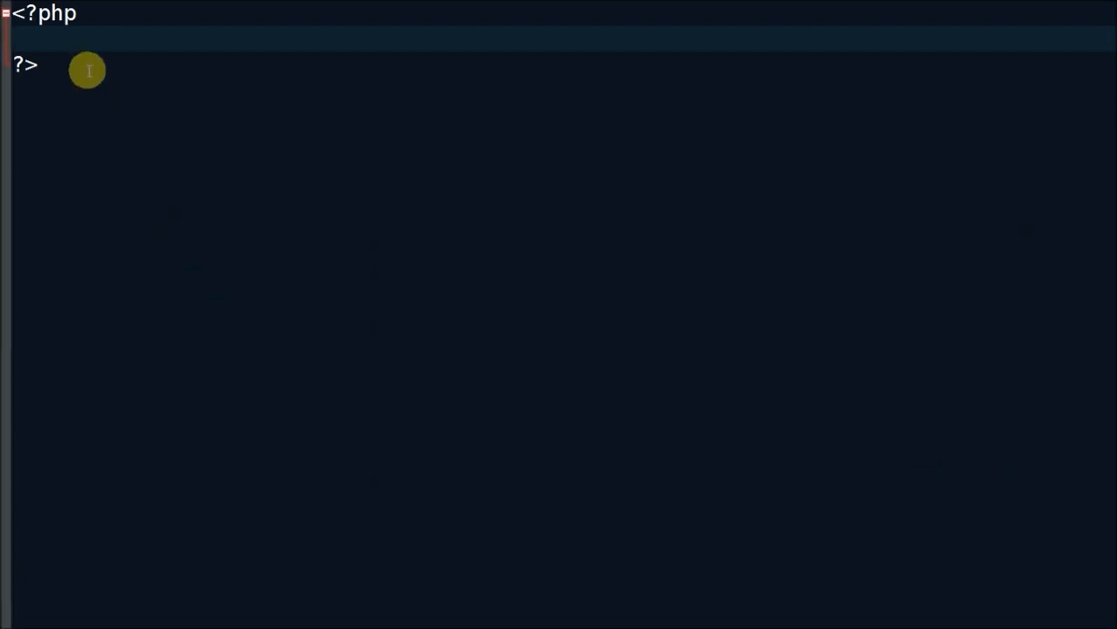
Set $connect = mysqli_connect("localhost", "root", "", "test_db");.
{"action": "type", "text": "$connect"}
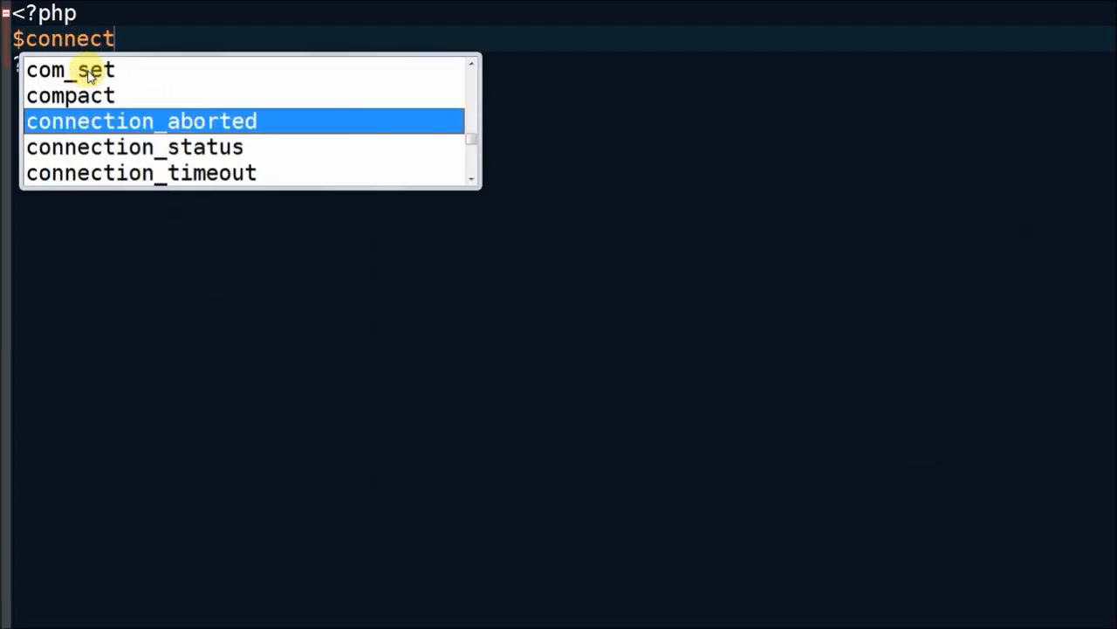
{"action": "type", "text": "= mysq"}
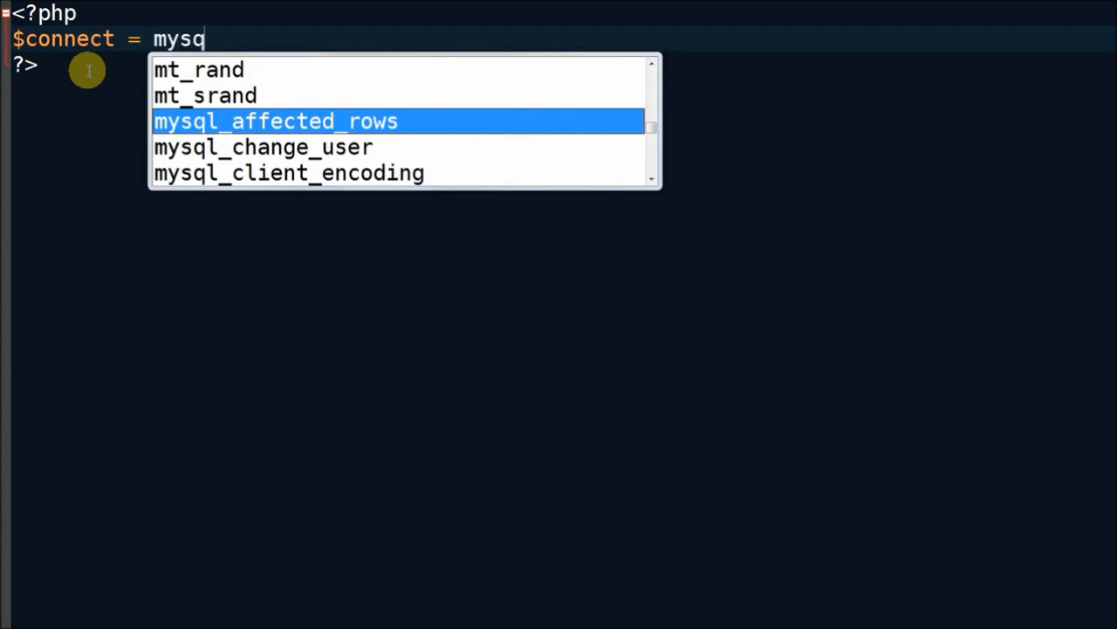
{"action": "type", "text": "li_con"}
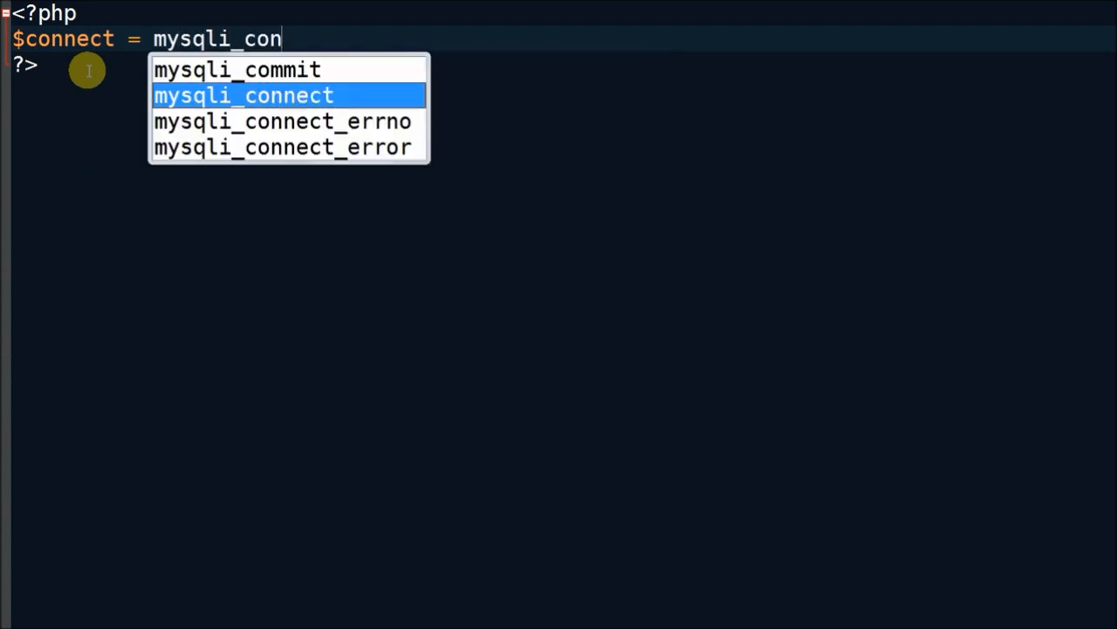
{"action": "left_click", "coordinate": [245, 94]}
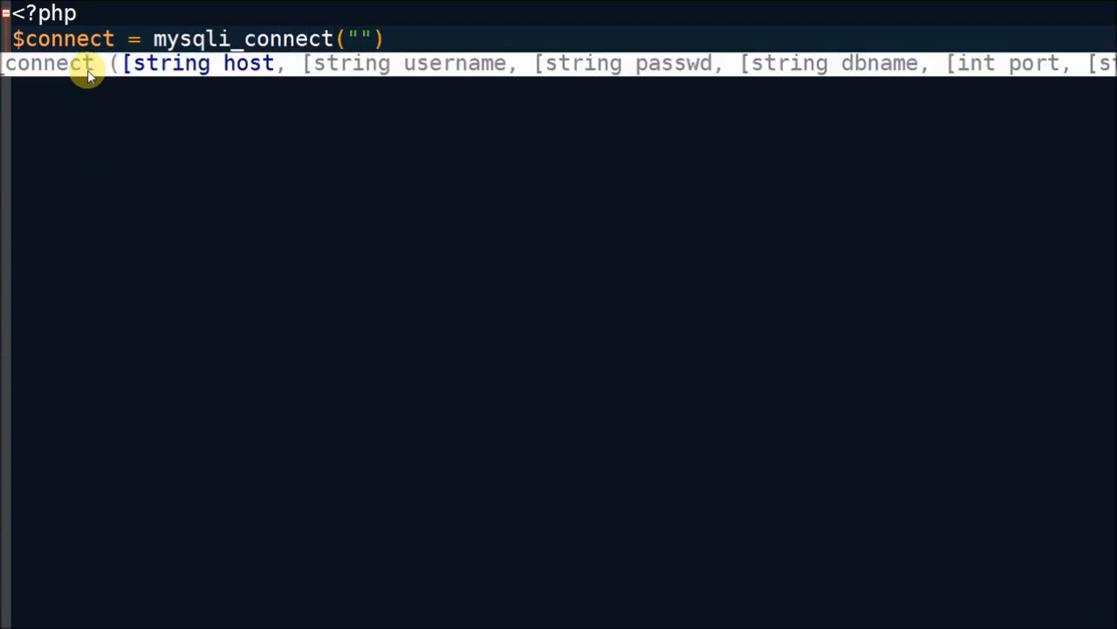
{"action": "type", "text": "localhost\","}
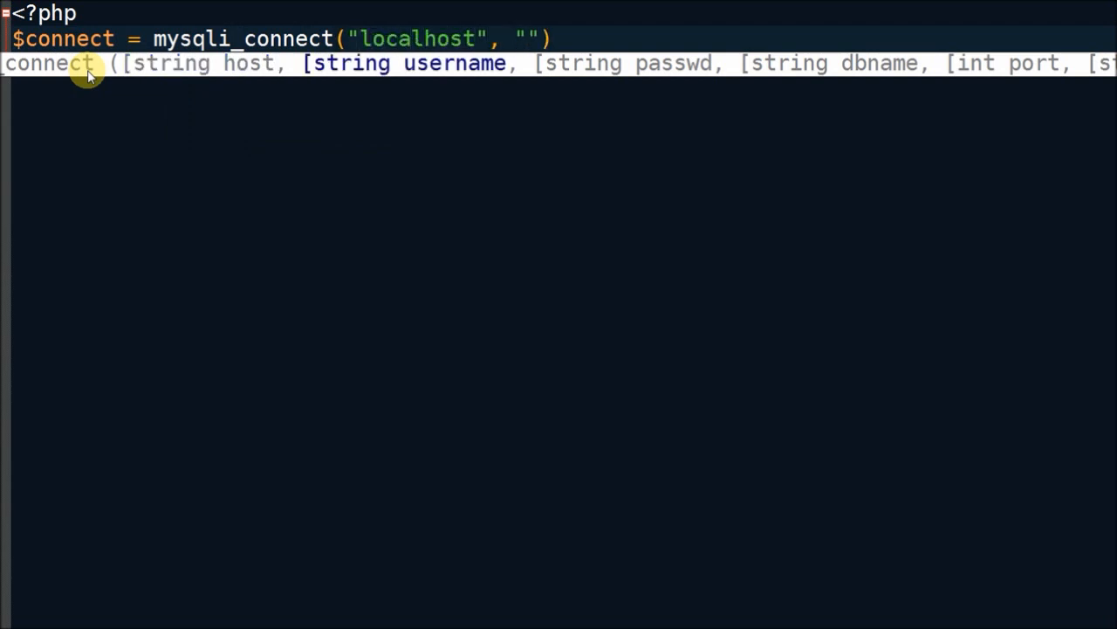
{"action": "type", "text": "root"}
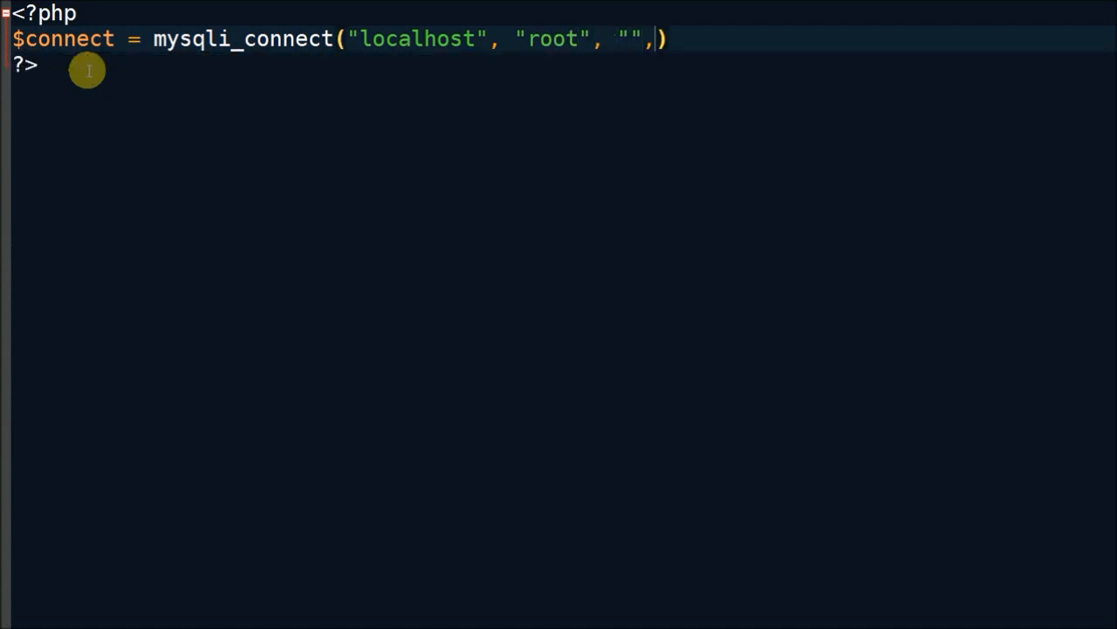
{"action": "type", "text": "\"test\""}
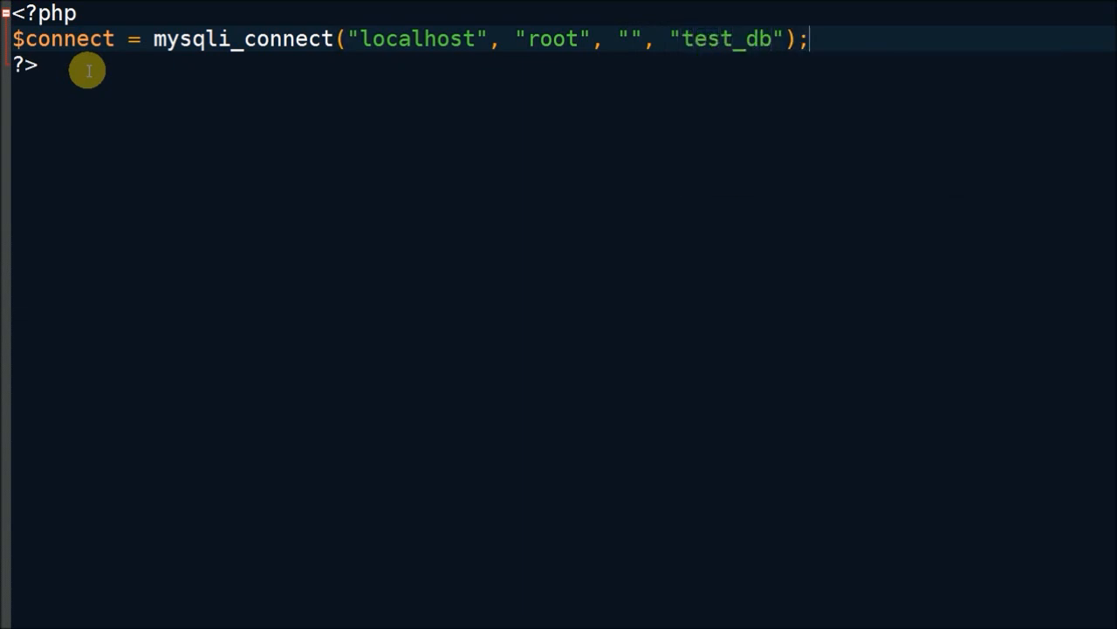
{"action": "mouse_move", "coordinate": [860, 185]}
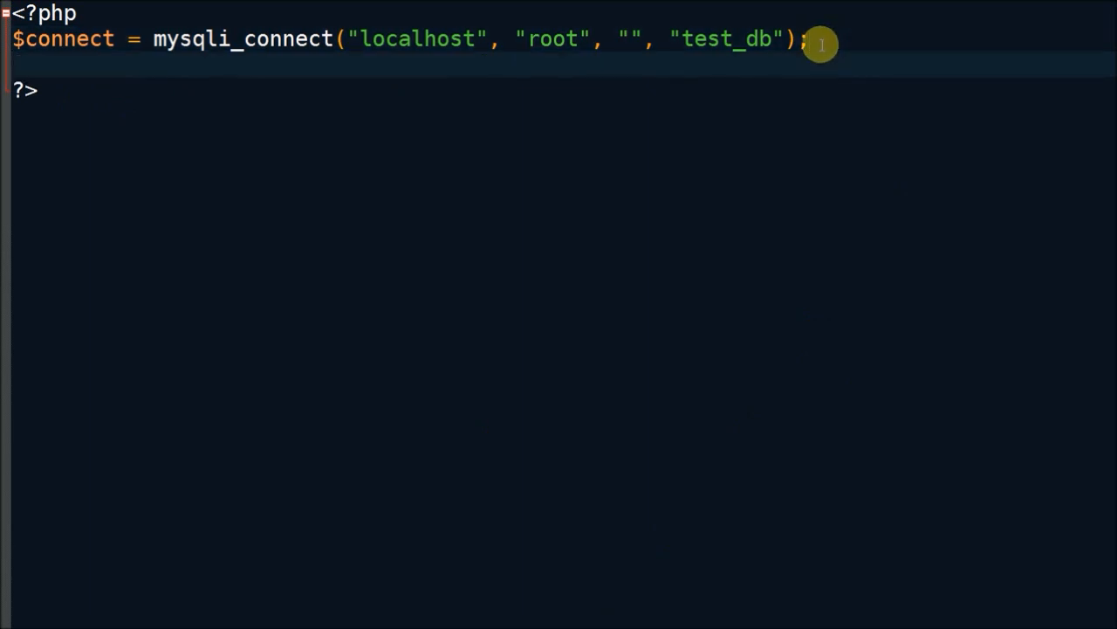
Initialise $output = '' and open an if(isset($_POST["export_excel"])) block.
{"action": "type", "text": "$output"}
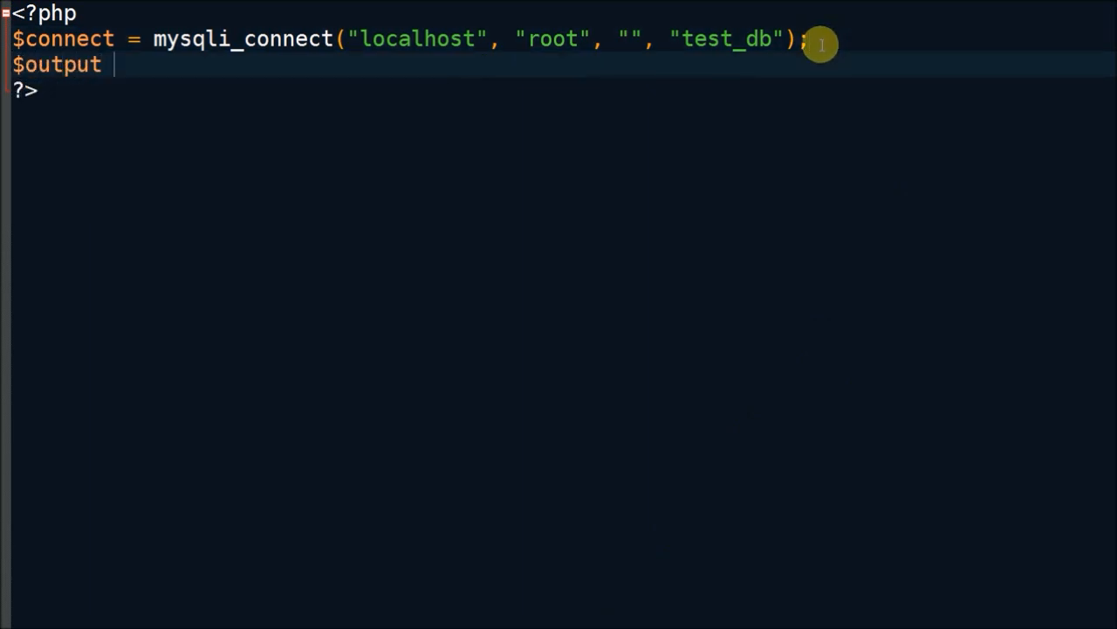
{"action": "type", "text": "= '';"}
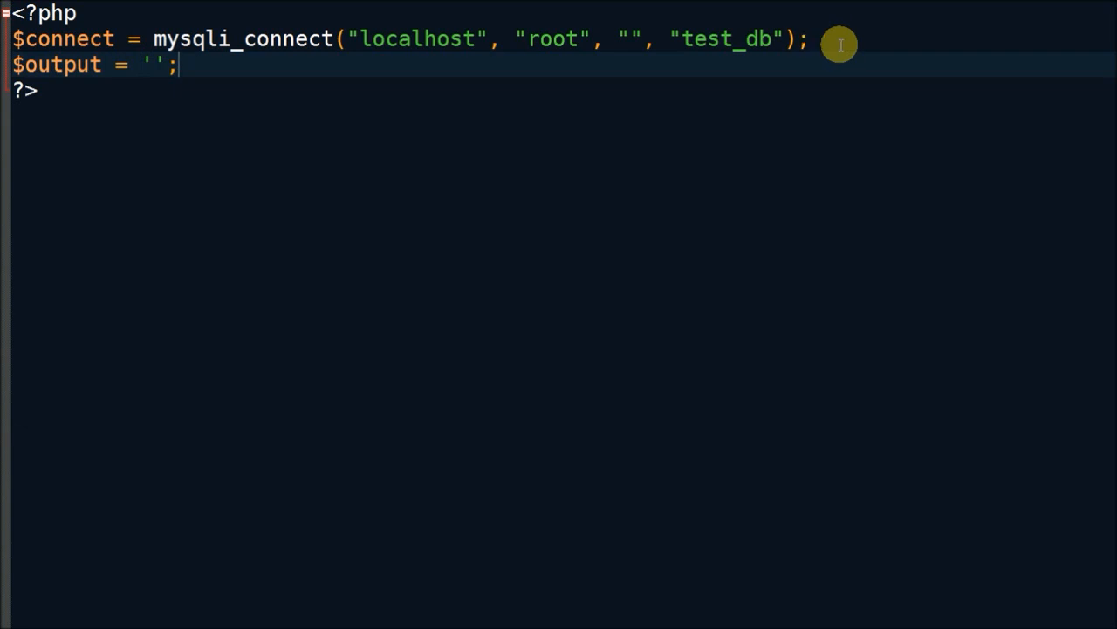
{"action": "mouse_move", "coordinate": [604, 627]}
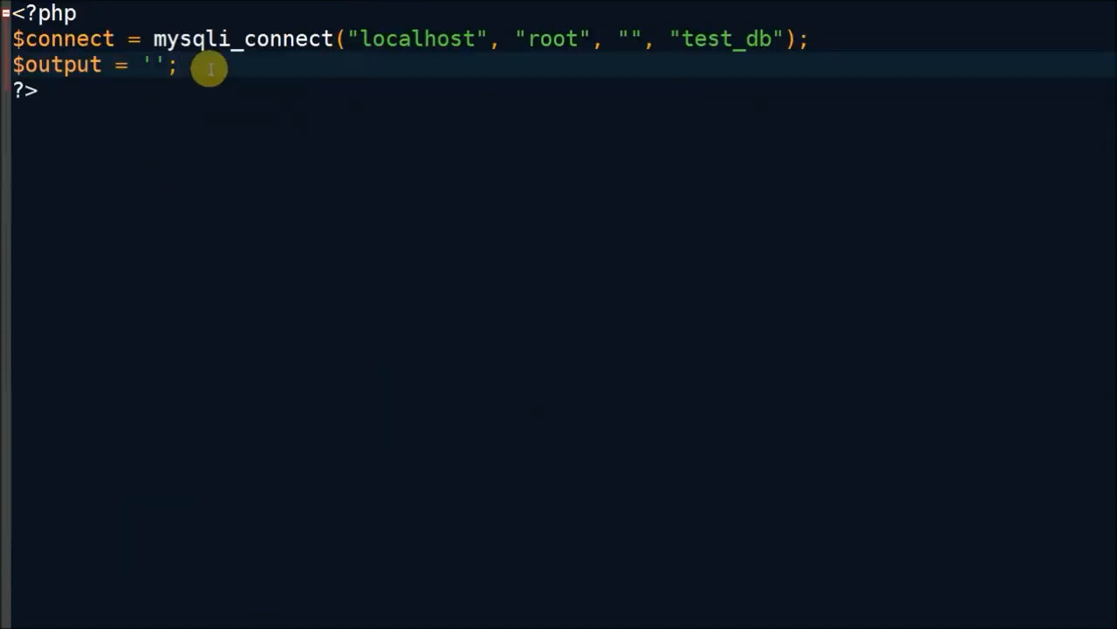
{"action": "type", "text": "if()"}
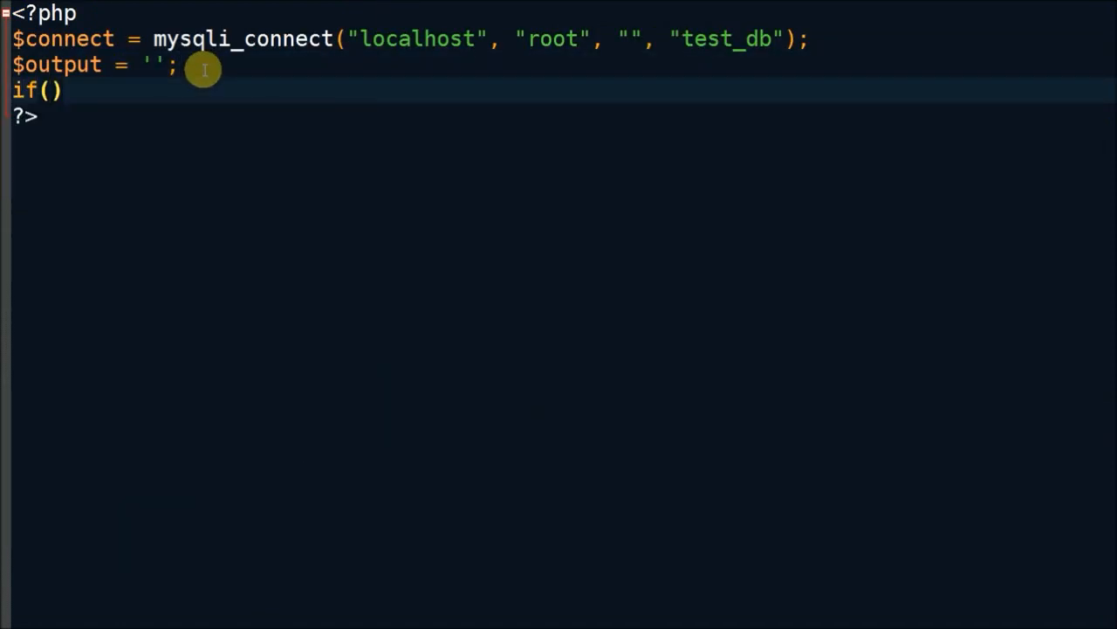
{"action": "type", "text": "isset("}
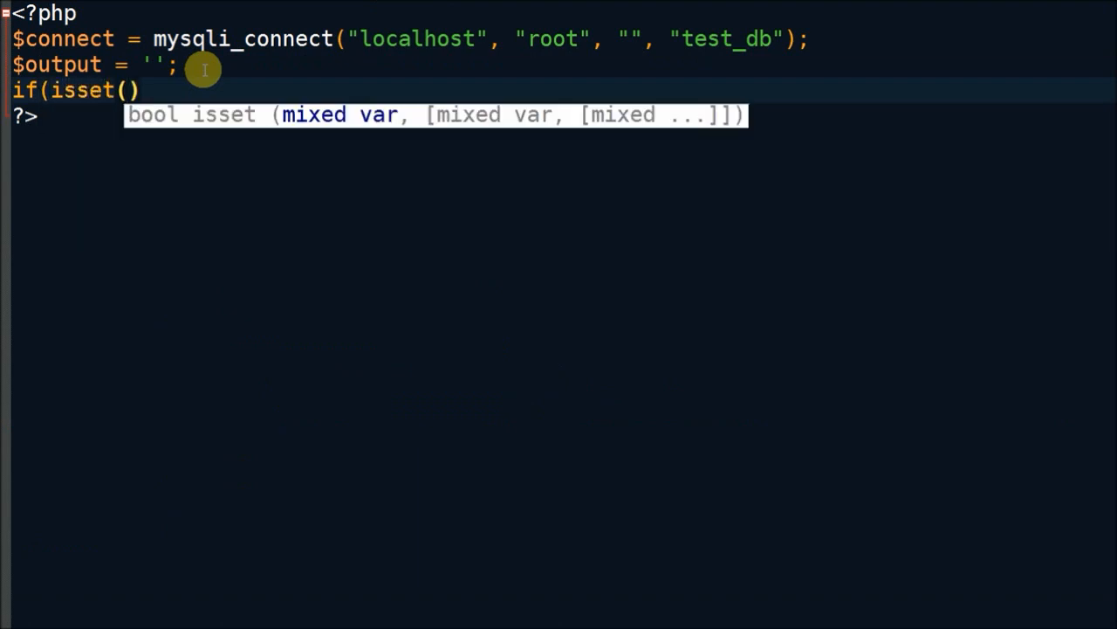
{"action": "type", "text": "$_POS"}
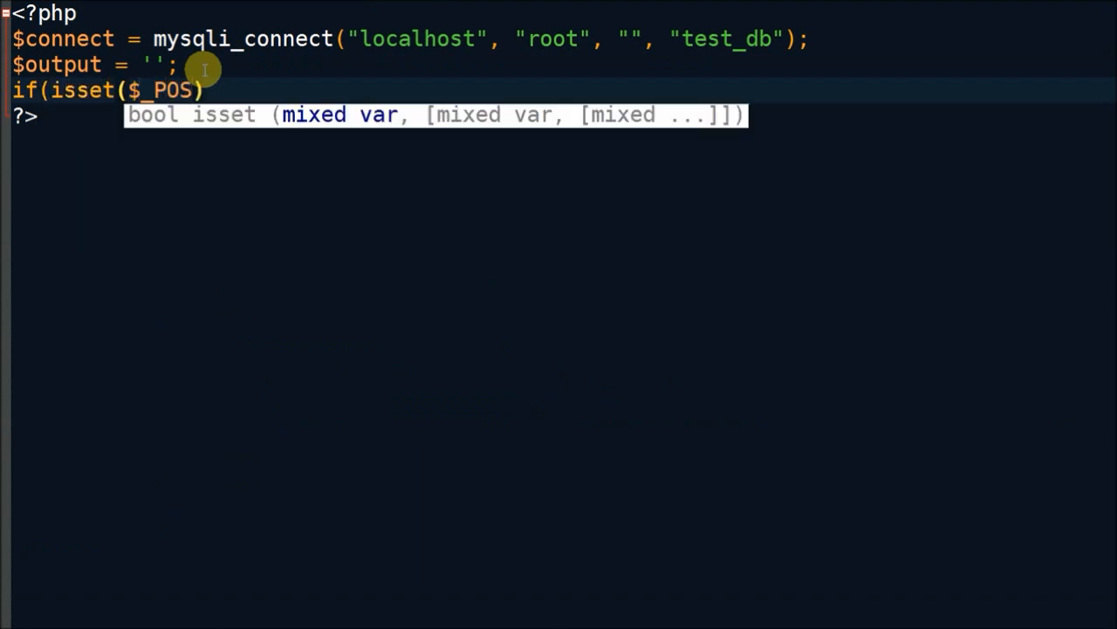
{"action": "type", "text": "T"}
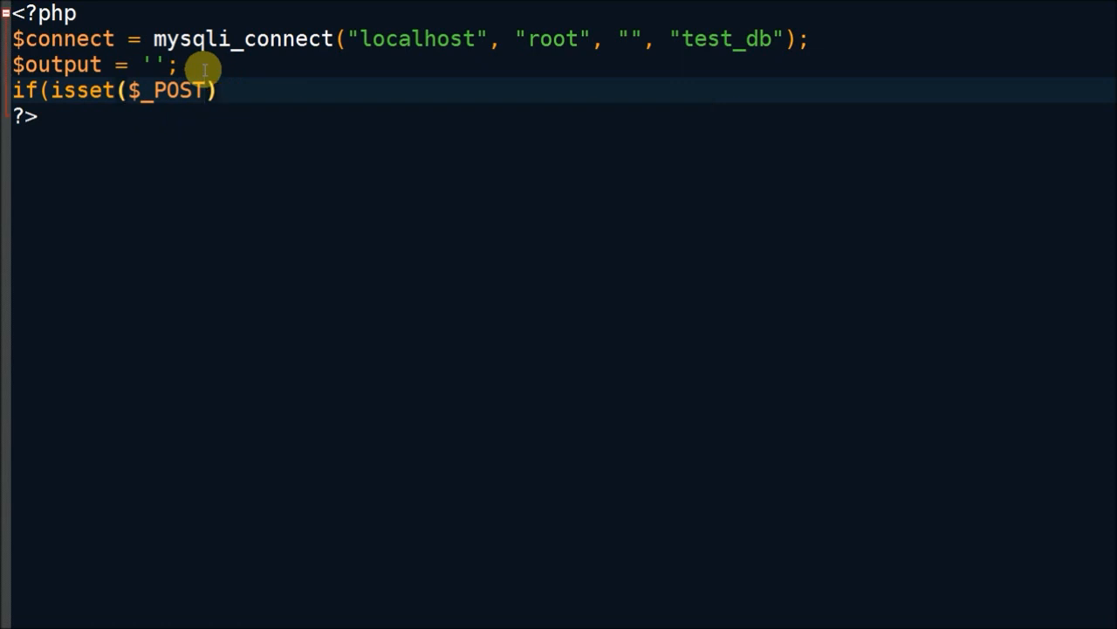
{"action": "type", "text": "[\"export_excel\"]"}
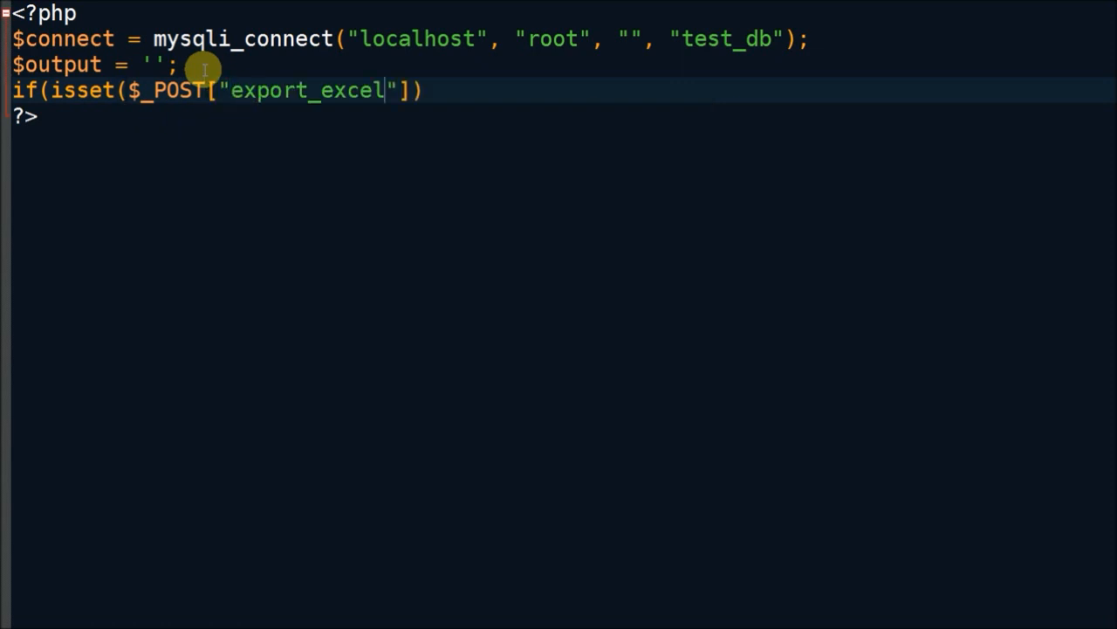
{"action": "type", "text": ")"}
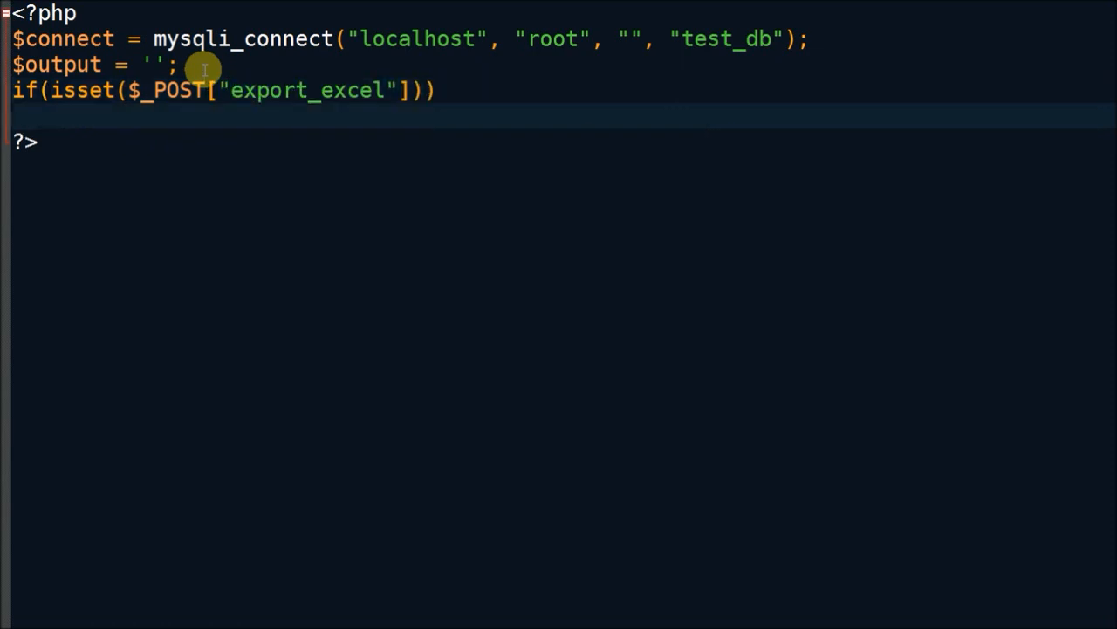
{"action": "type", "text": "{"}
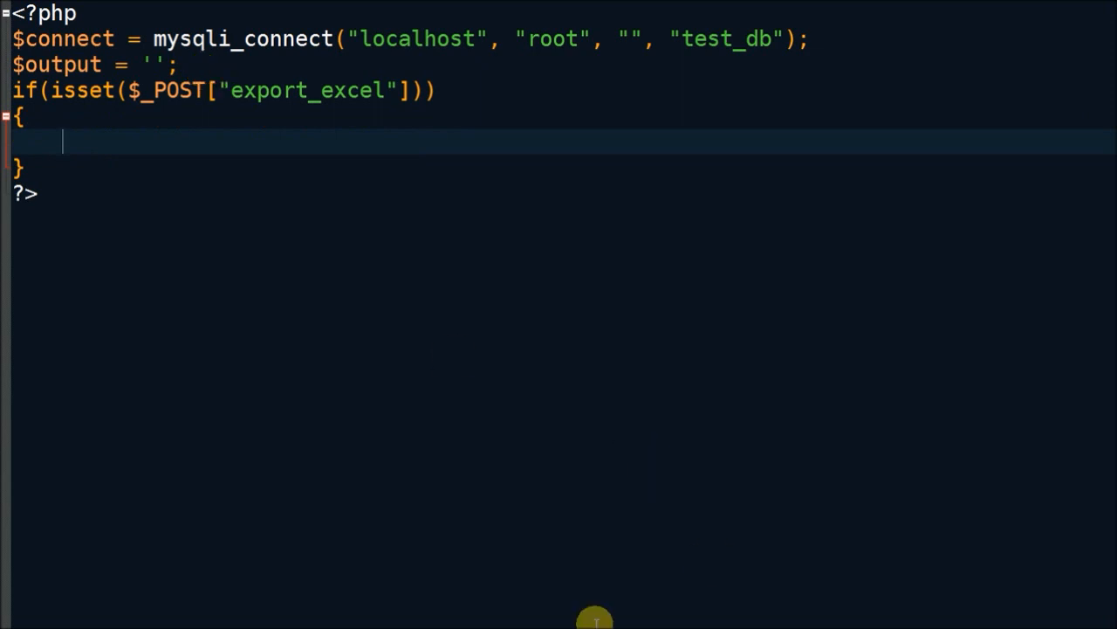
{"action": "mouse_move", "coordinate": [74, 152]}
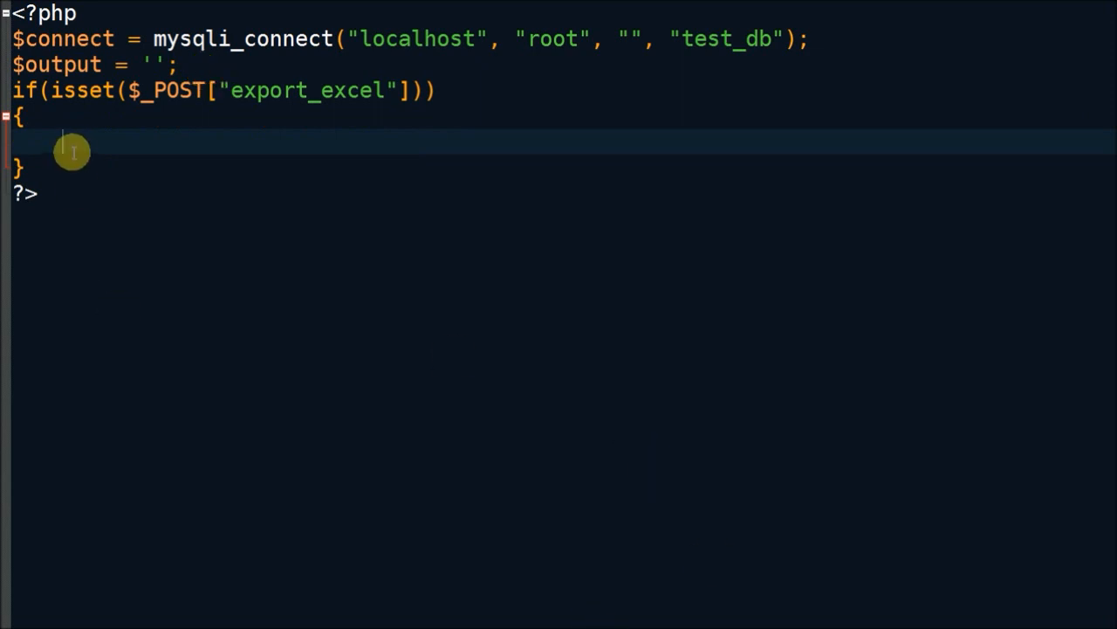
Set $sql to "SELECT * FROM tbl_sample ORDER BY id DESC".
{"action": "type", "text": "$sql = \"\""}
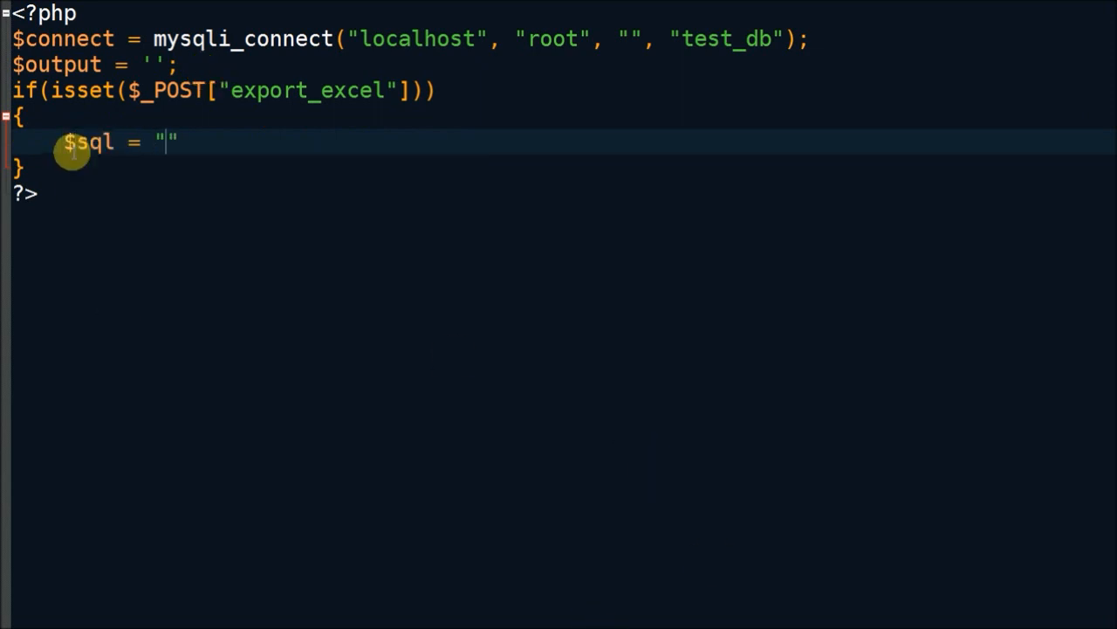
{"action": "type", "text": "SELECT"}
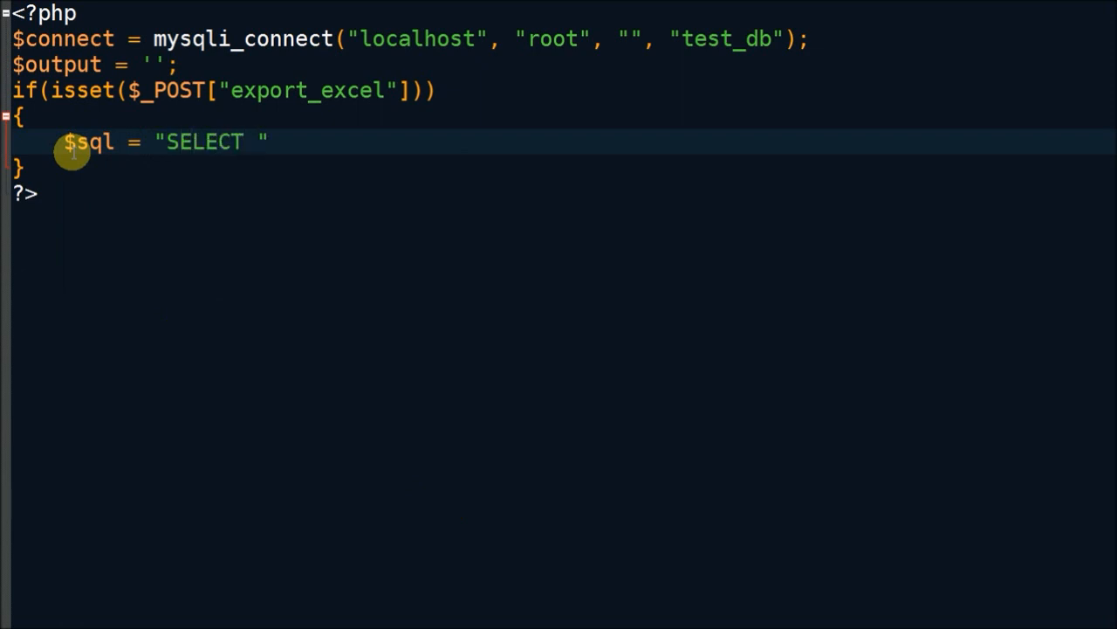
{"action": "type", "text": "* FROM"}
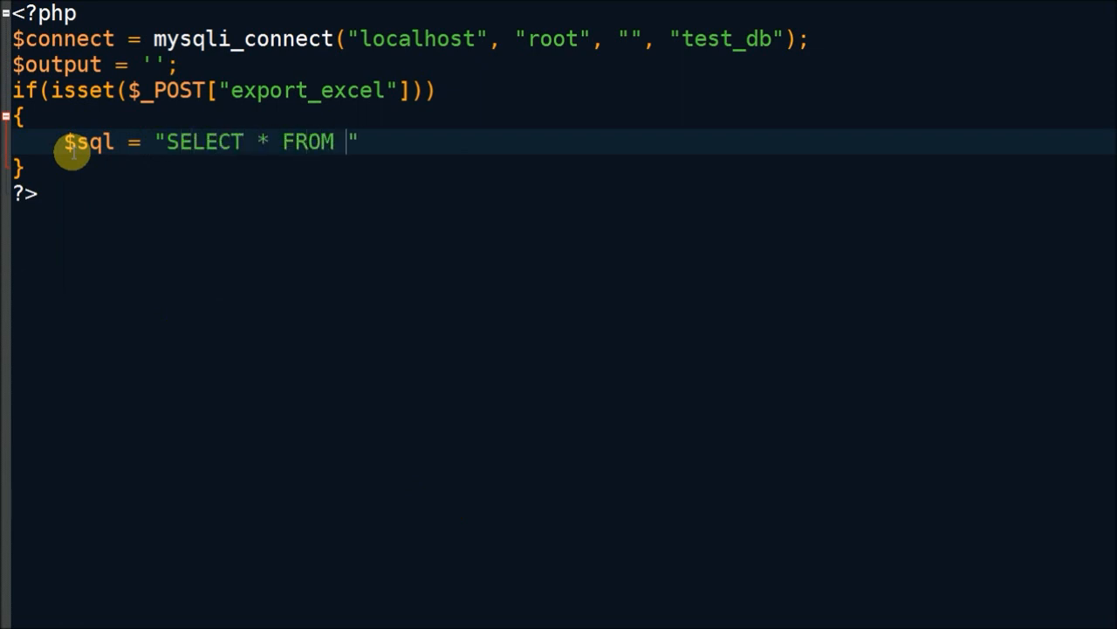
{"action": "type", "text": "tbl_sample"}
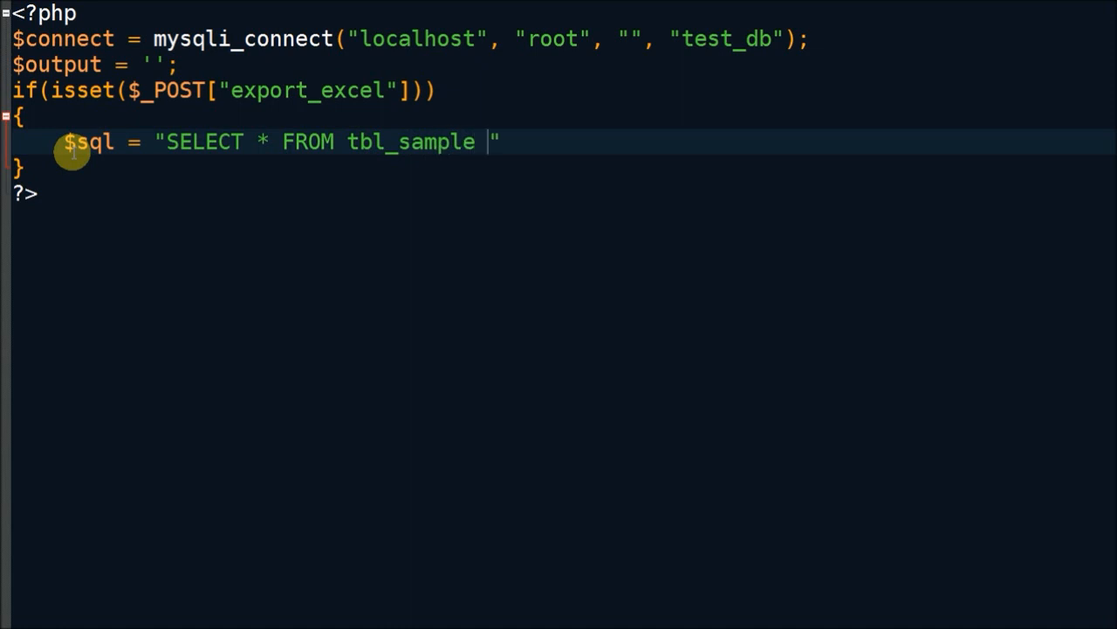
{"action": "type", "text": "ORDER B"}
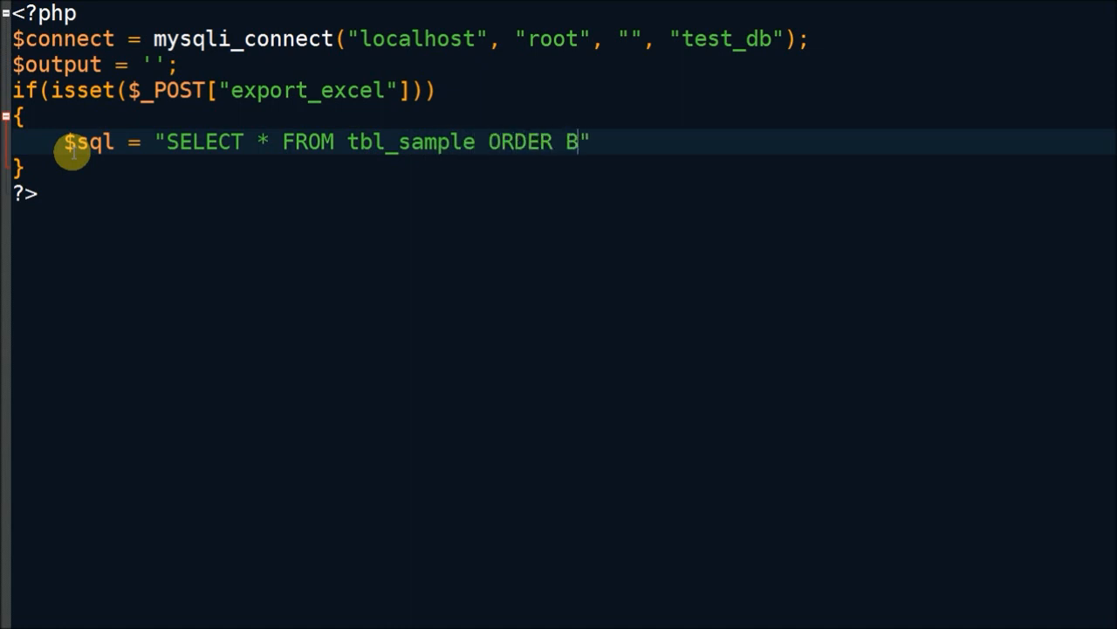
{"action": "type", "text": "Y id"}
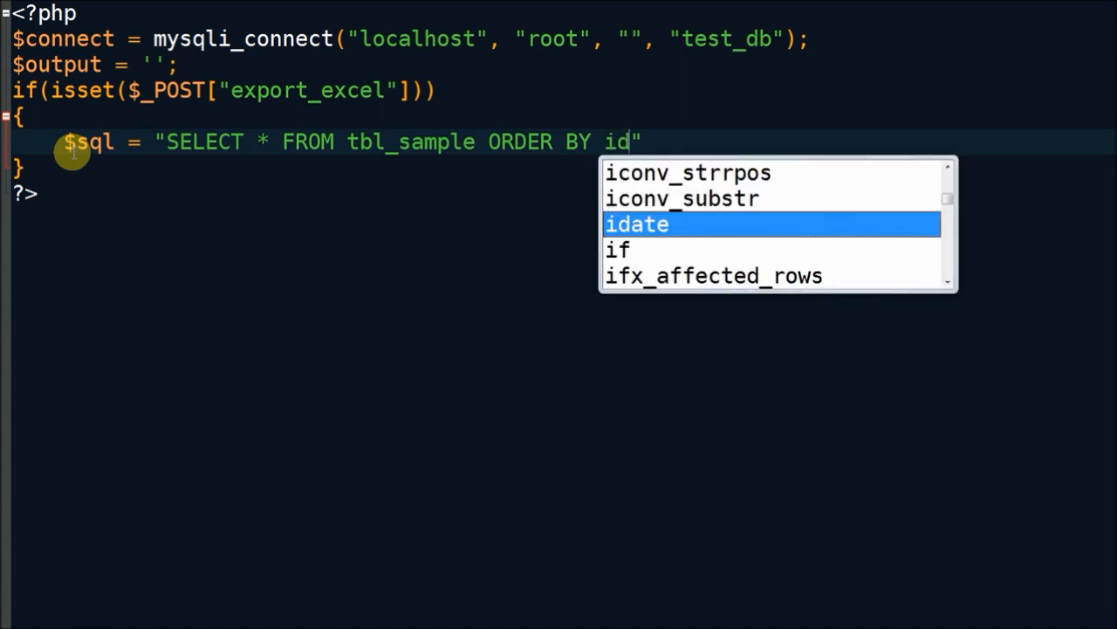
{"action": "type", "text": "DESC"}
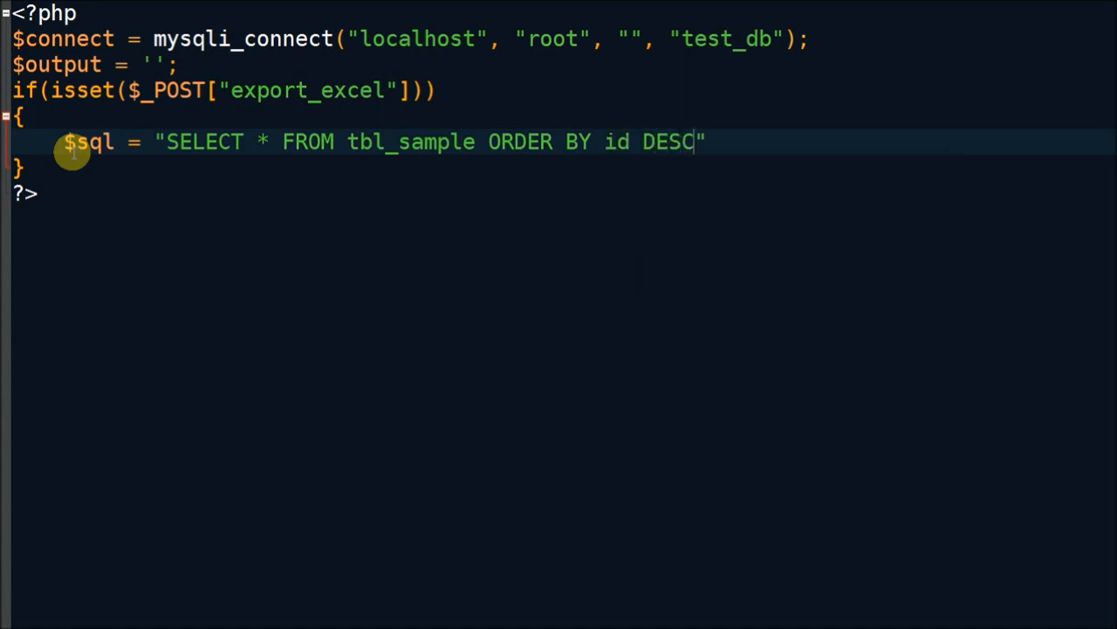
{"action": "type", "text": ";"}
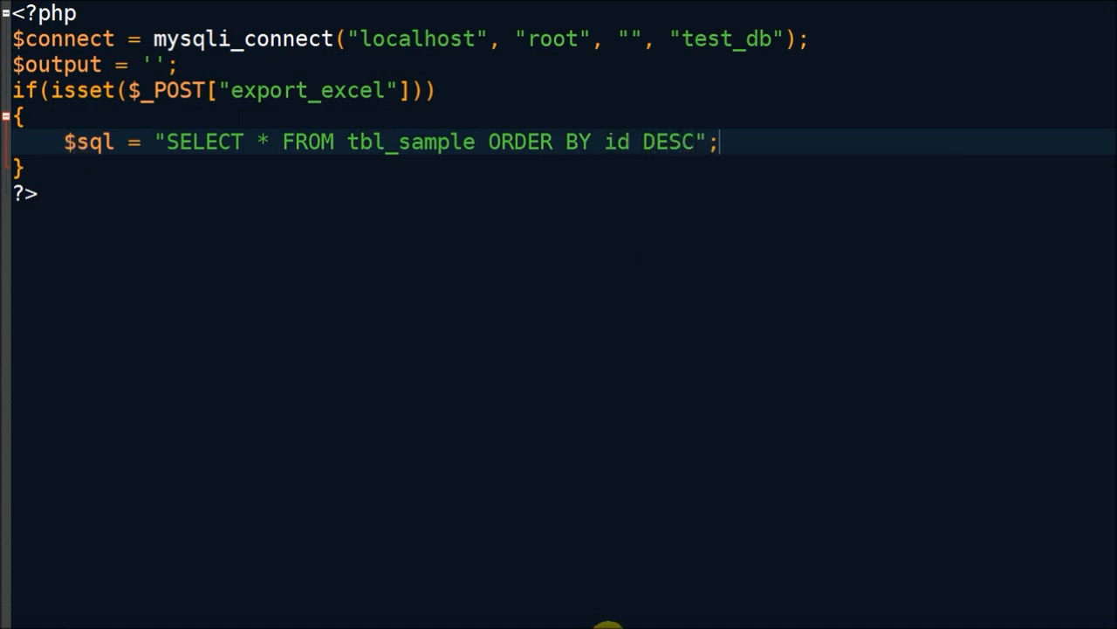
{"action": "key", "text": "Return"}
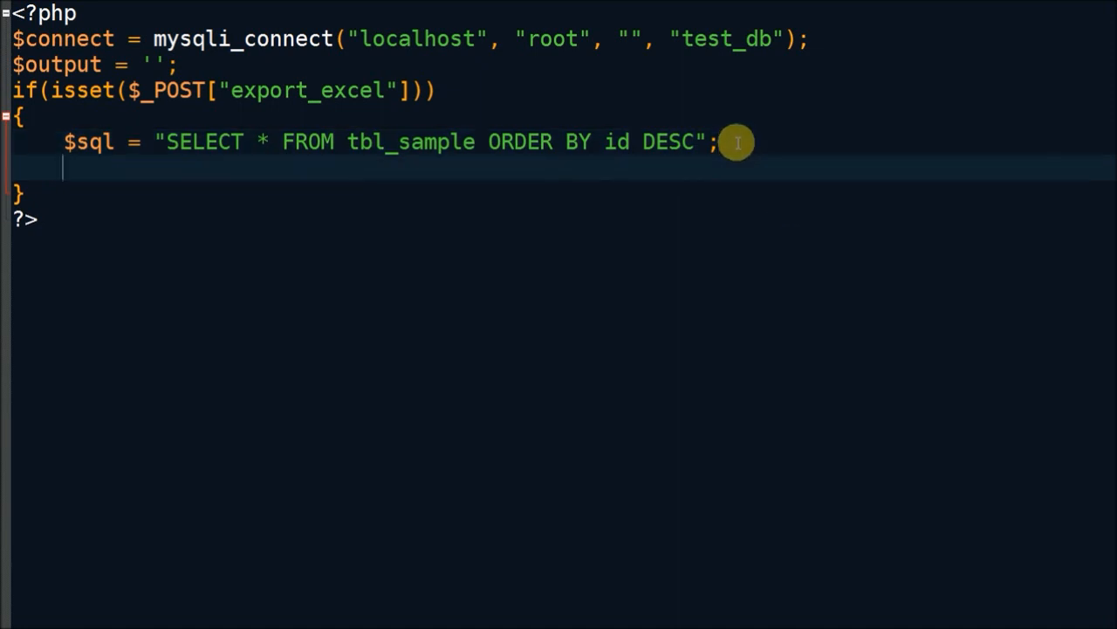
Store mysqli_query($connect, $sql) in $result.
{"action": "type", "text": "$resuklt"}
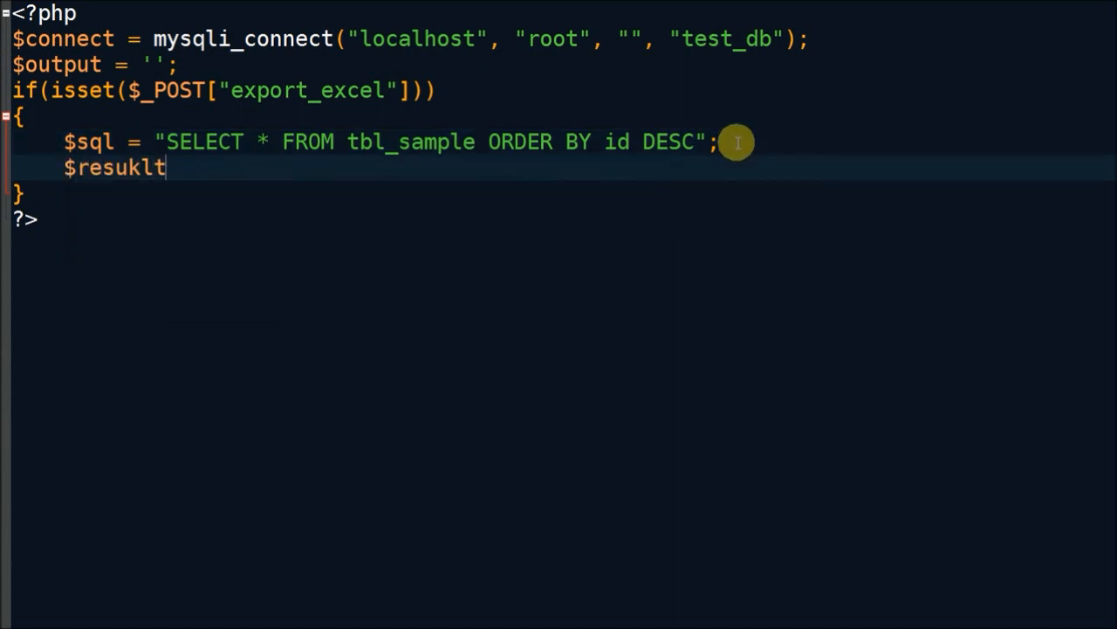
{"action": "type", "text": "result = mysq"}
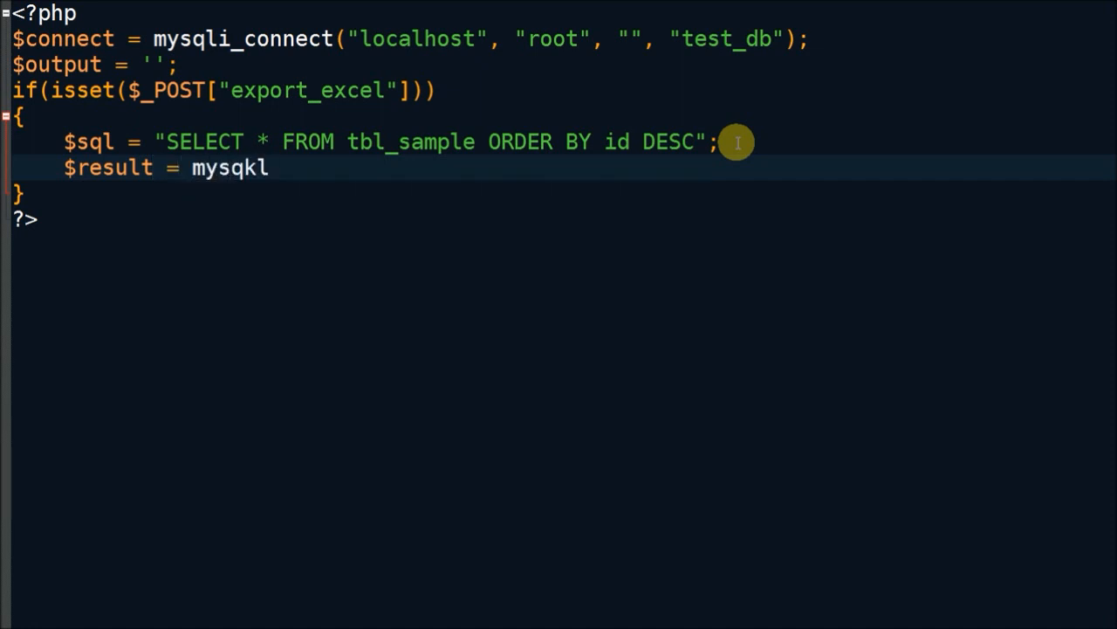
{"action": "type", "text": "i"}
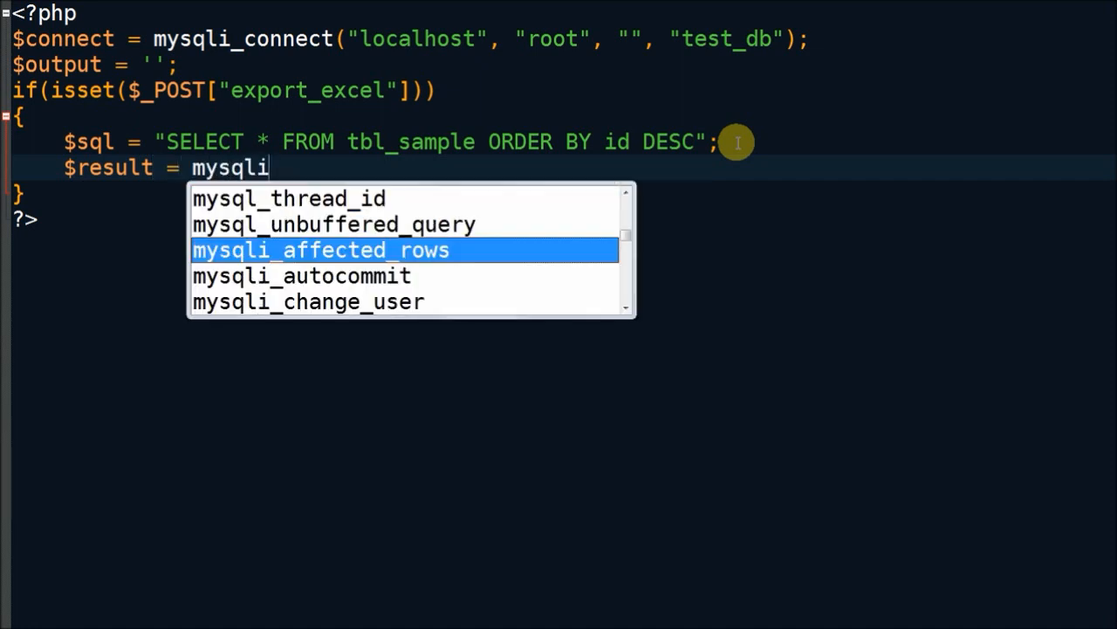
{"action": "type", "text": "_query("}
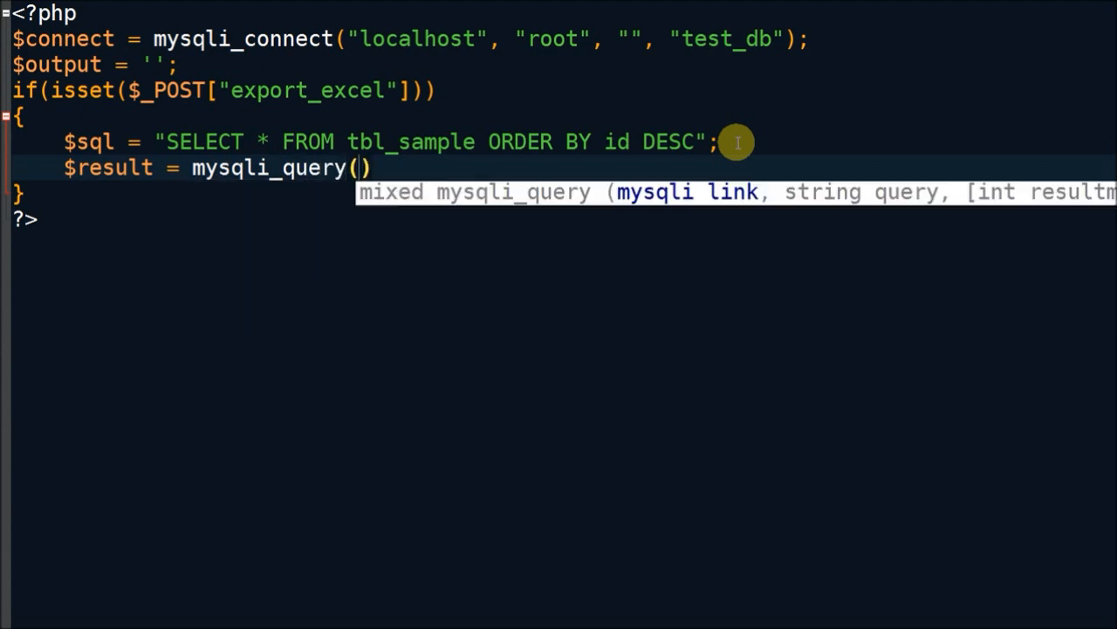
{"action": "type", "text": "$connect,"}
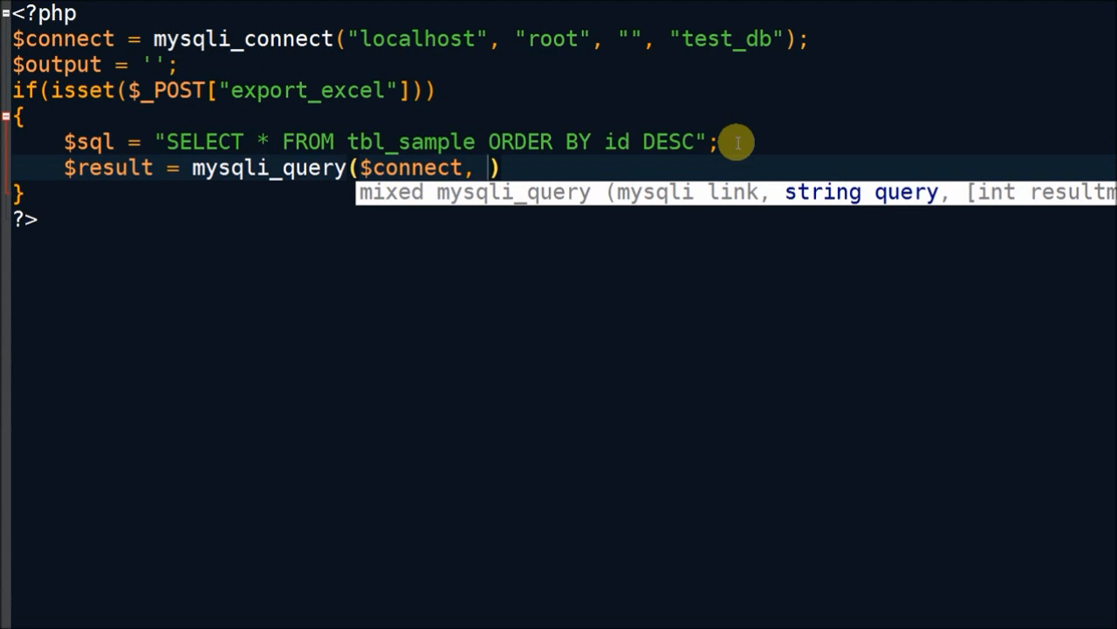
{"action": "type", "text": "$sql"}
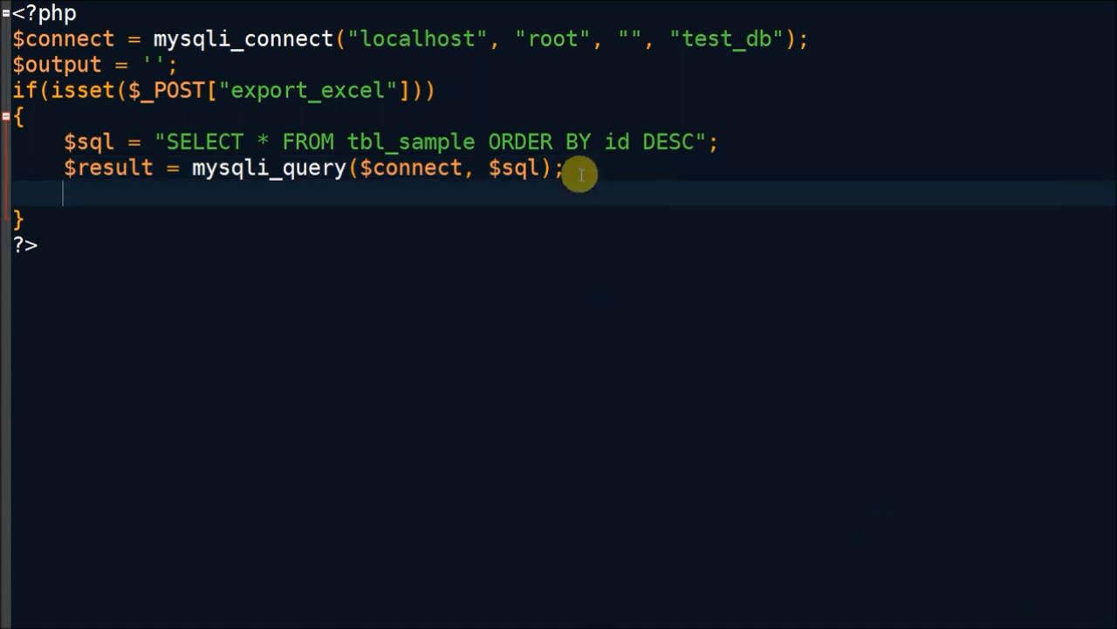
Write if(mysqli_num_rows($result) > 0) with an opening brace.
{"action": "type", "text": "if(mysq"}
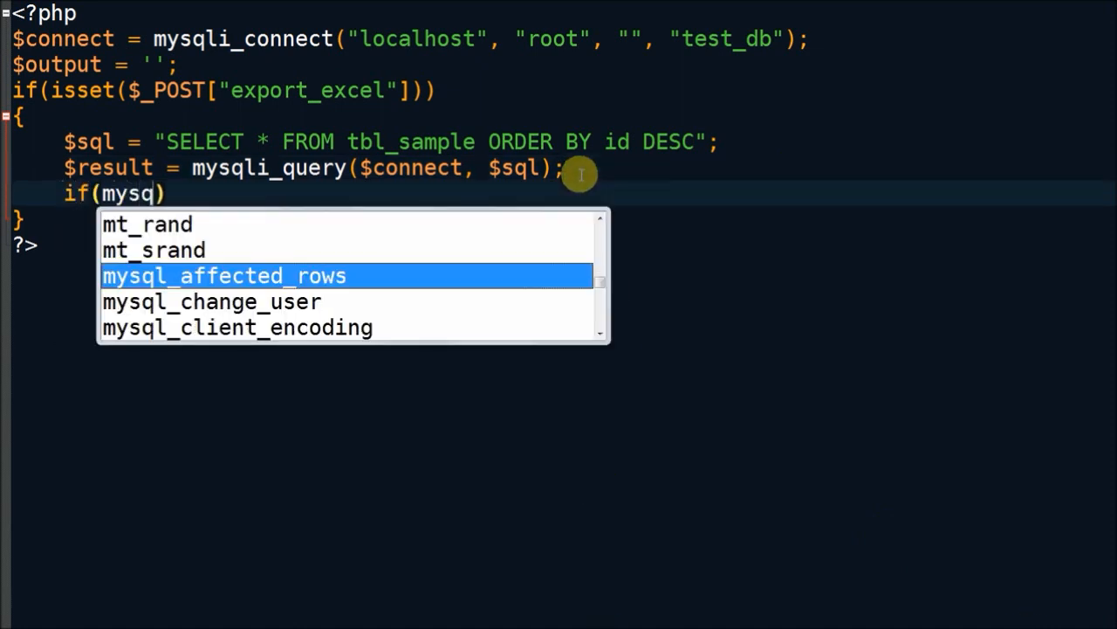
{"action": "type", "text": "li_num_rows"}
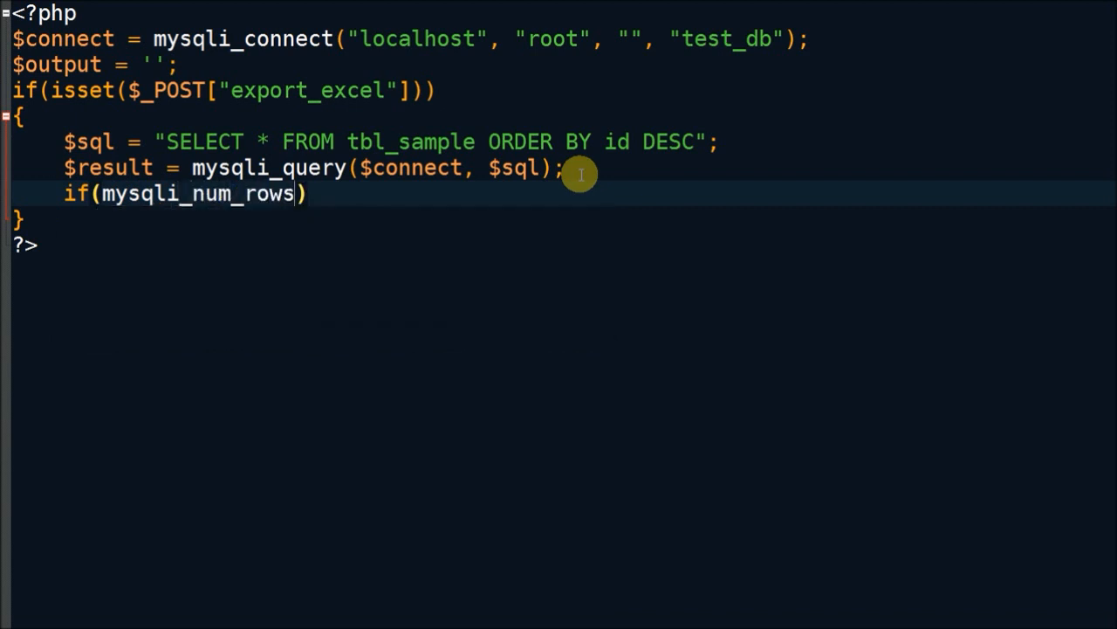
{"action": "type", "text": "($result"}
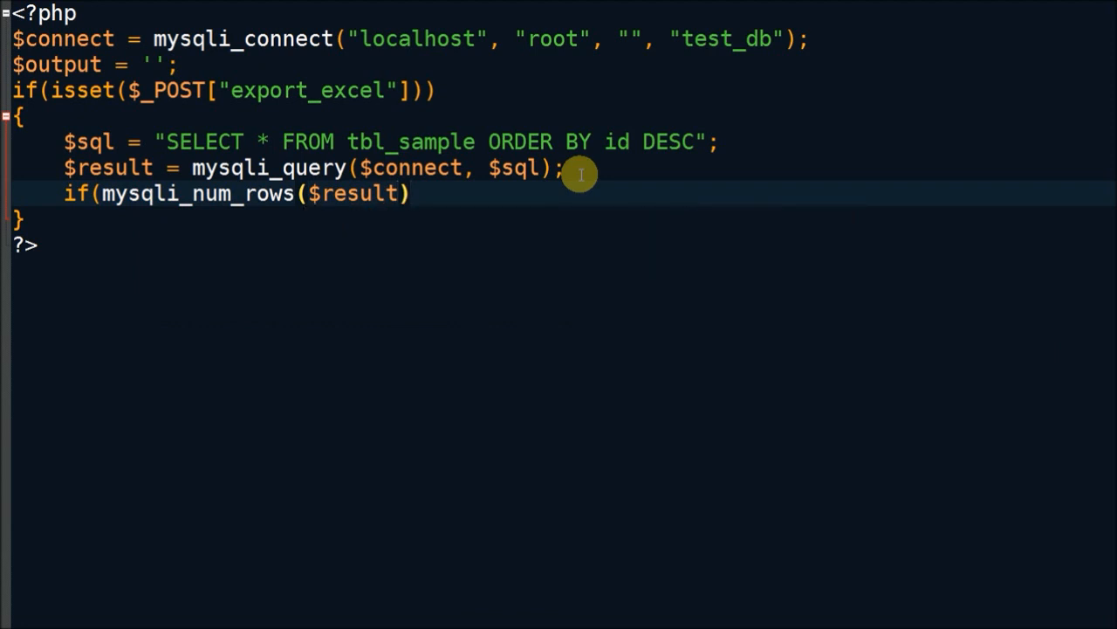
{"action": "type", "text": "> 0"}
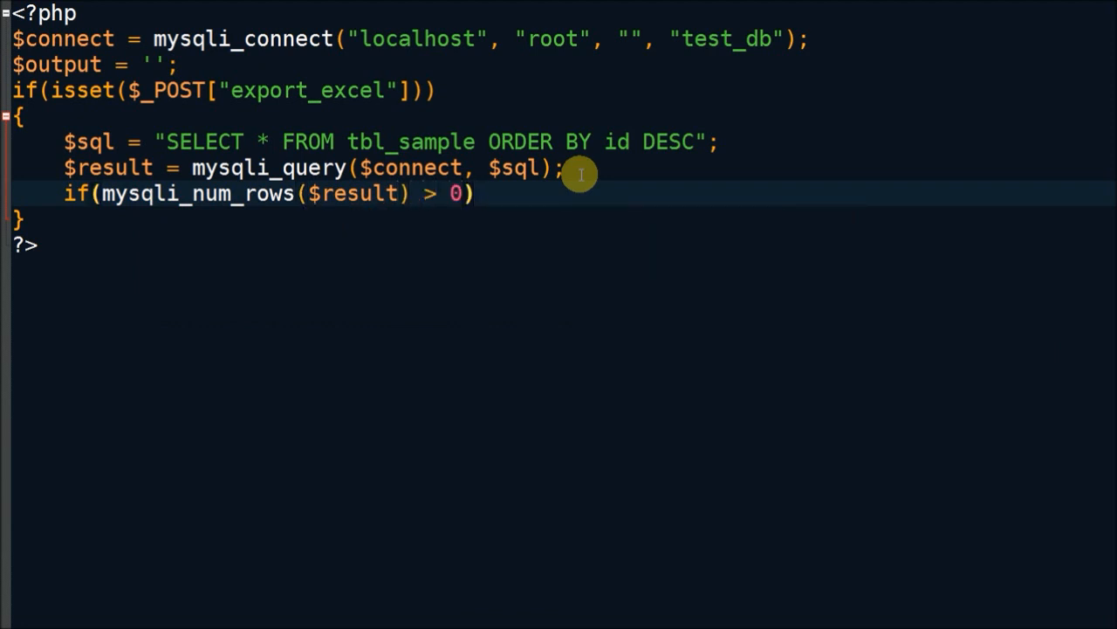
{"action": "type", "text": "{"}
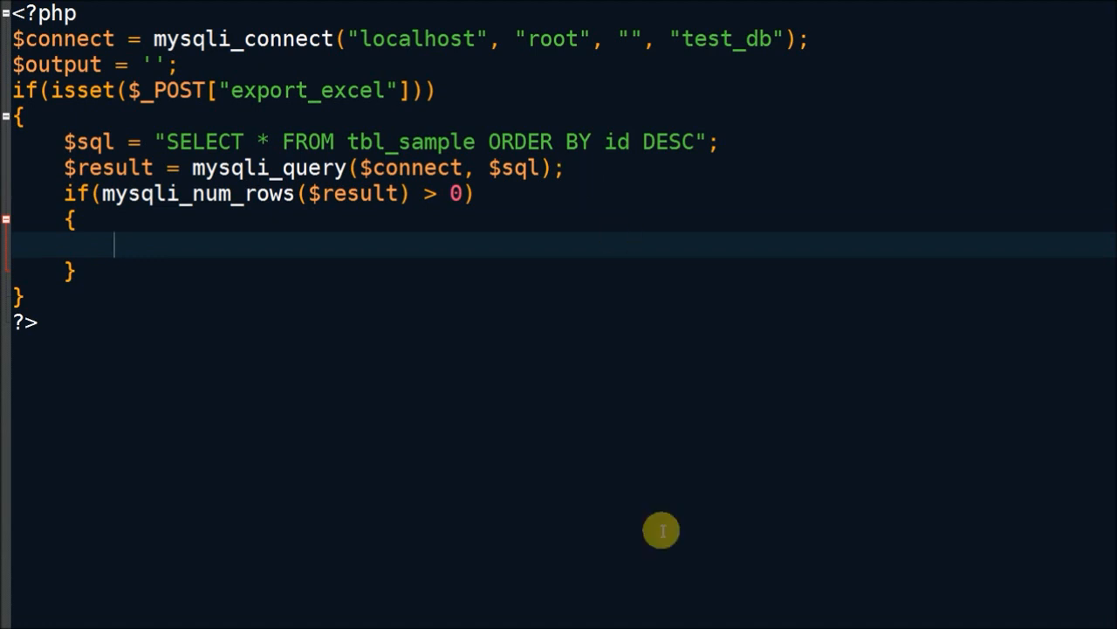
{"action": "mouse_move", "coordinate": [248, 258]}
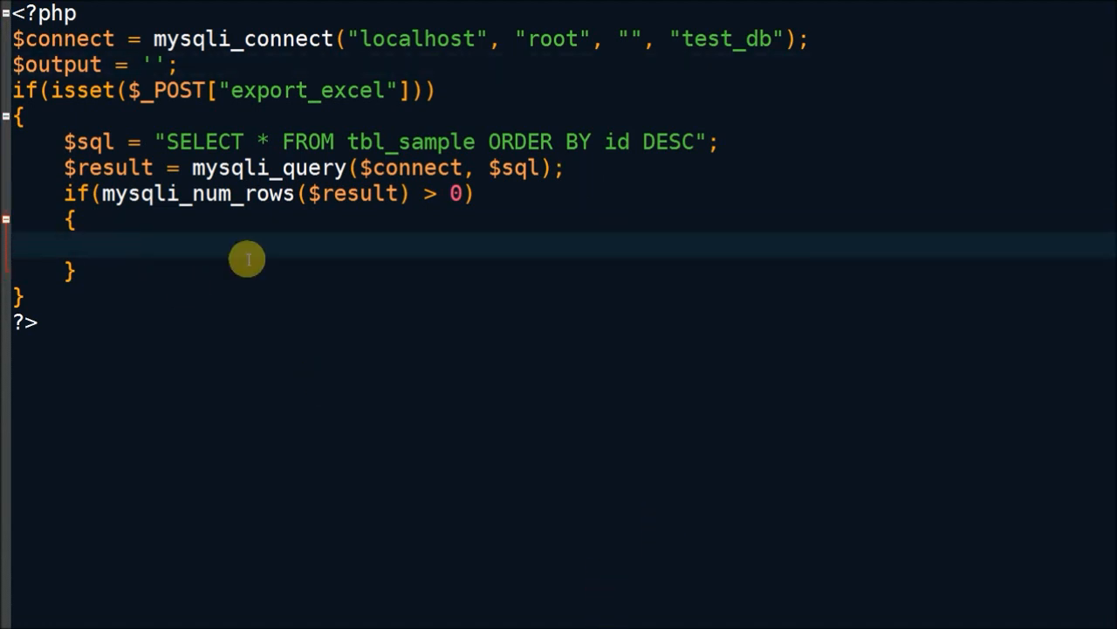
Start $output .= with <table class="table" bordered="1"> and an empty <tr></tr> row.
{"action": "type", "text": "$output .="}
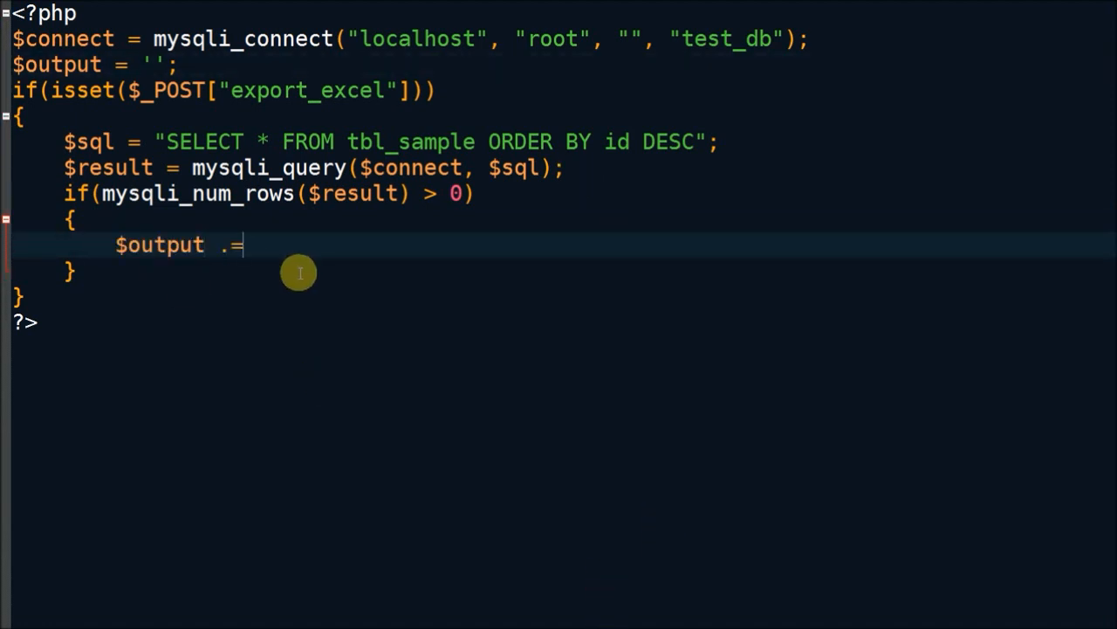
{"action": "type", "text": "'';"}
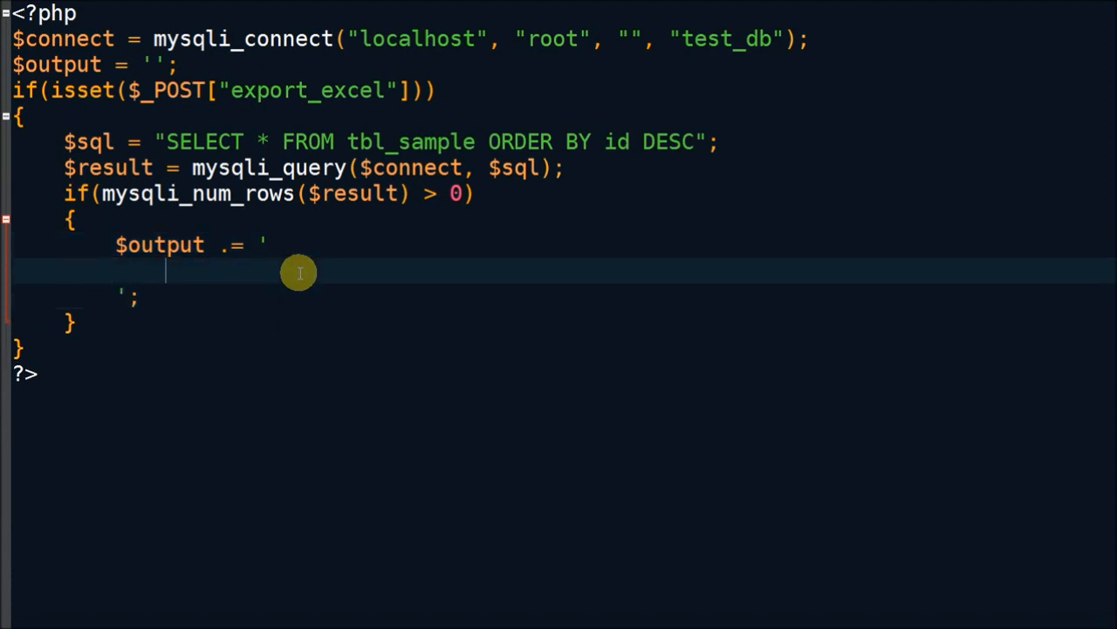
{"action": "type", "text": "<table cla"}
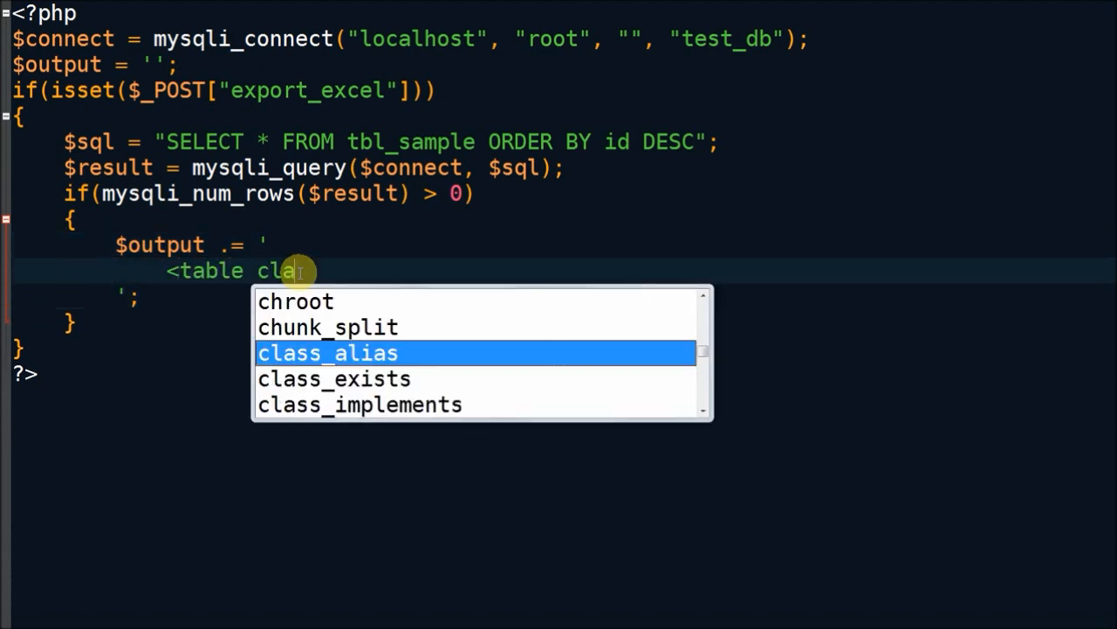
{"action": "type", "text": "ss=\"table\" bo"}
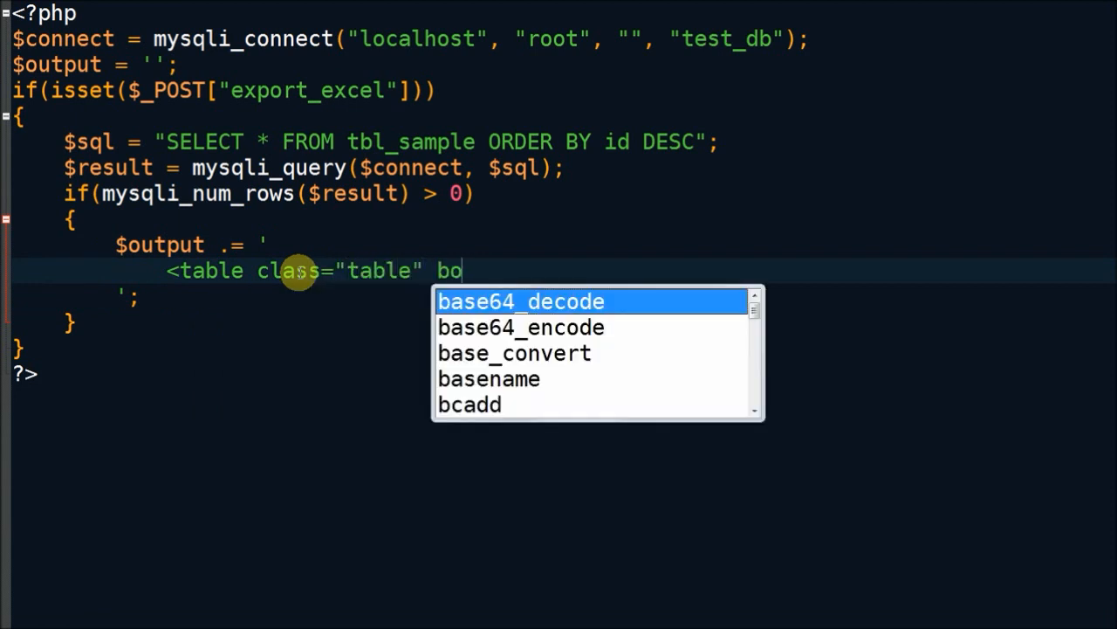
{"action": "type", "text": "rdered"}
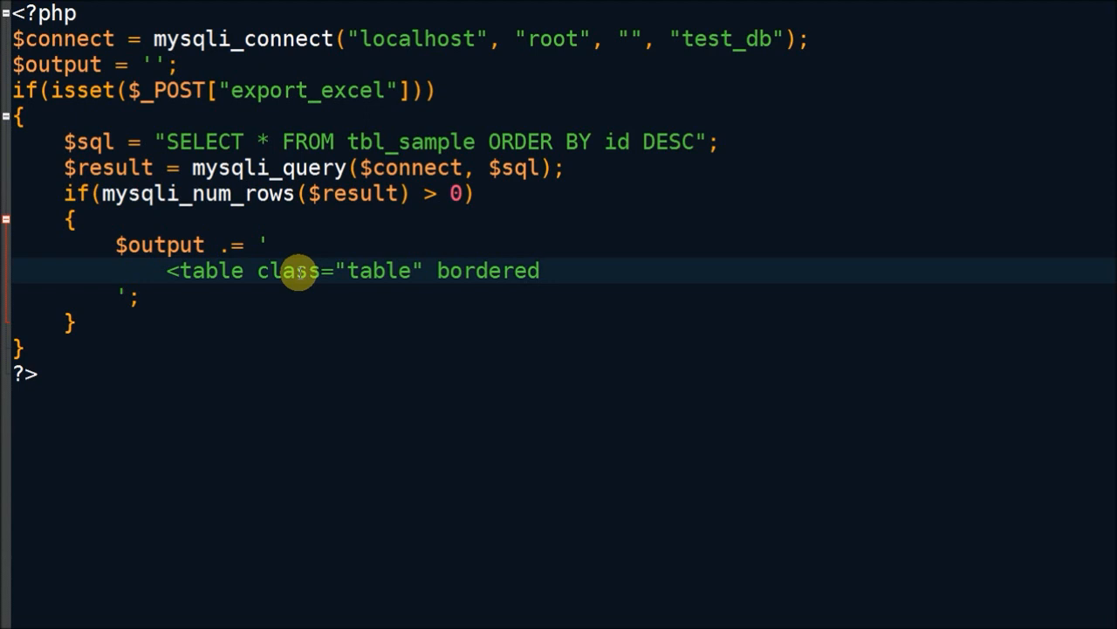
{"action": "type", "text": "=\""}
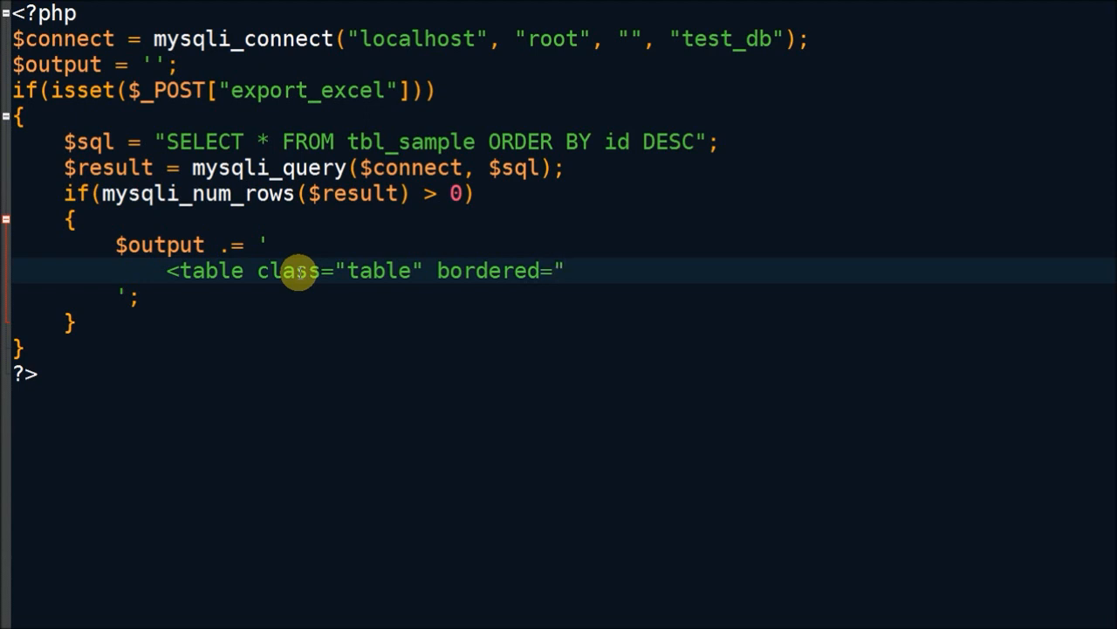
{"action": "type", "text": "1\">"}
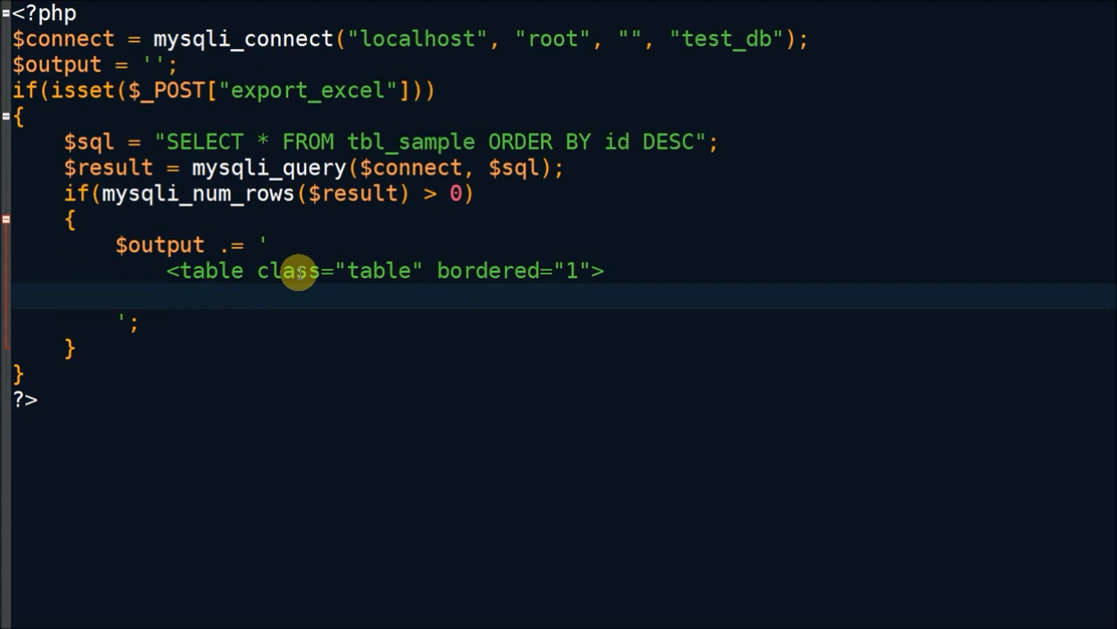
{"action": "type", "text": "<tr>"}
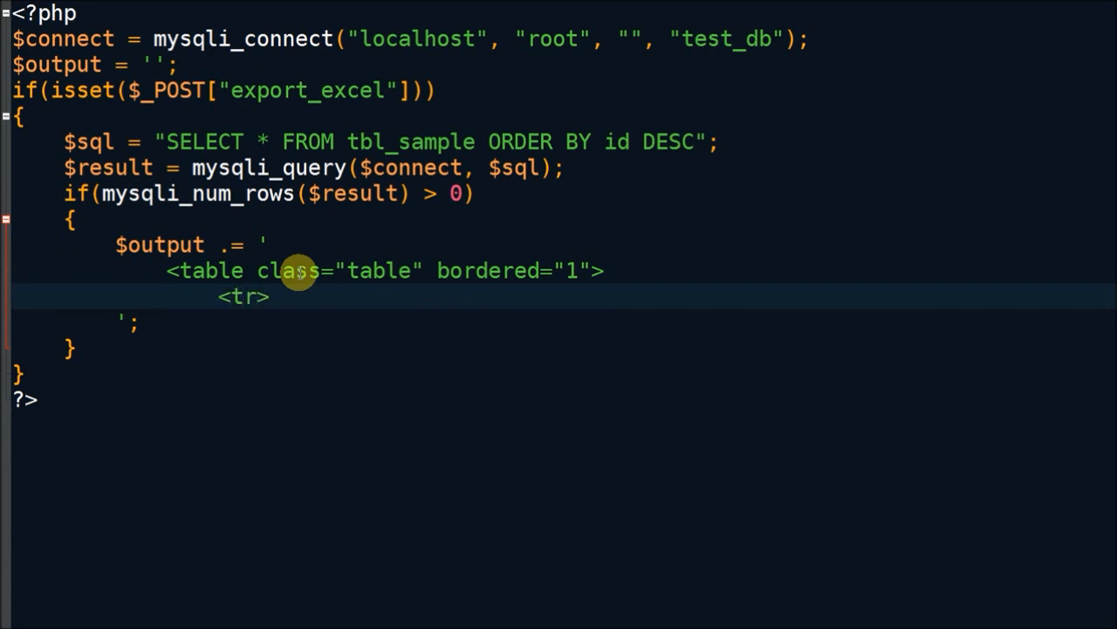
{"action": "type", "text": "</tr>"}
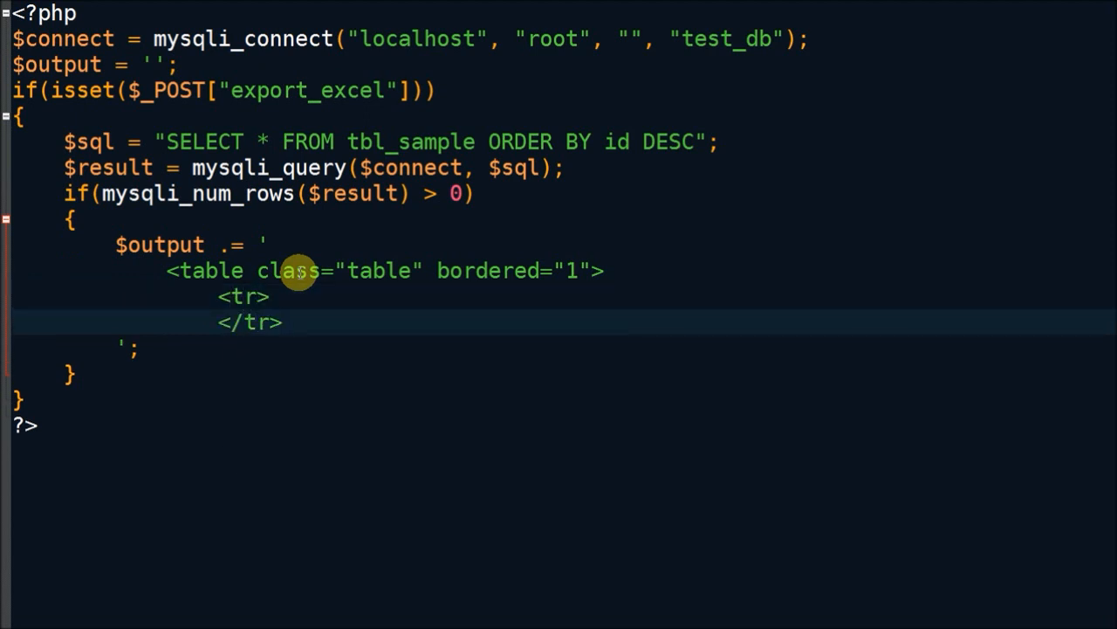
Fill the header row with th cells Id, First Name and Last Name.
{"action": "type", "text": "<"}
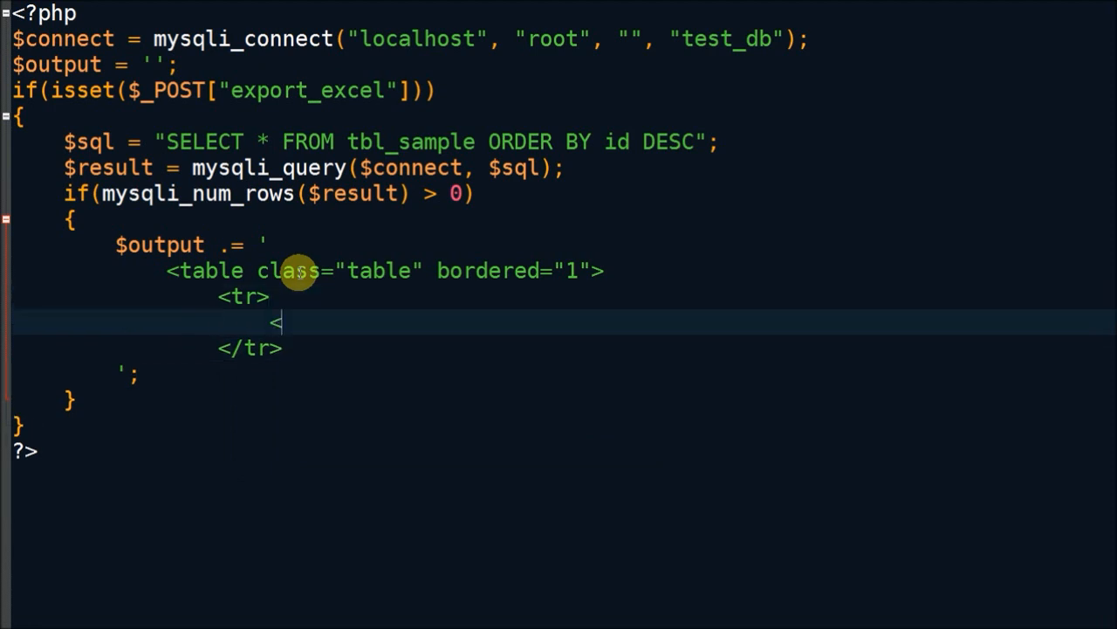
{"action": "type", "text": "th>Id"}
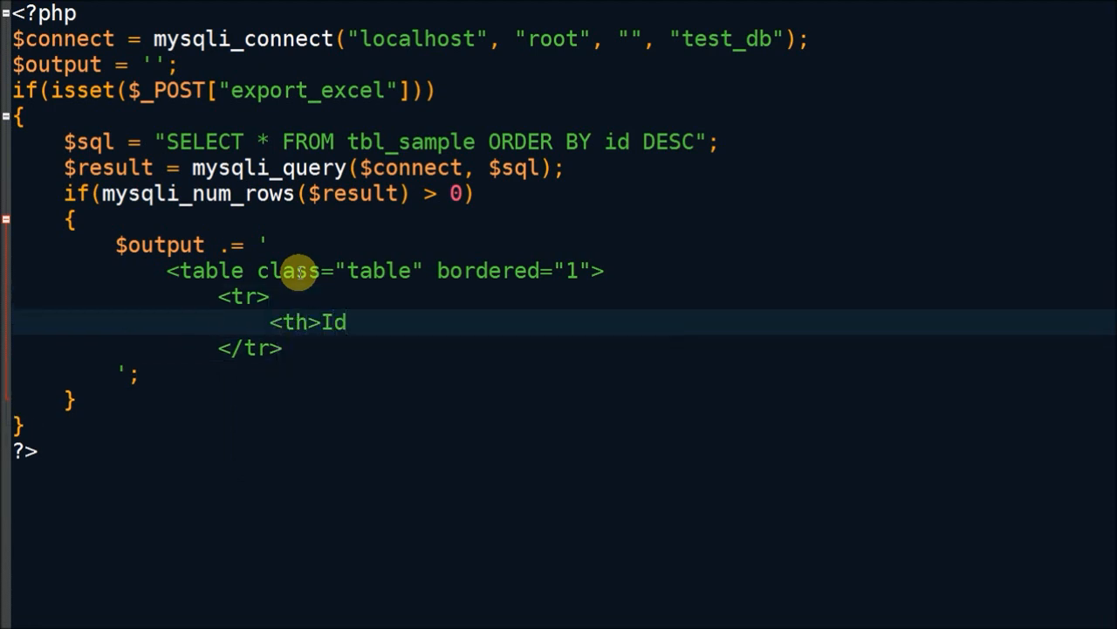
{"action": "type", "text": "</th>"}
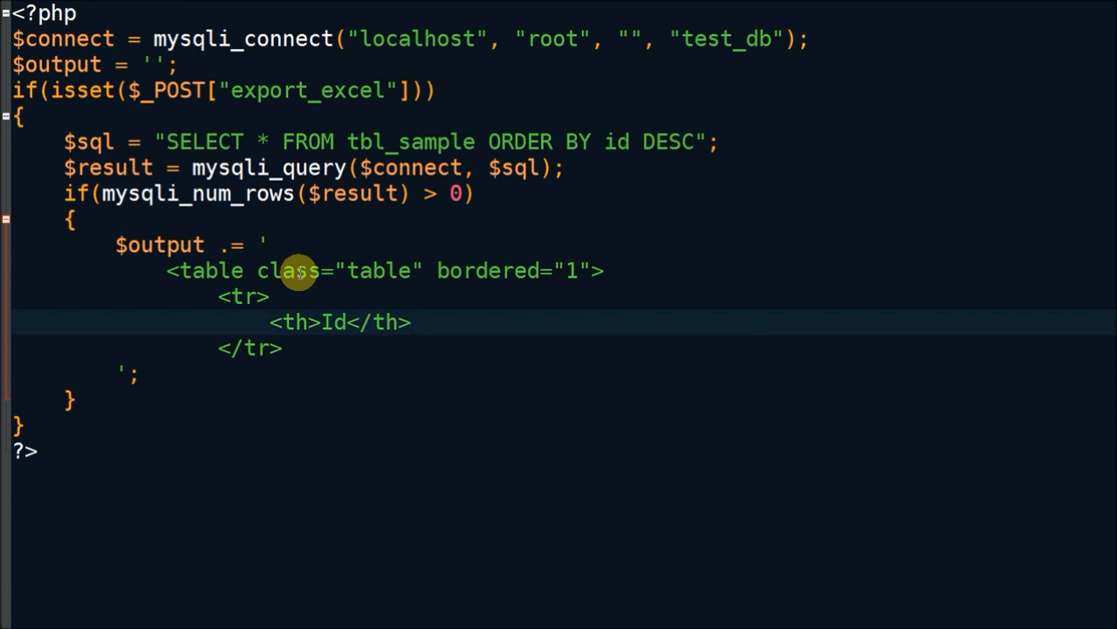
{"action": "type", "text": "<"}
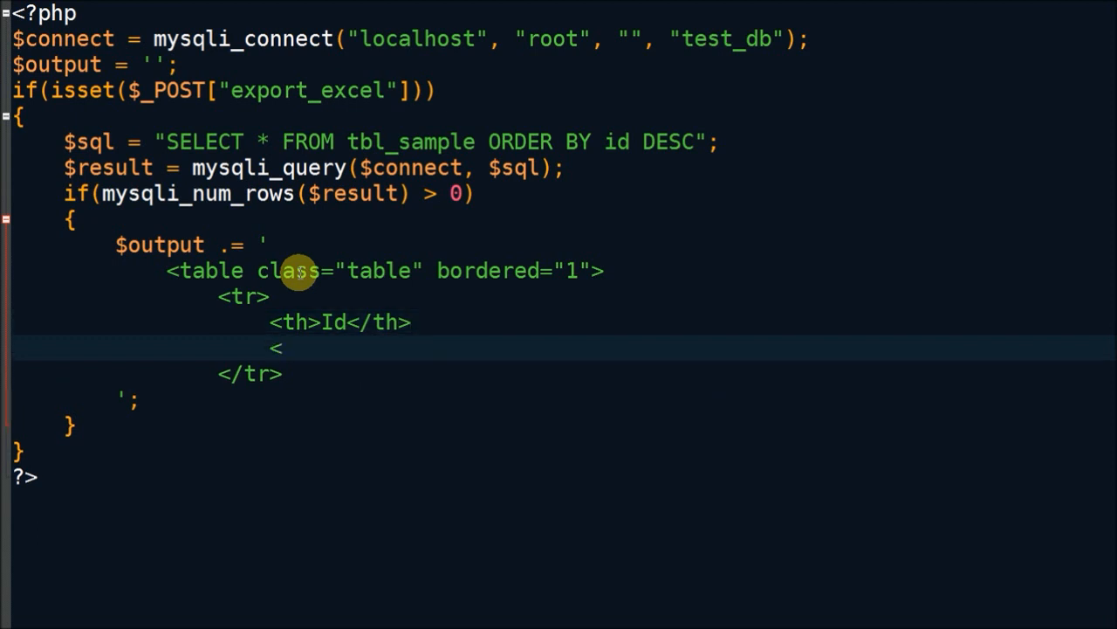
{"action": "type", "text": "th>First"}
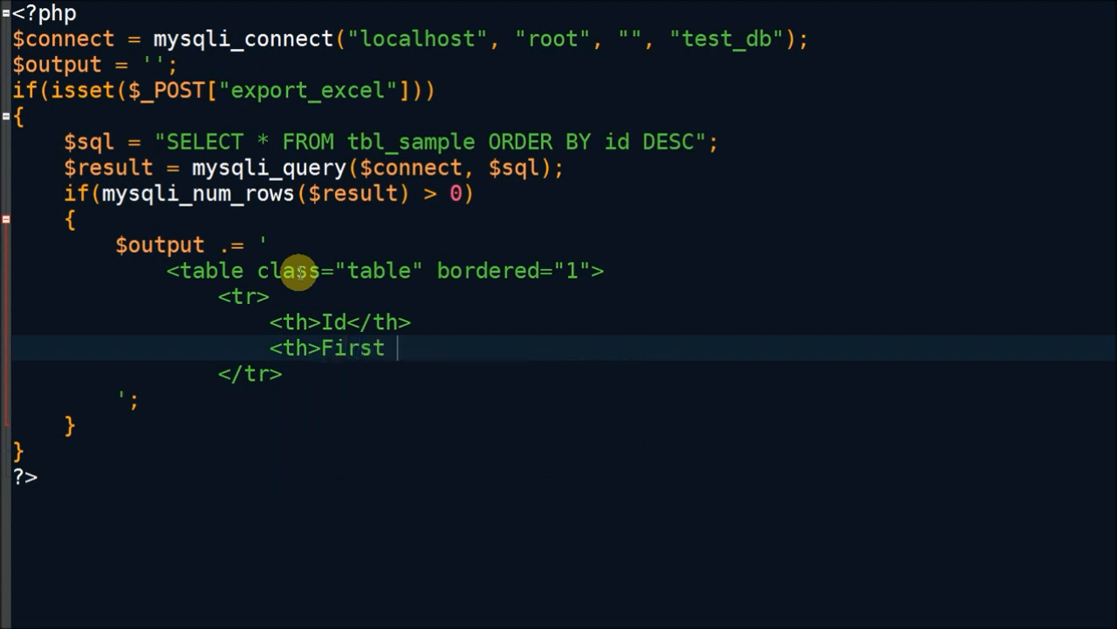
{"action": "type", "text": "Name</t"}
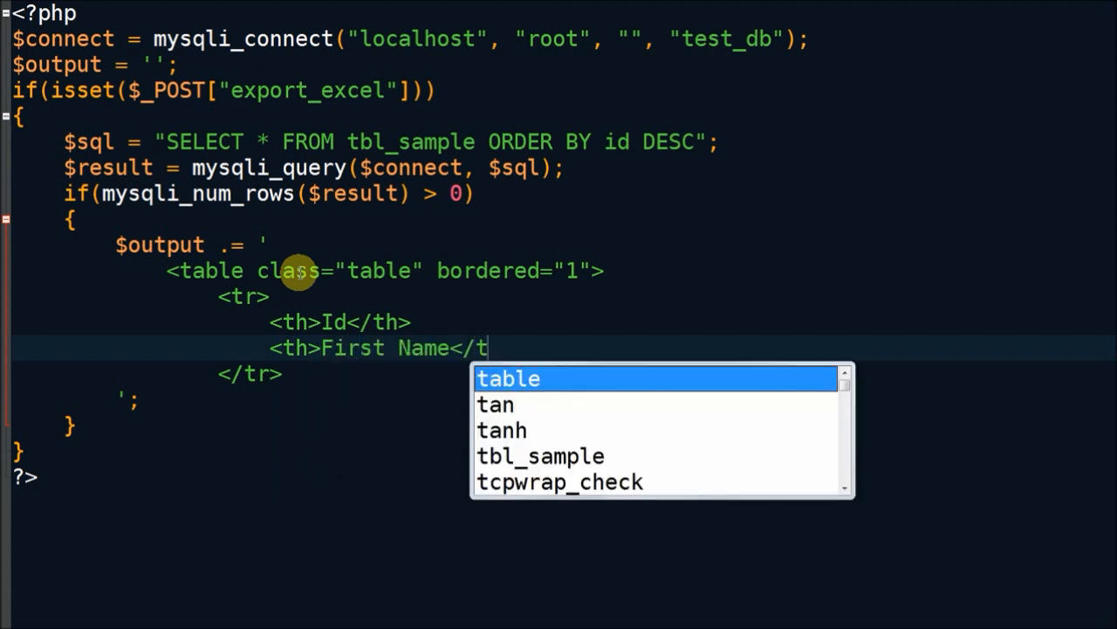
{"action": "type", "text": "h>"}
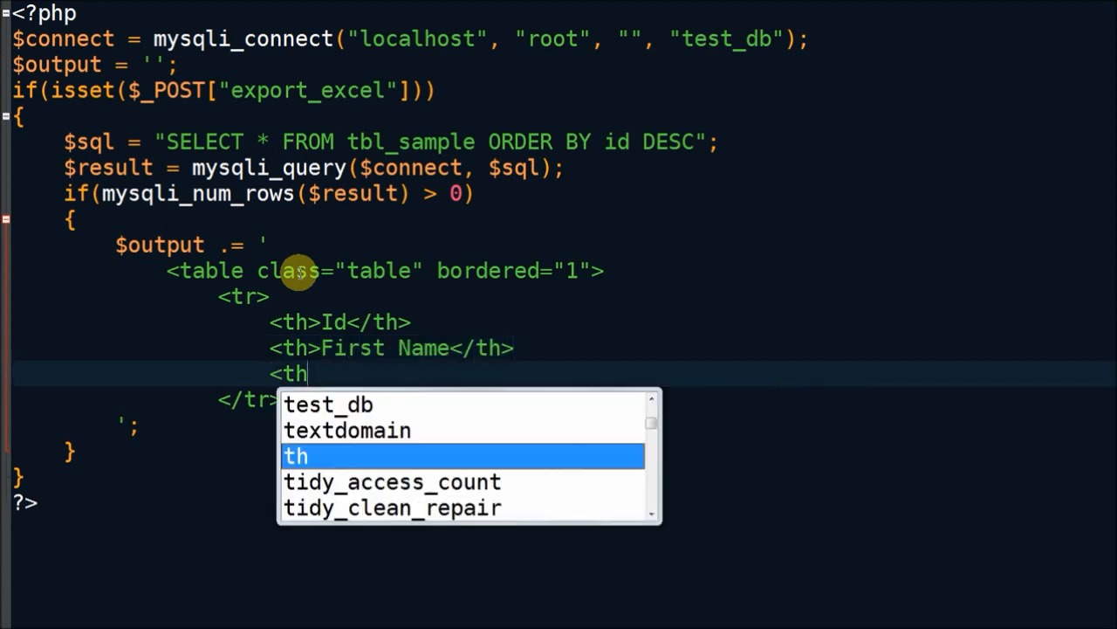
{"action": "type", "text": ">Last"}
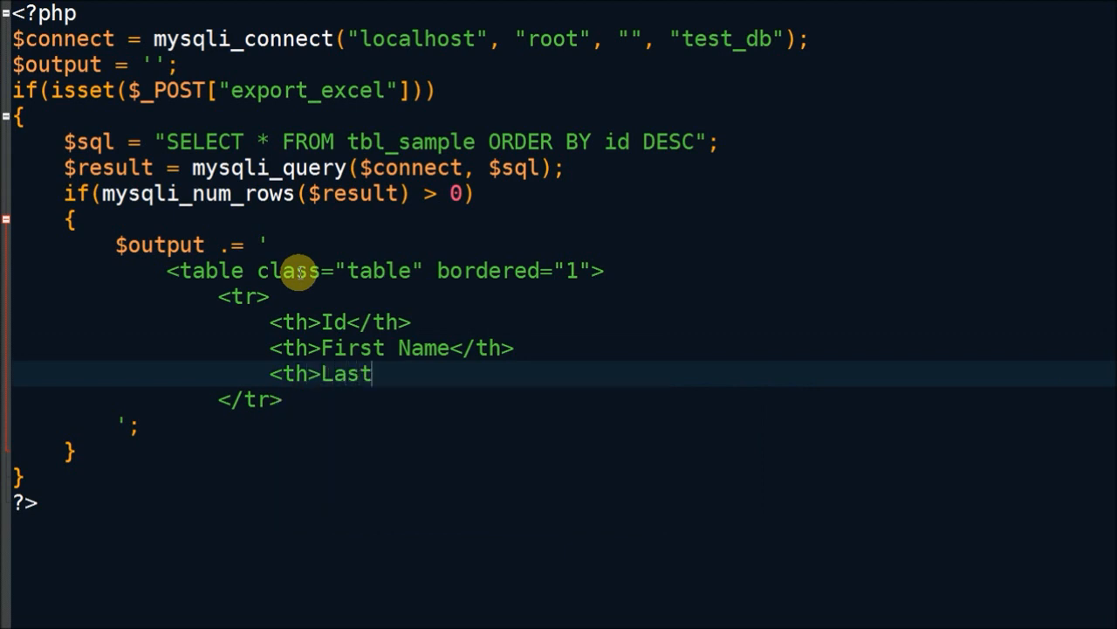
{"action": "type", "text": "Name</th>"}
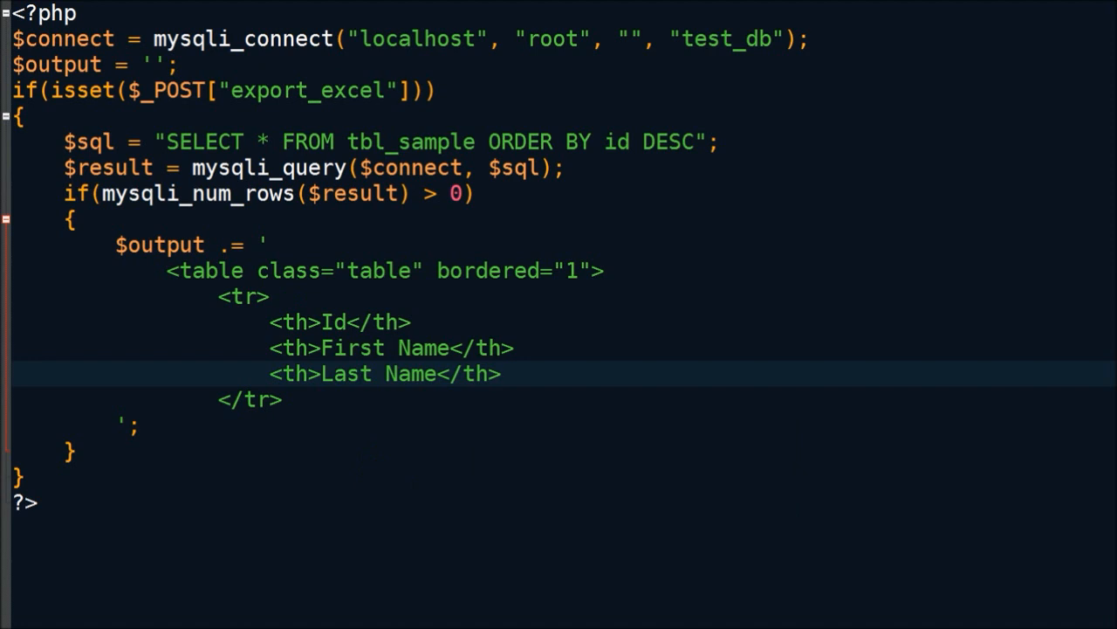
{"action": "key", "text": "enter"}
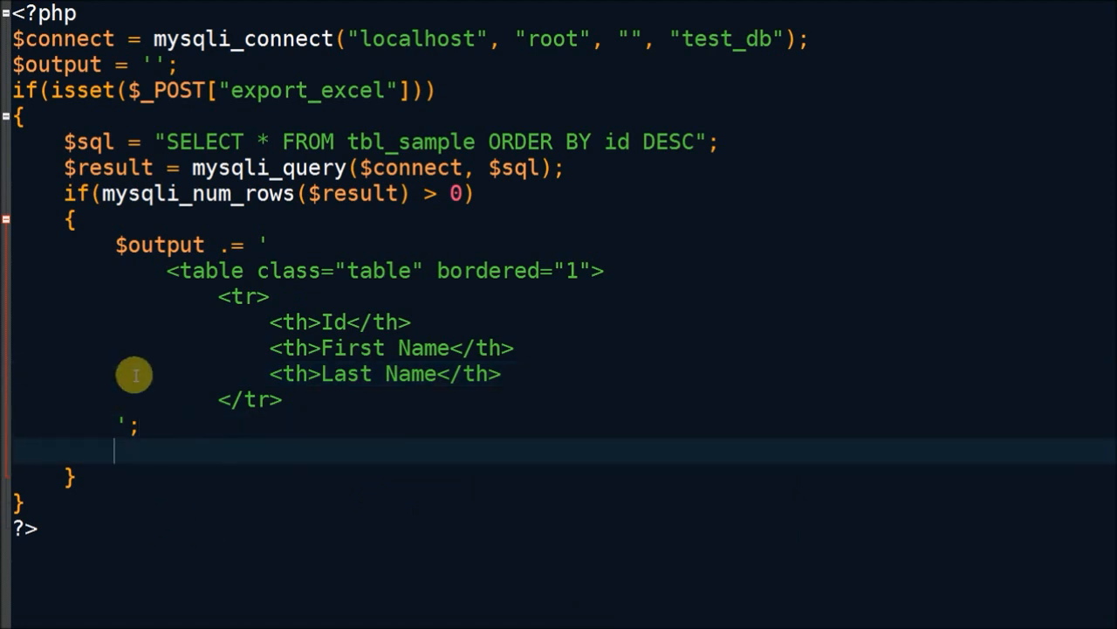
Open a while($row = mysqli_fetch_array($result)) loop.
{"action": "type", "text": "whi"}
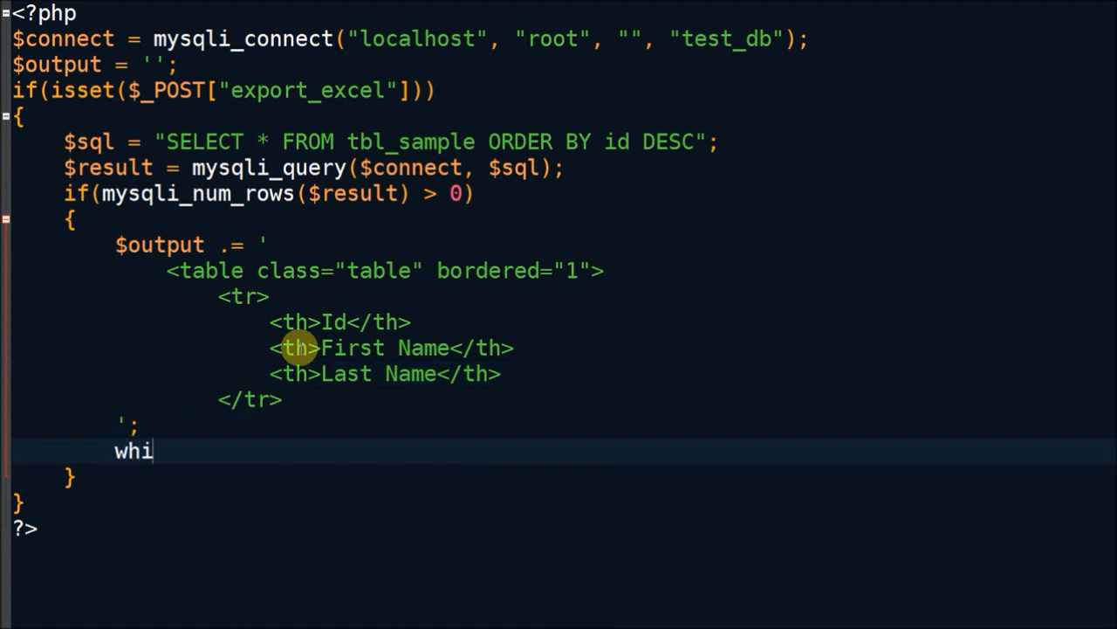
{"action": "type", "text": "le($row)"}
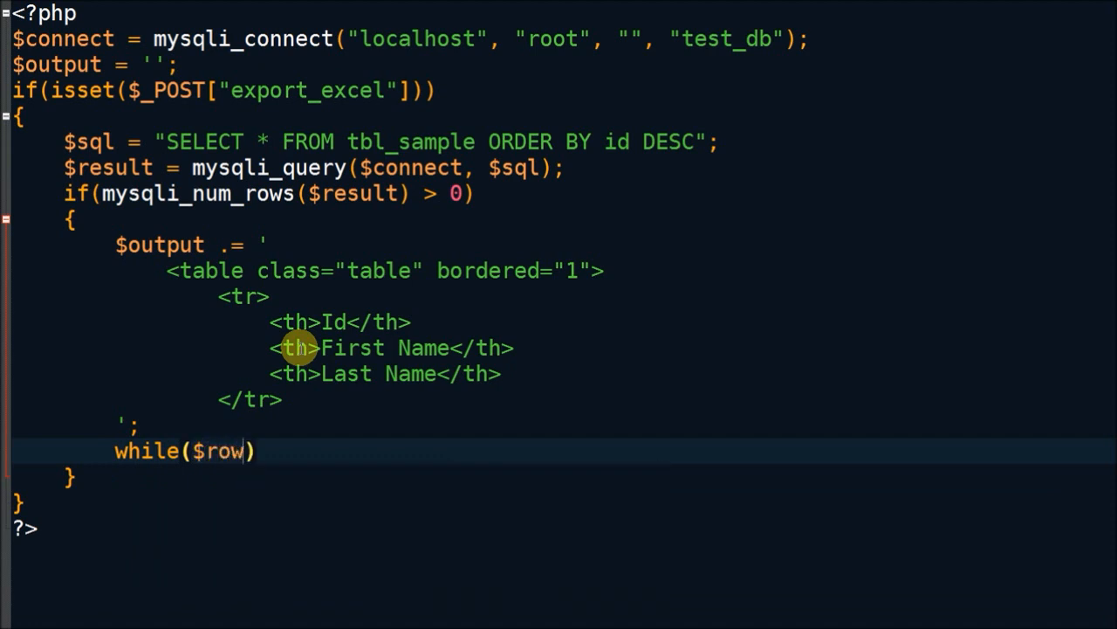
{"action": "type", "text": "= mysqli_fetch_array"}
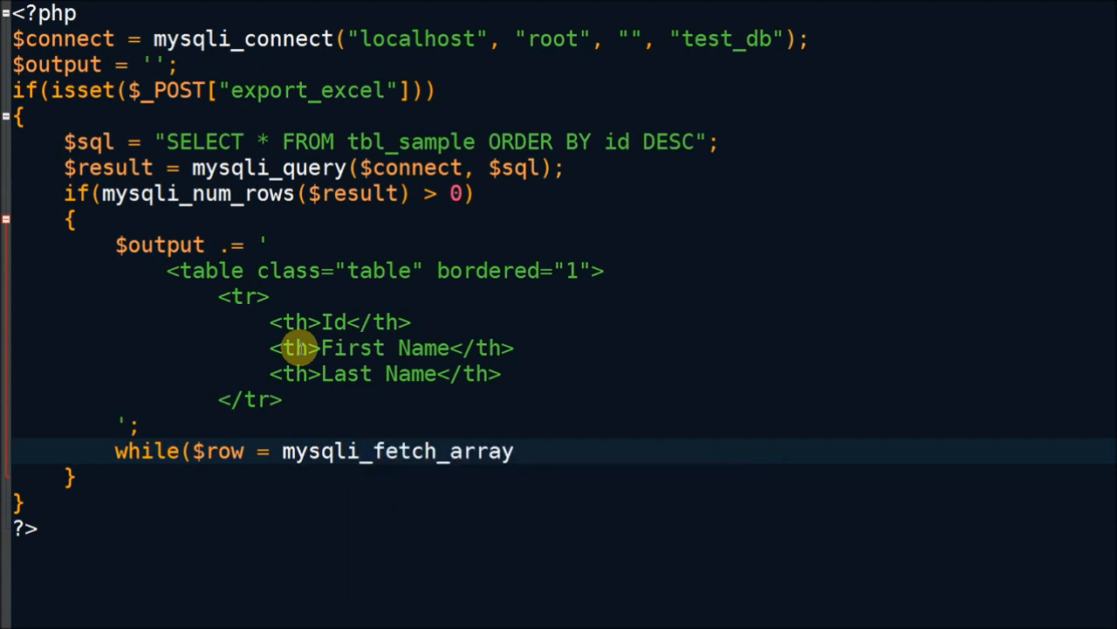
{"action": "type", "text": "($res"}
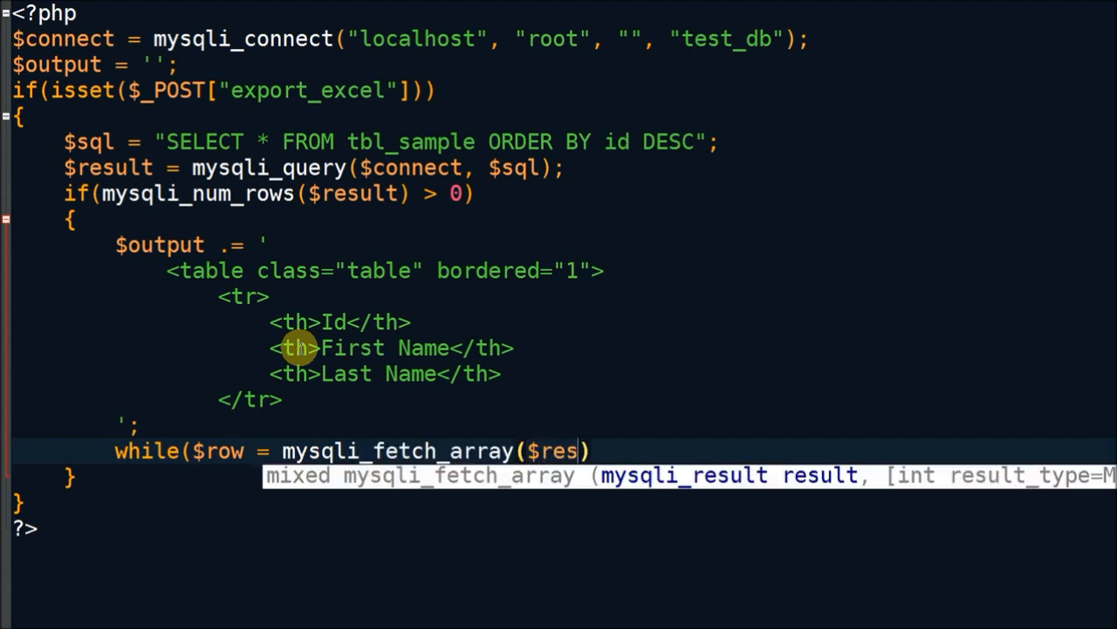
{"action": "type", "text": "ult"}
{"action": "type", "text": "{"}
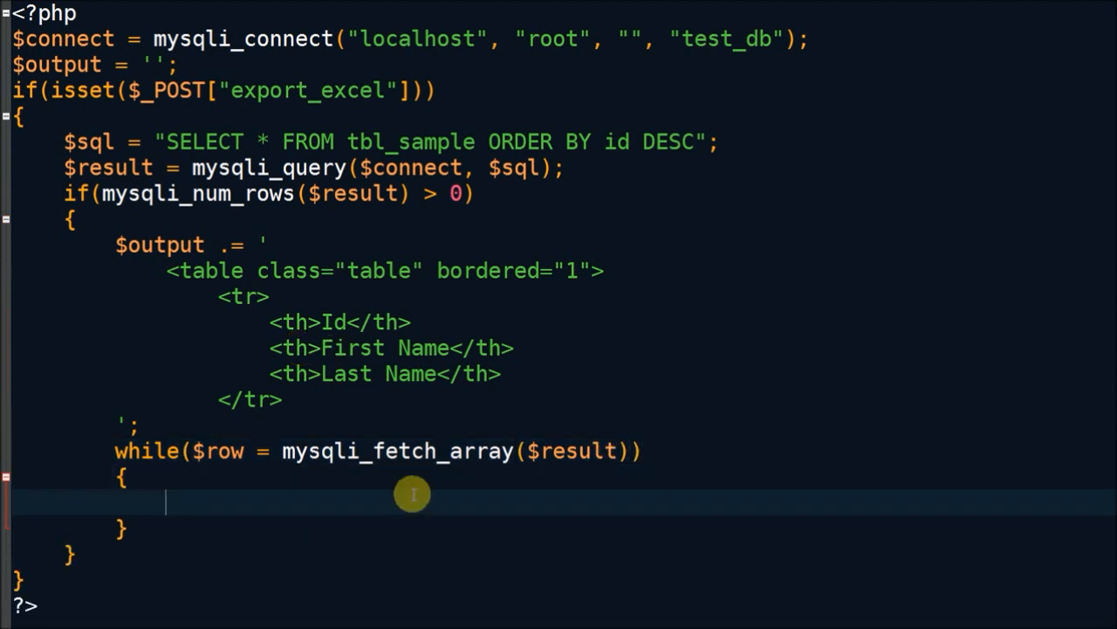
{"action": "scroll", "scroll_direction": "down", "scroll_amount": 3}
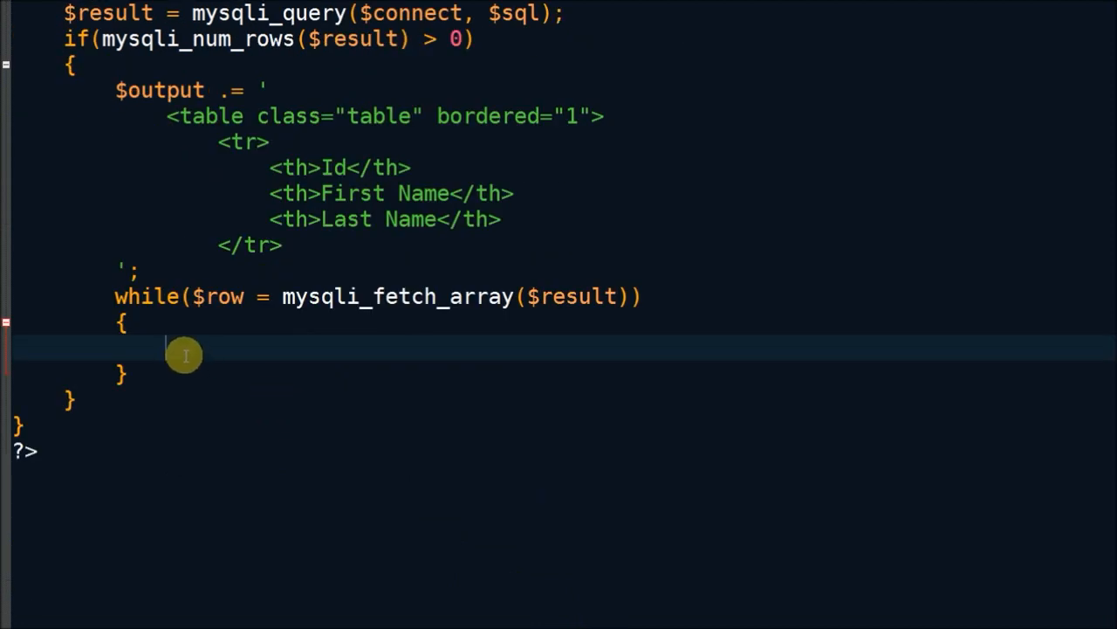
Append a <tr> to $output with td cells for $row id, first_name and last_name.
{"action": "type", "text": "$output"}
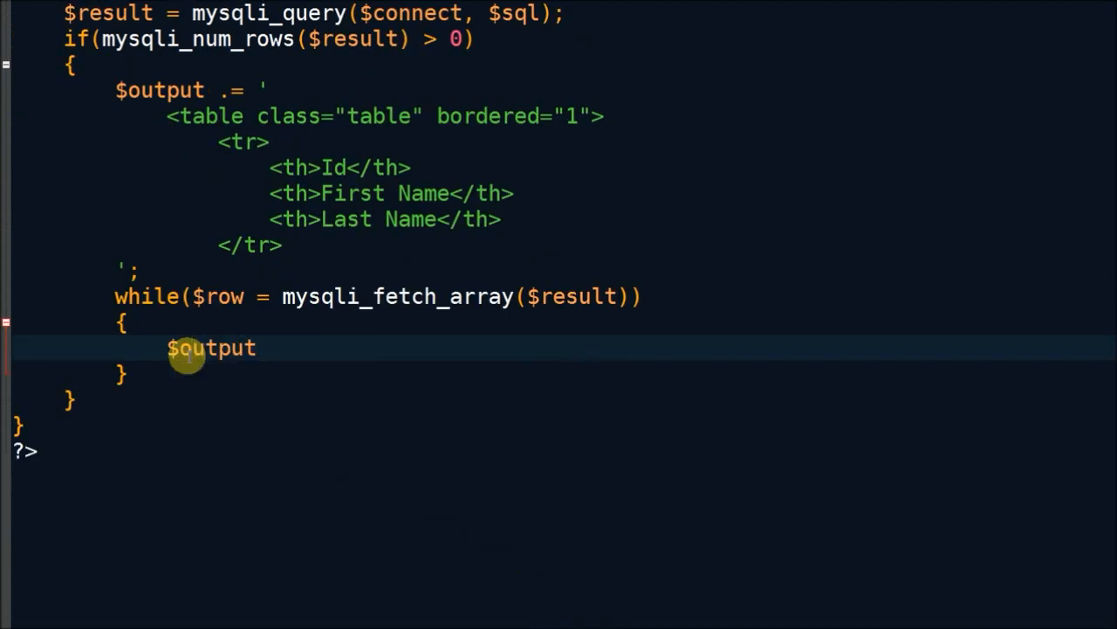
{"action": "type", "text": ".= '';"}
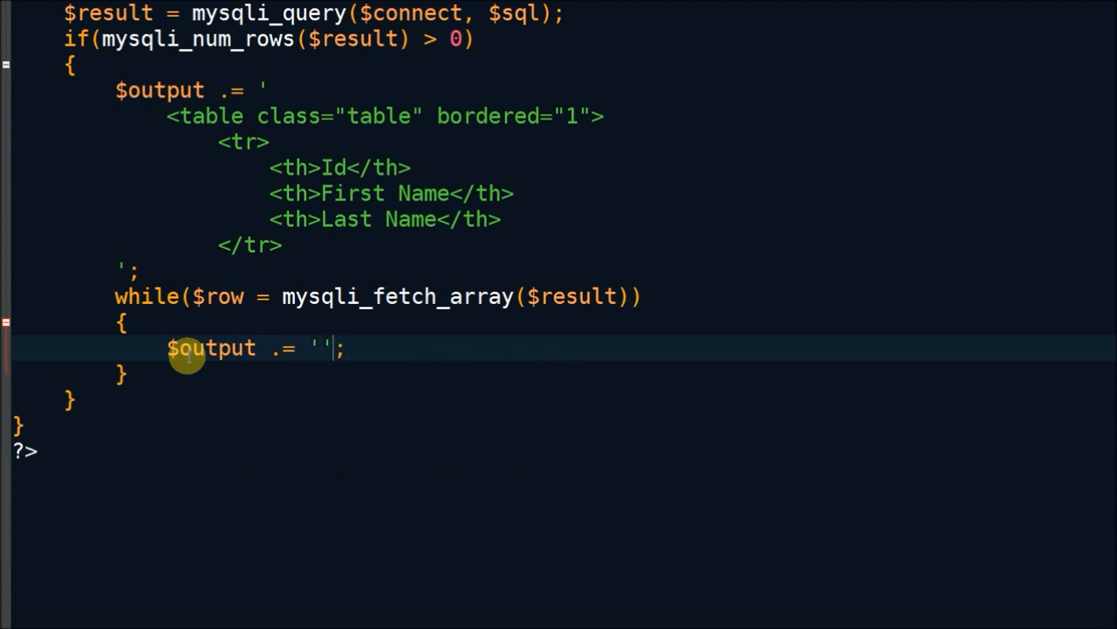
{"action": "type", "text": "<tr>"}
{"action": "type", "text": "</tr"}
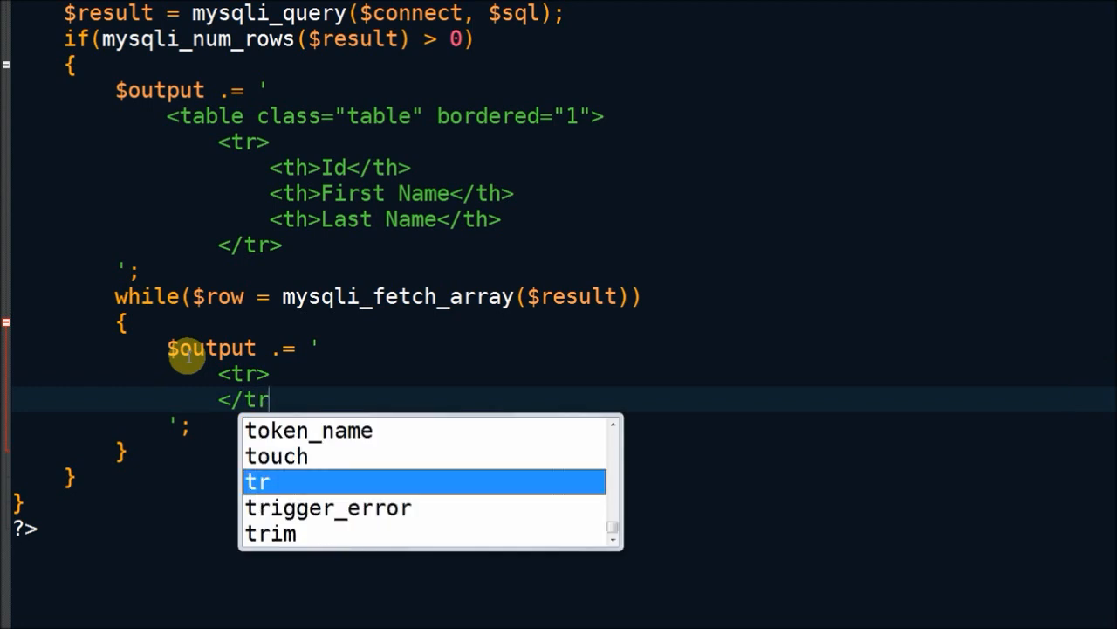
{"action": "type", "text": "<td"}
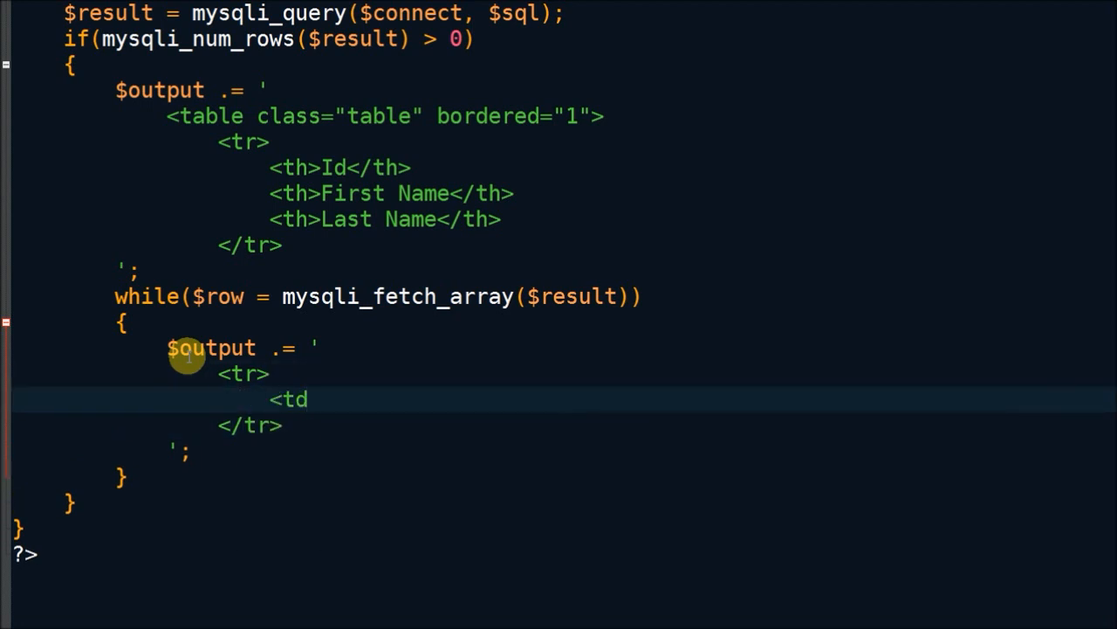
{"action": "type", "text": "></td>"}
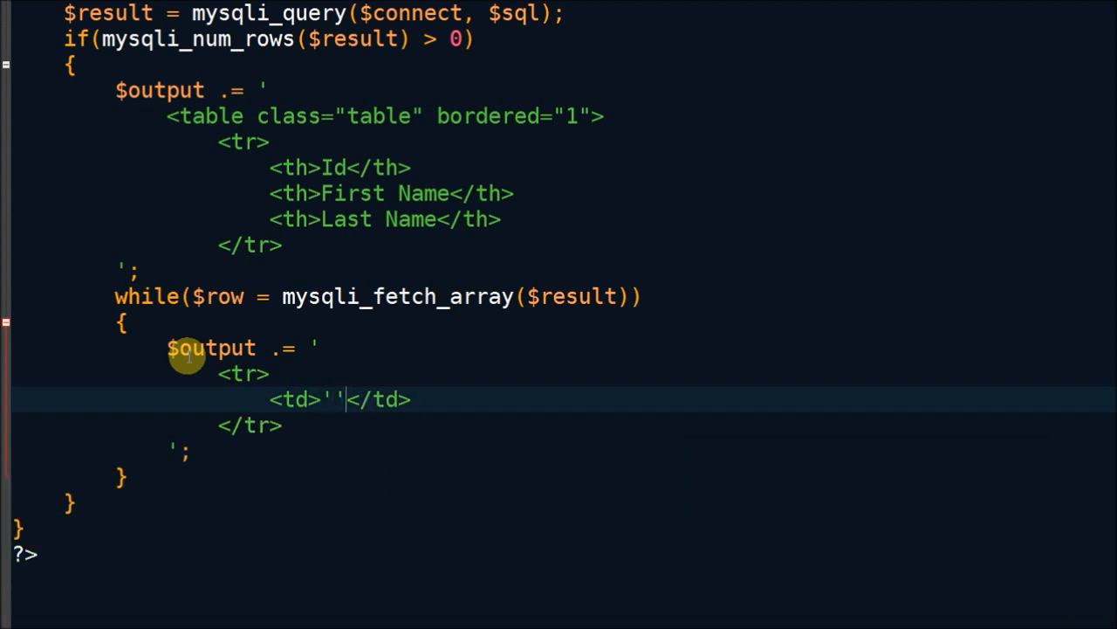
{"action": "type", "text": ".."}
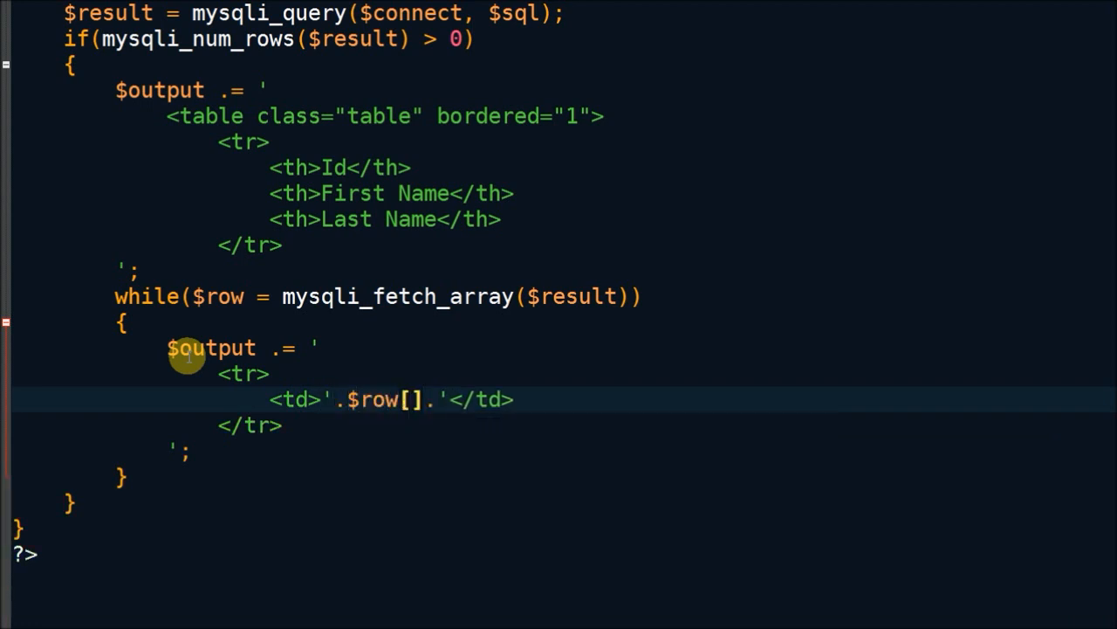
{"action": "type", "text": "\"id\""}
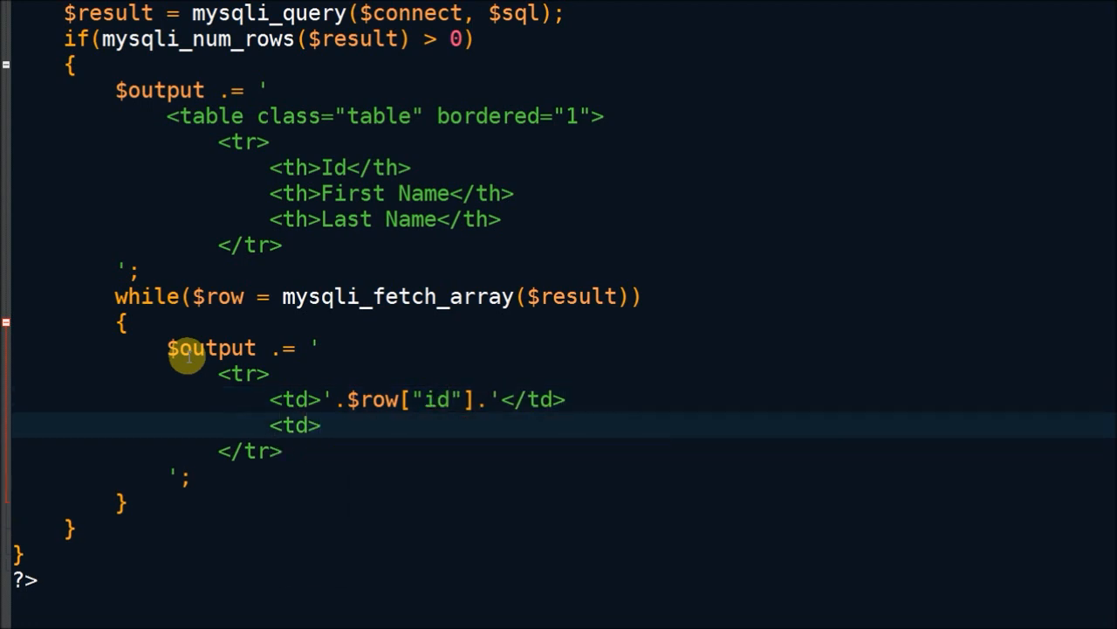
{"action": "type", "text": "</td>"}
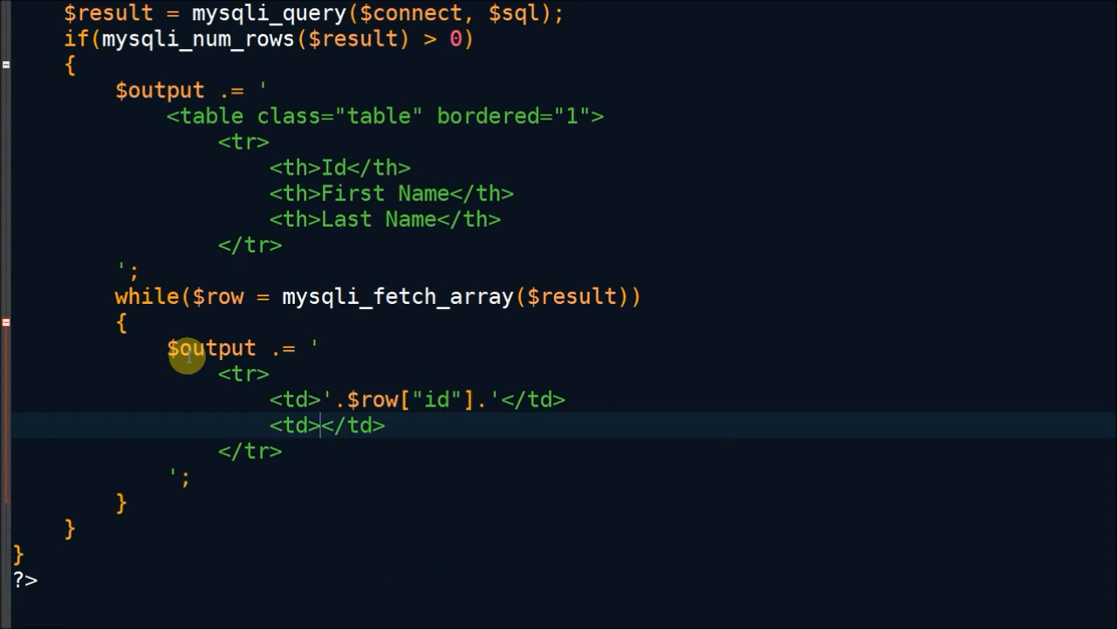
{"action": "type", "text": "''"}
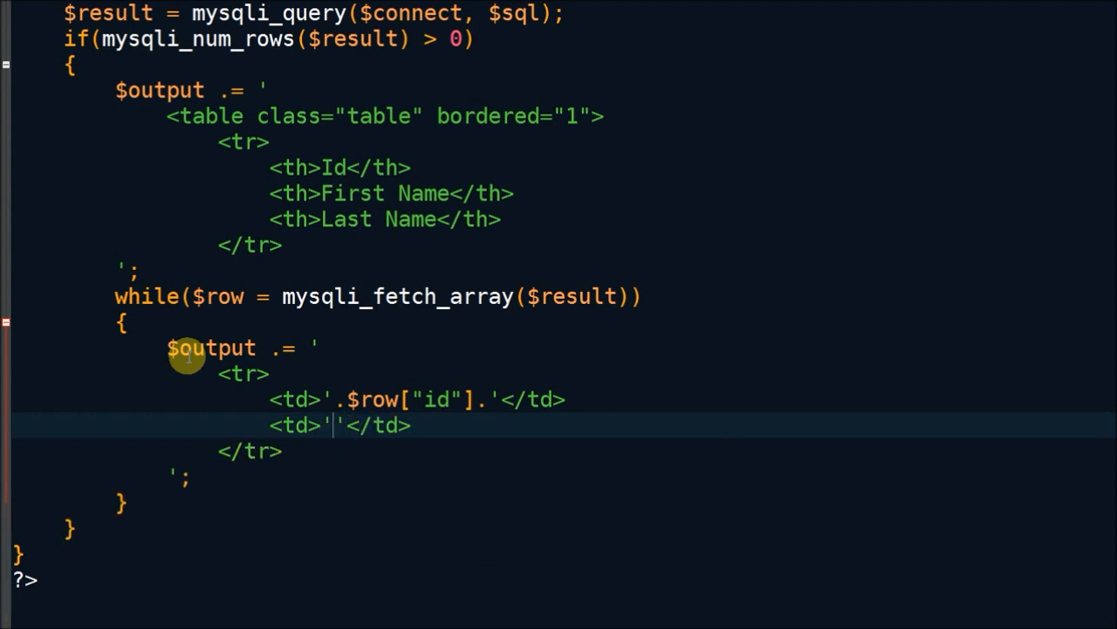
{"action": "type", "text": ".$row[\"\"]."}
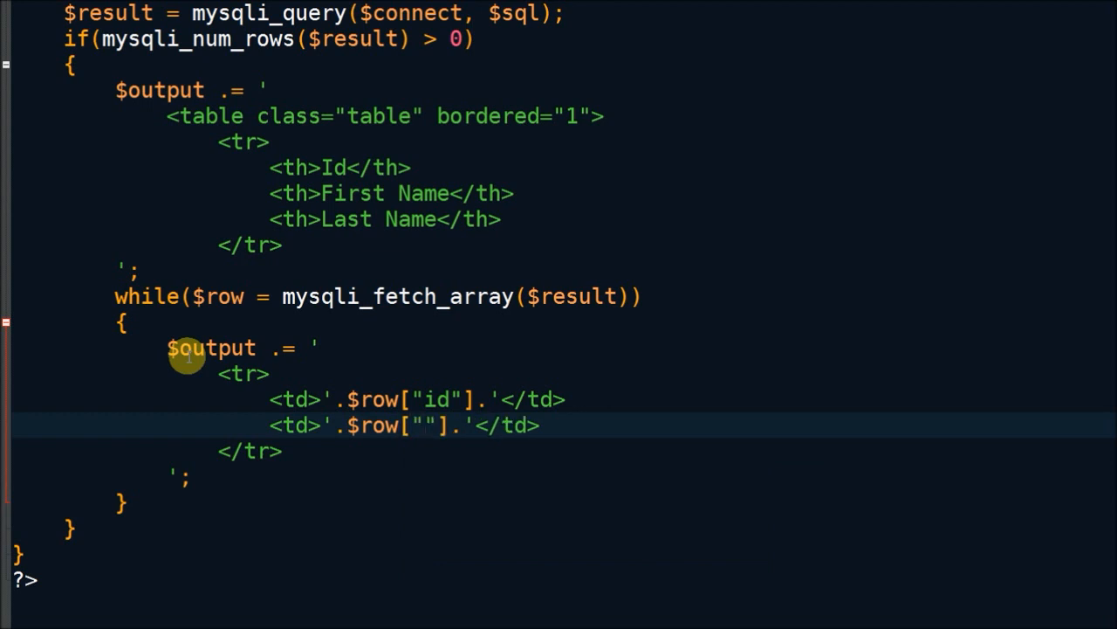
{"action": "type", "text": "first_name"}
{"action": "type", "text": "<td>''</td>"}
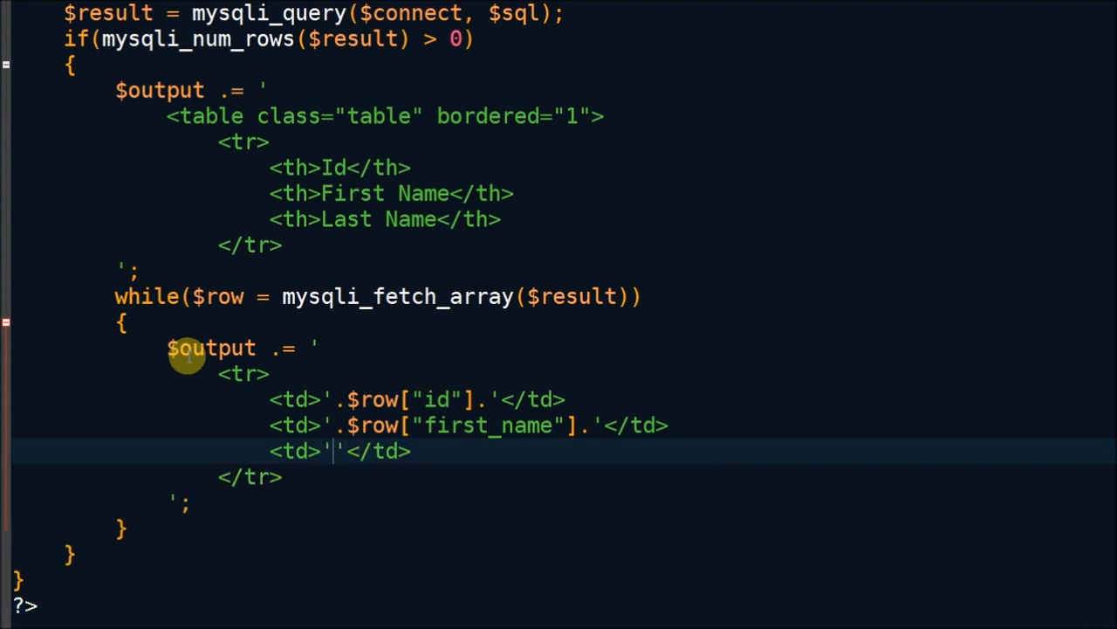
{"action": "type", "text": "$row[\"last_\"]."}
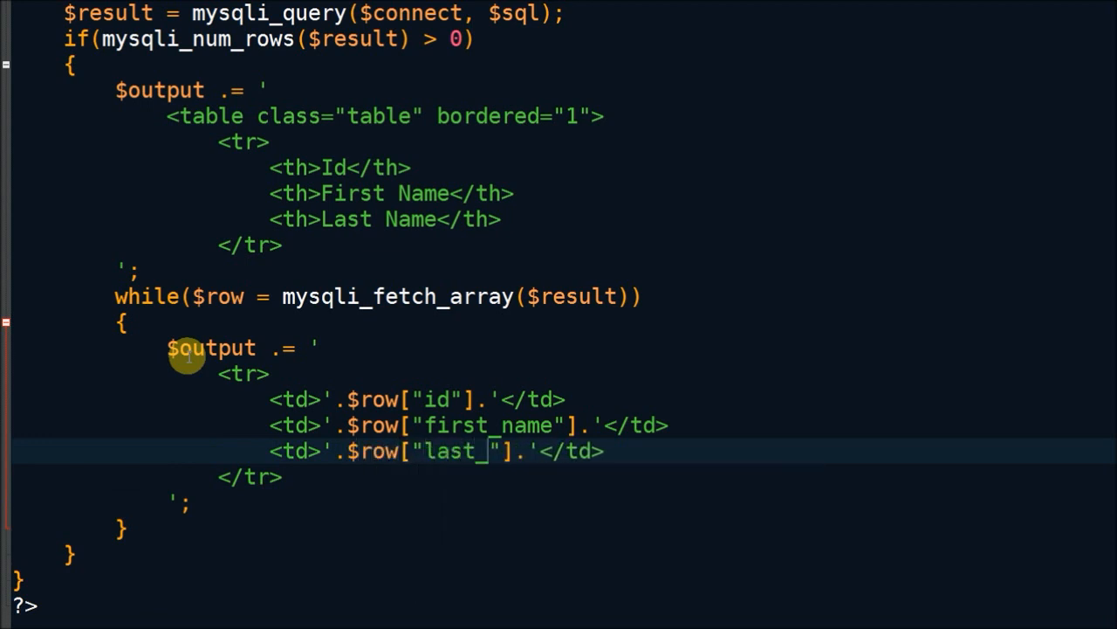
{"action": "type", "text": "name"}
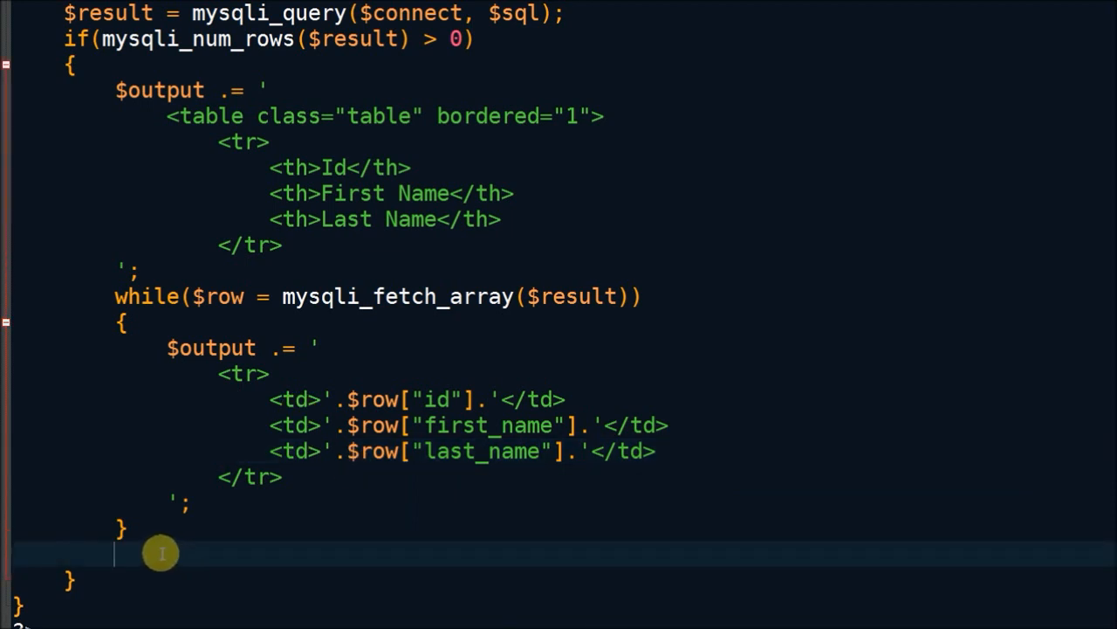
Append $output .= '</table>'; after the loop's closing brace.
{"action": "type", "text": "$output .-"}
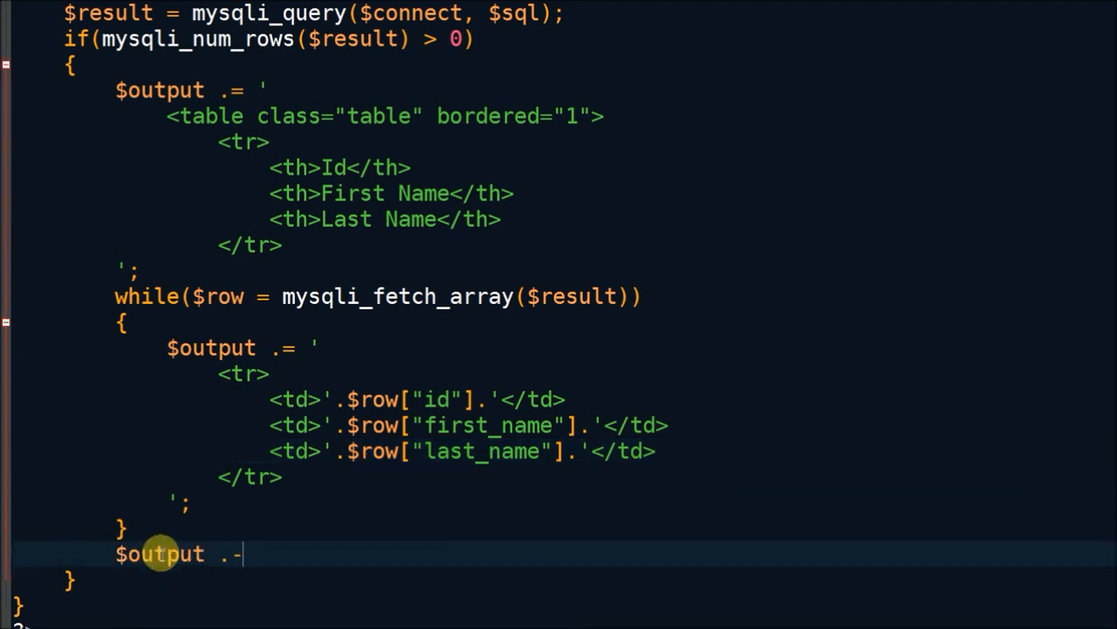
{"action": "type", "text": "= '';"}
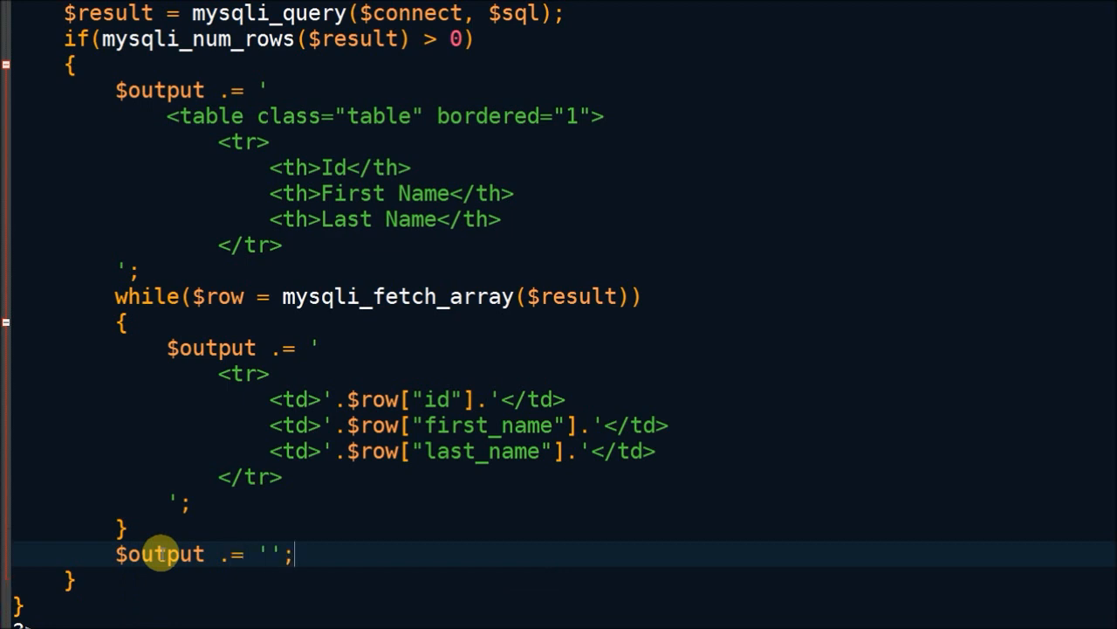
{"action": "type", "text": "</table>"}
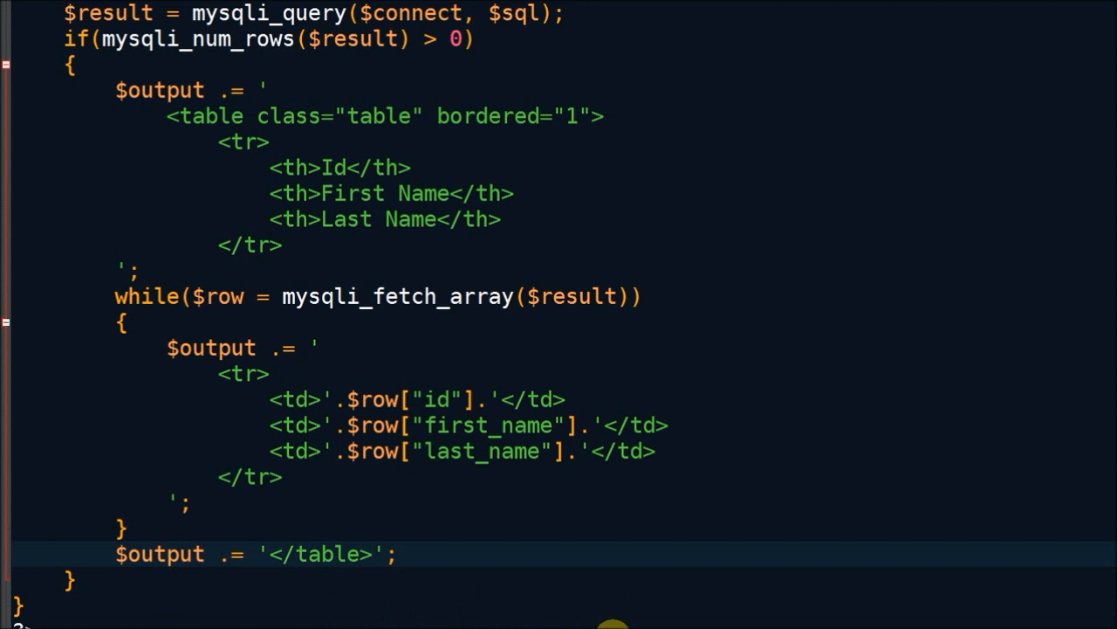
{"action": "scroll", "scroll_direction": "down", "scroll_amount": 3}
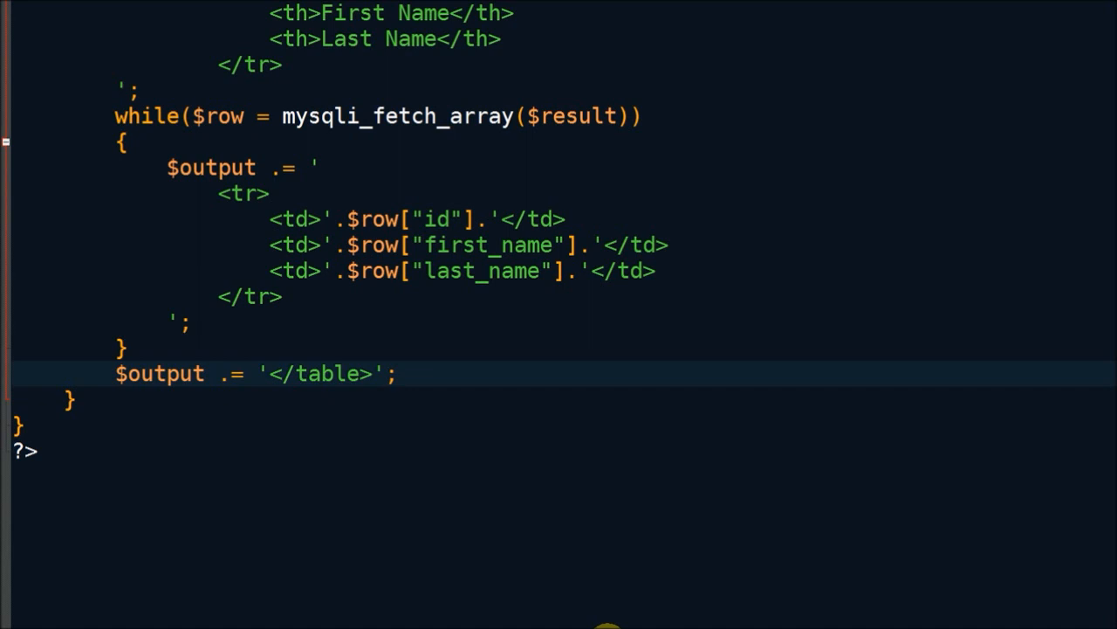
Send header("Content-Type: application/xls"); after the table code.
{"action": "key", "text": "Return"}
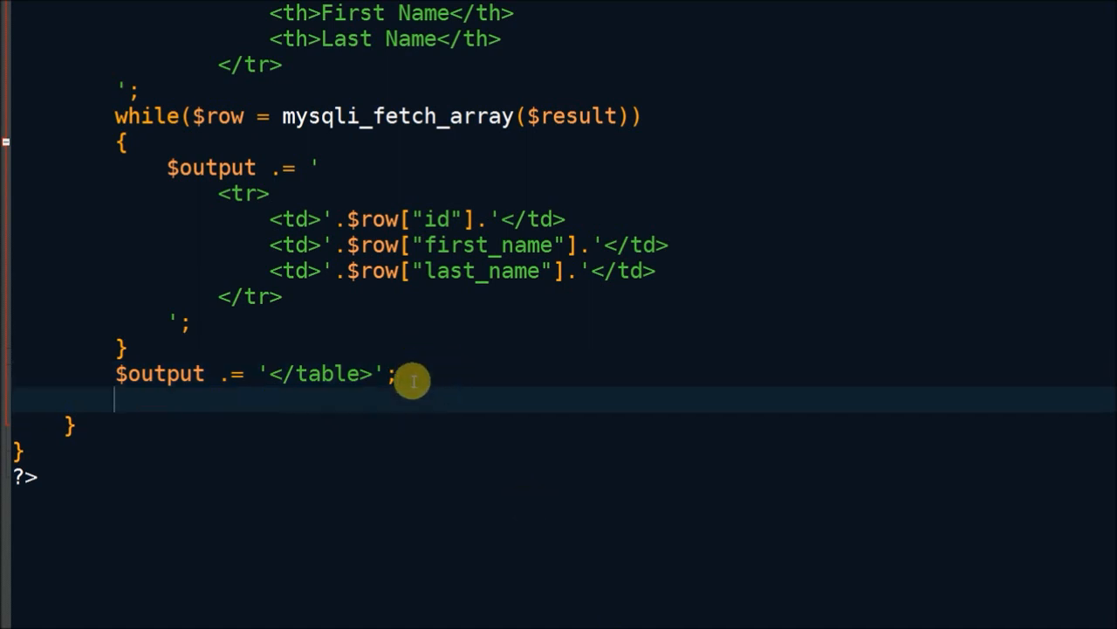
{"action": "type", "text": "header(\"C"}
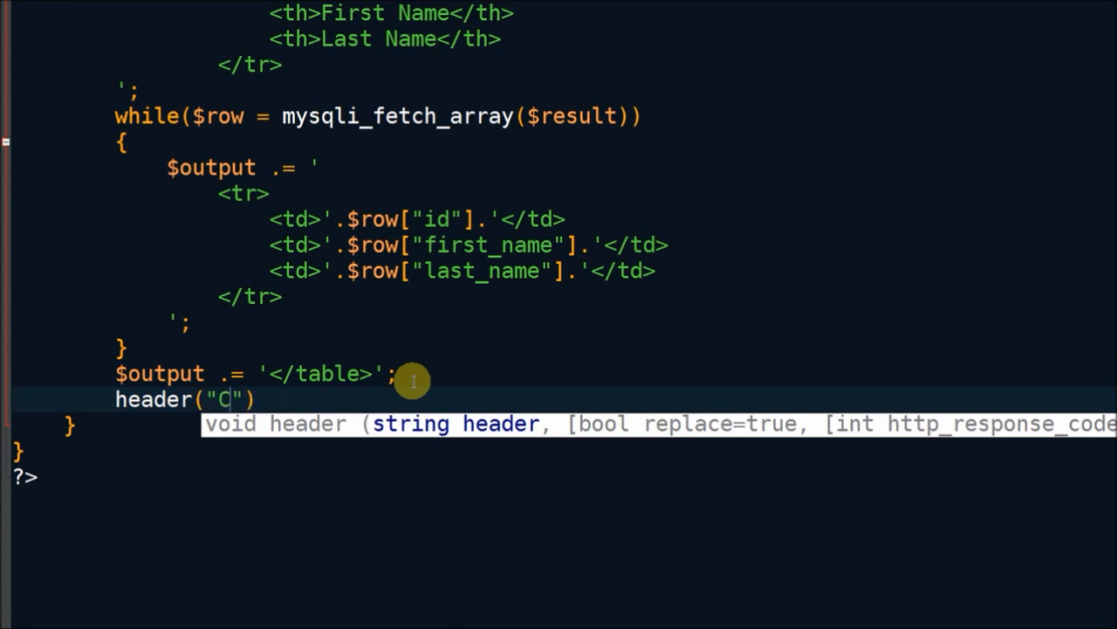
{"action": "type", "text": "ontent-T"}
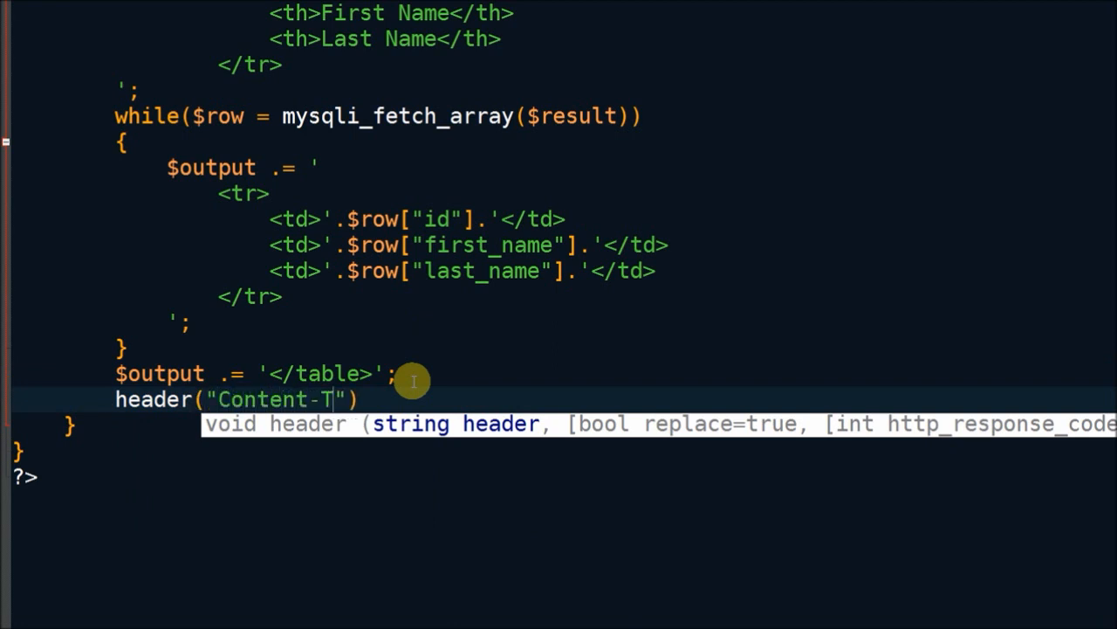
{"action": "type", "text": "ype: appl"}
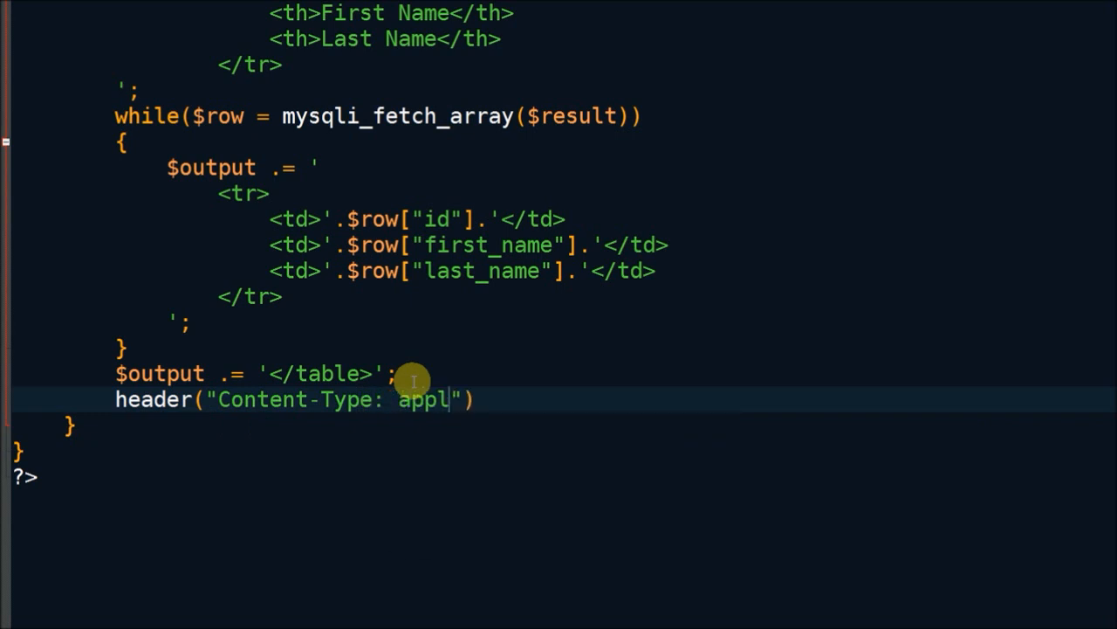
{"action": "type", "text": "ication/"}
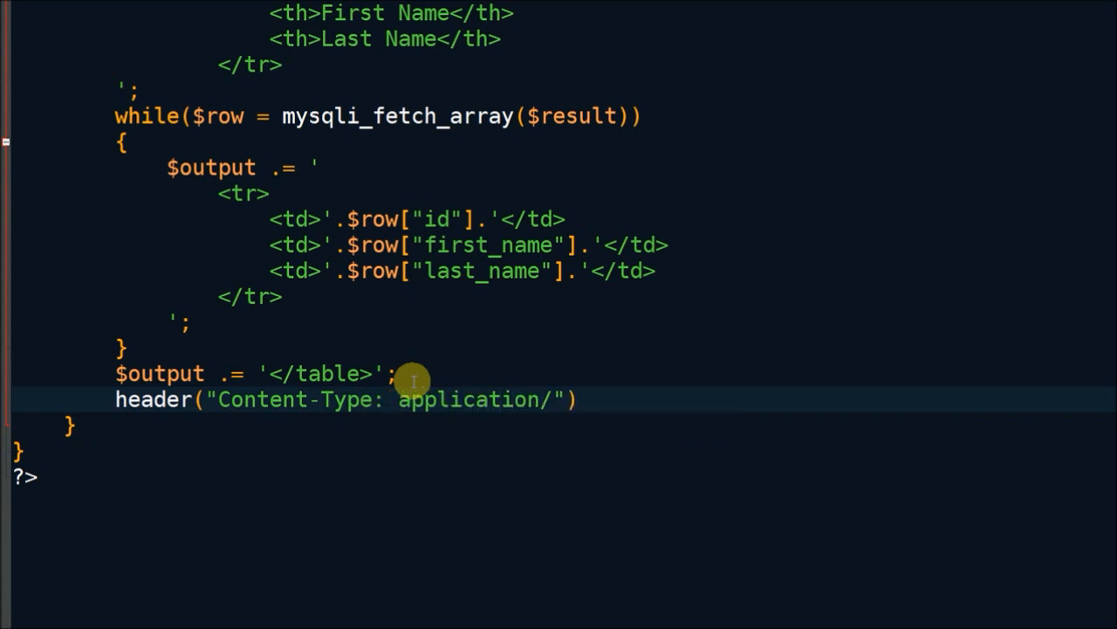
{"action": "type", "text": "xls\");"}
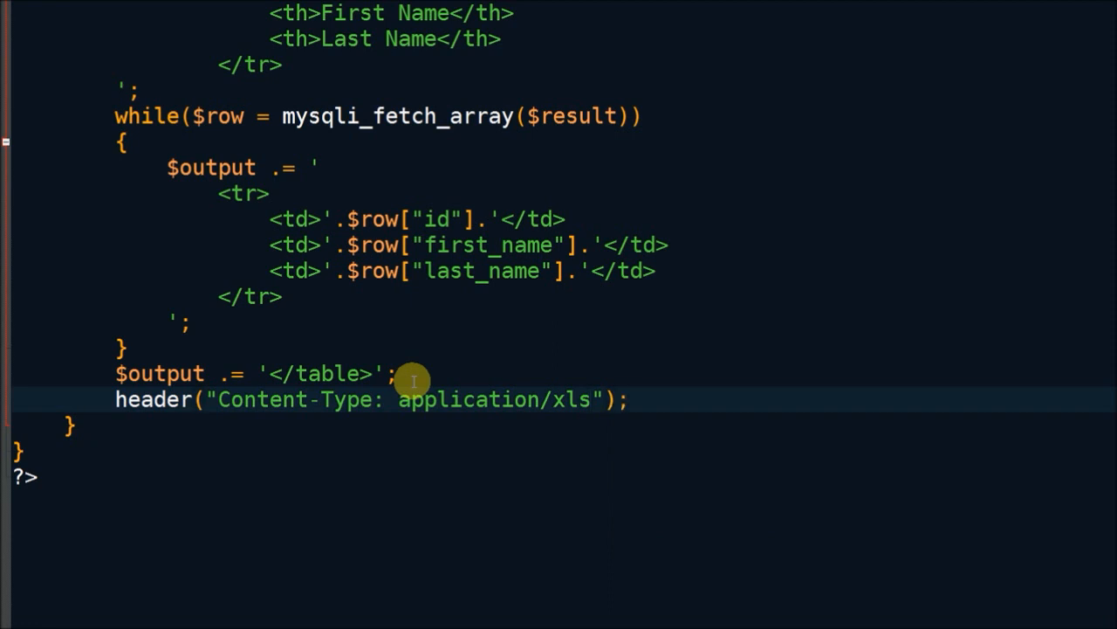
Send header("Content-Disposition: attachment; filename=download.xls");.
{"action": "key", "text": "Return"}
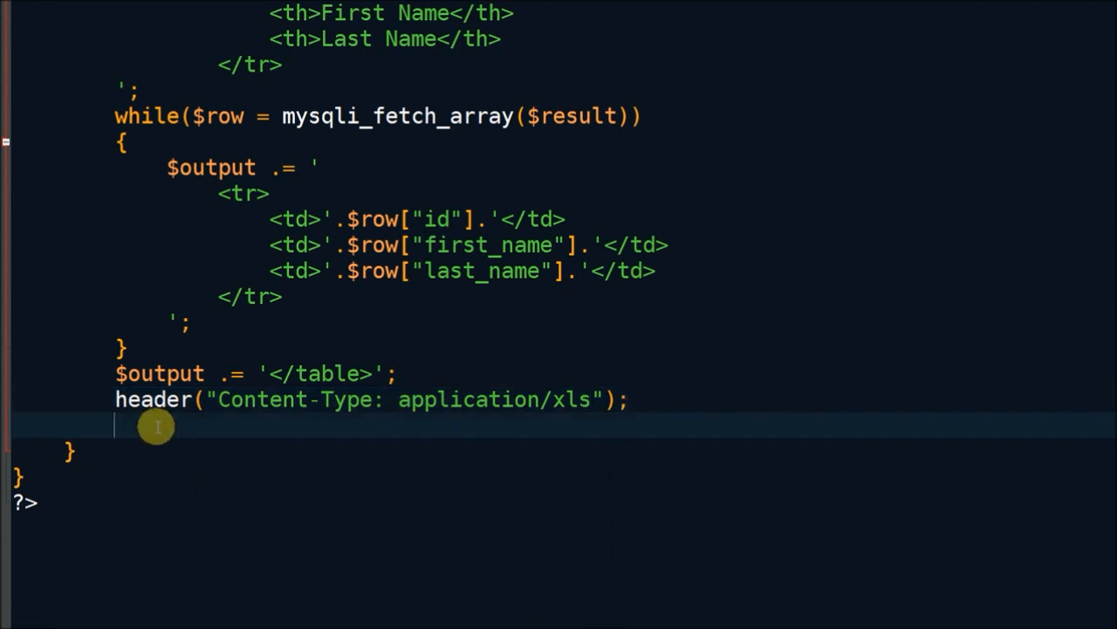
{"action": "type", "text": "header(\"Conten"}
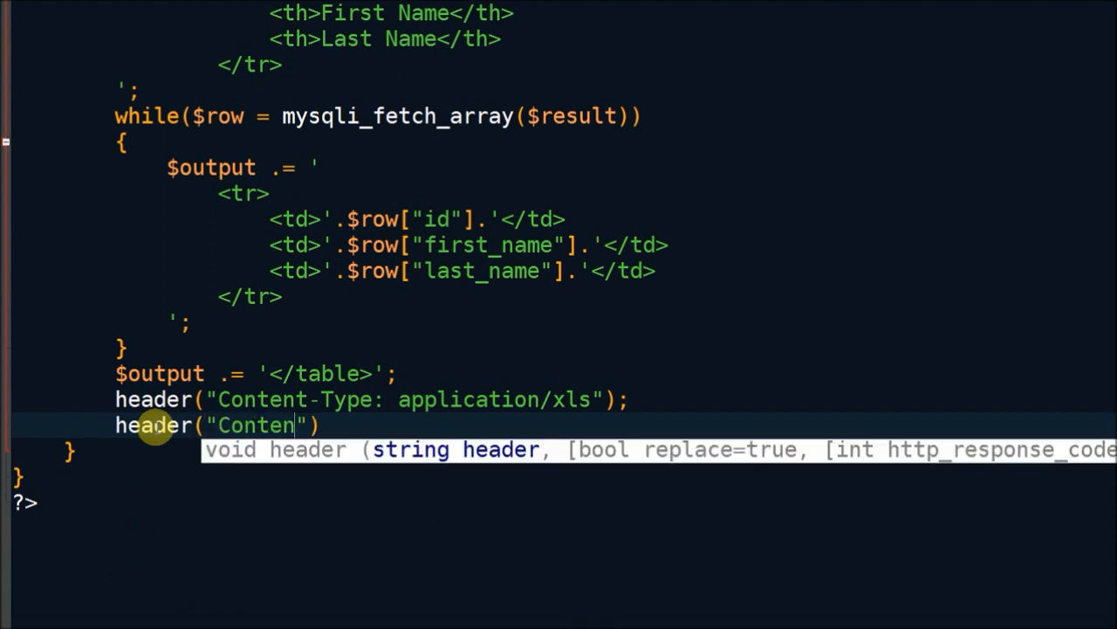
{"action": "type", "text": "t-Disposition:"}
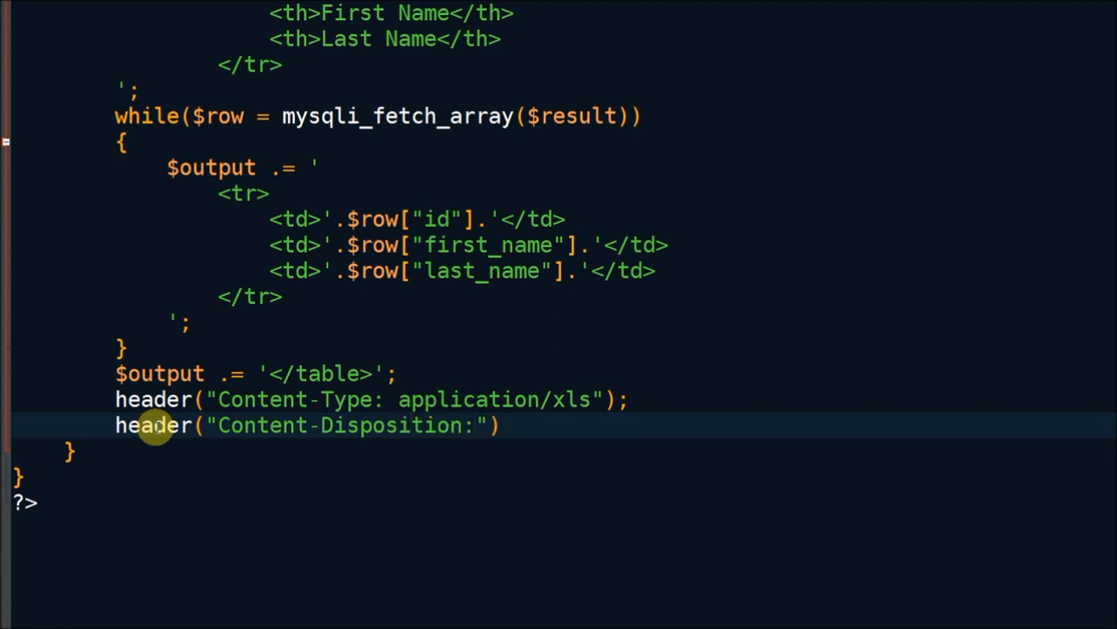
{"action": "type", "text": "atta"}
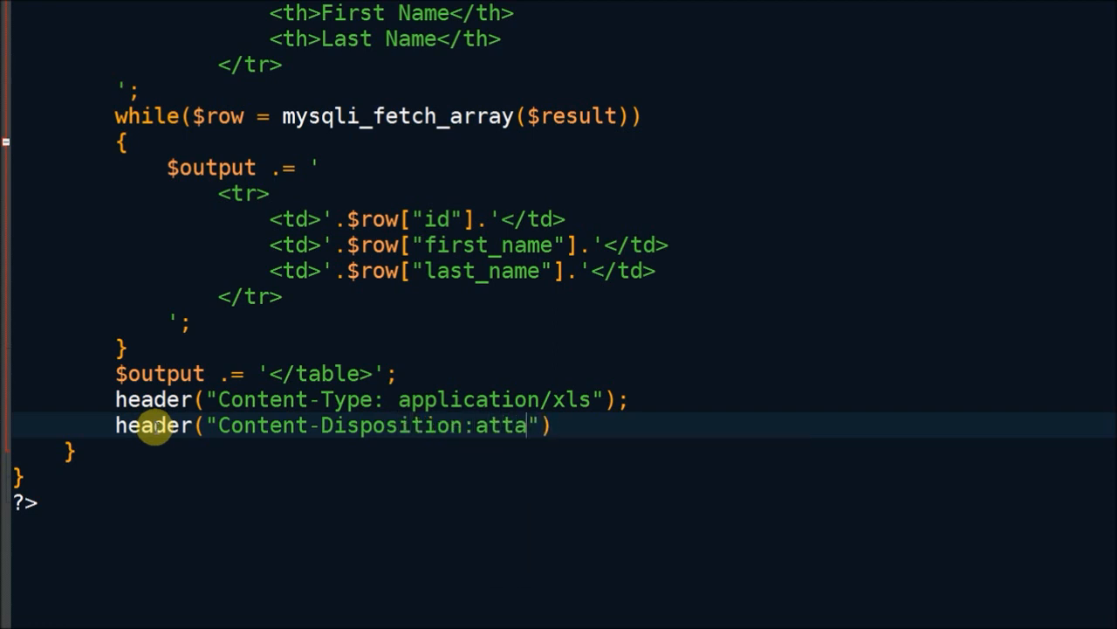
{"action": "type", "text": "chment"}
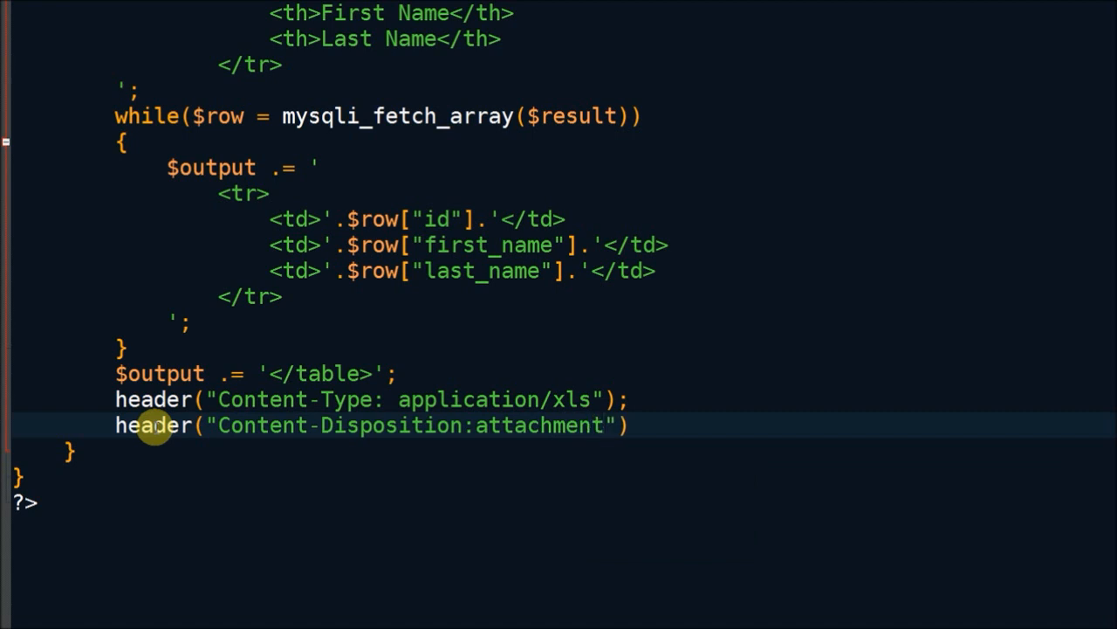
{"action": "type", "text": ", filename:"}
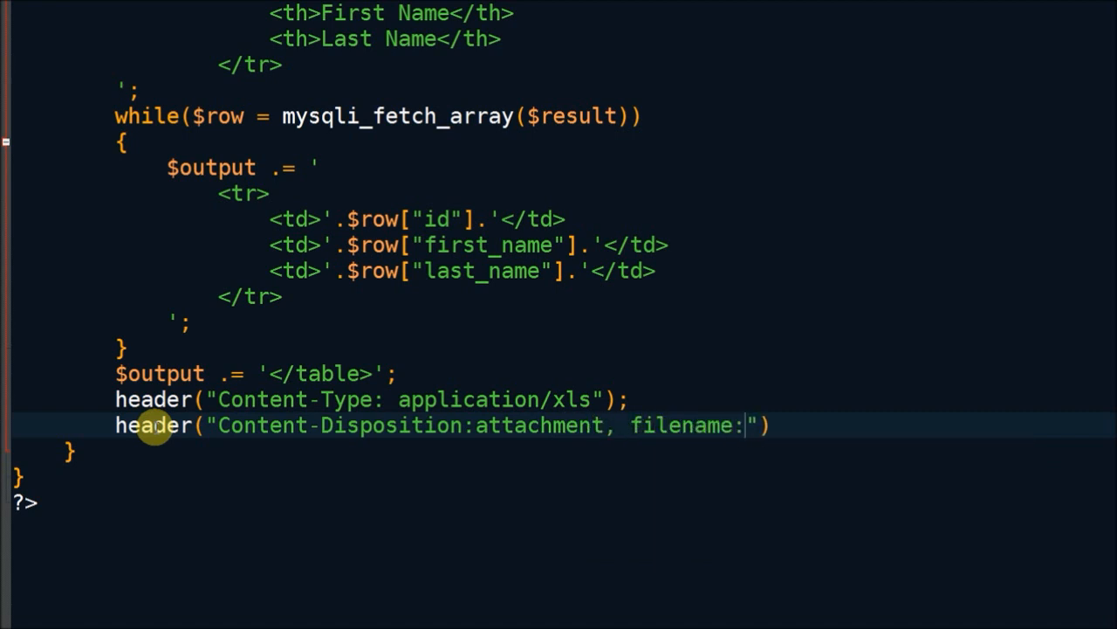
{"action": "type", "text": "do"}
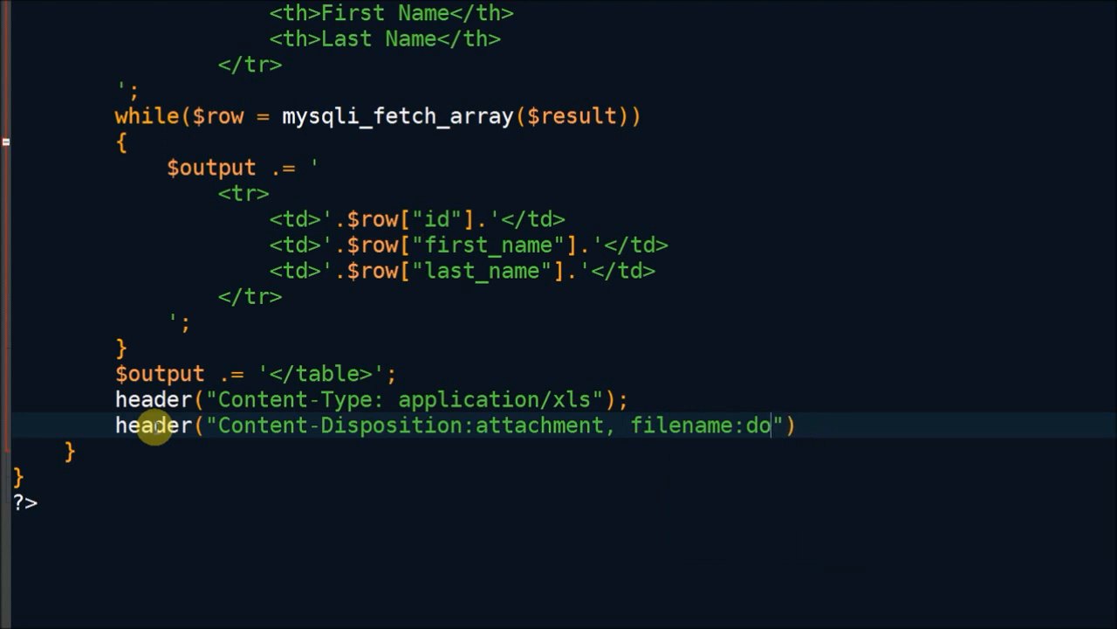
{"action": "type", "text": "wnload"}
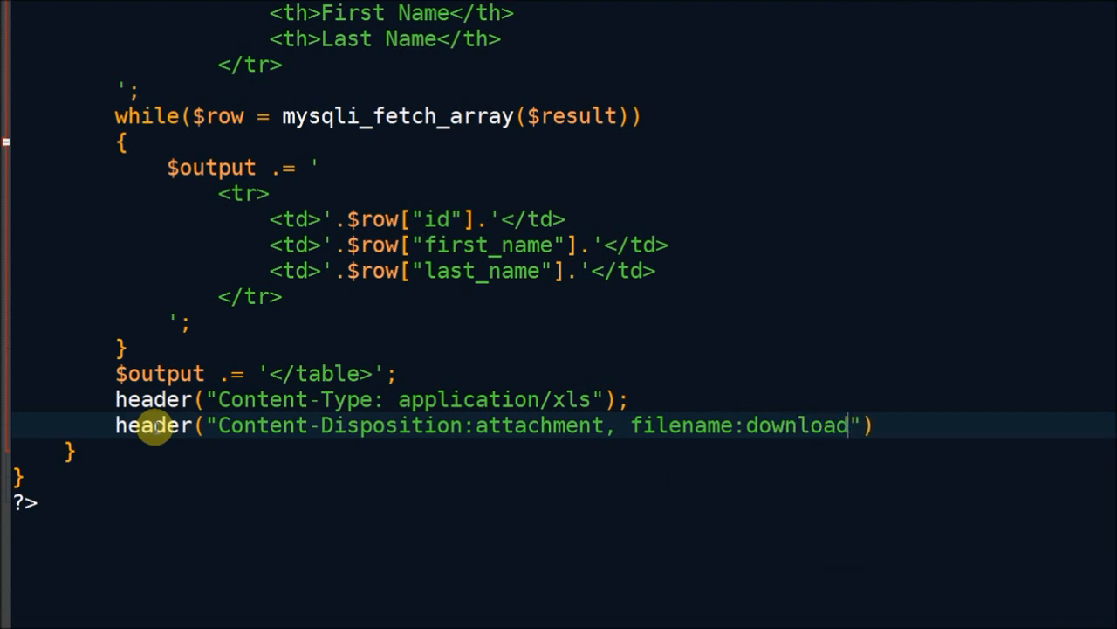
{"action": "type", "text": ".xls"}
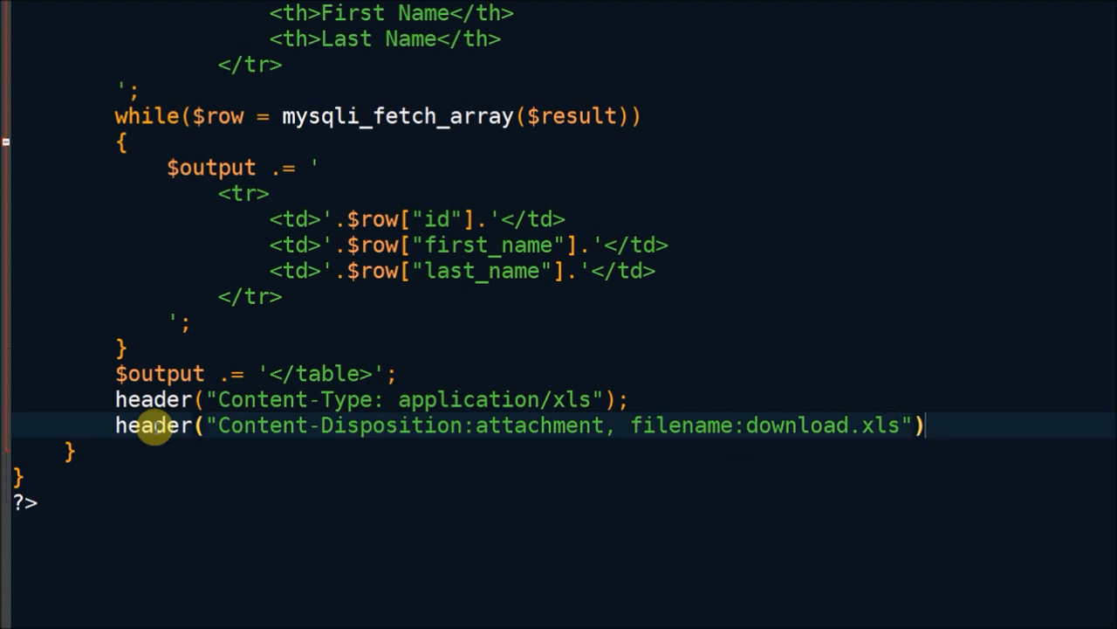
{"action": "type", "text": ";"}
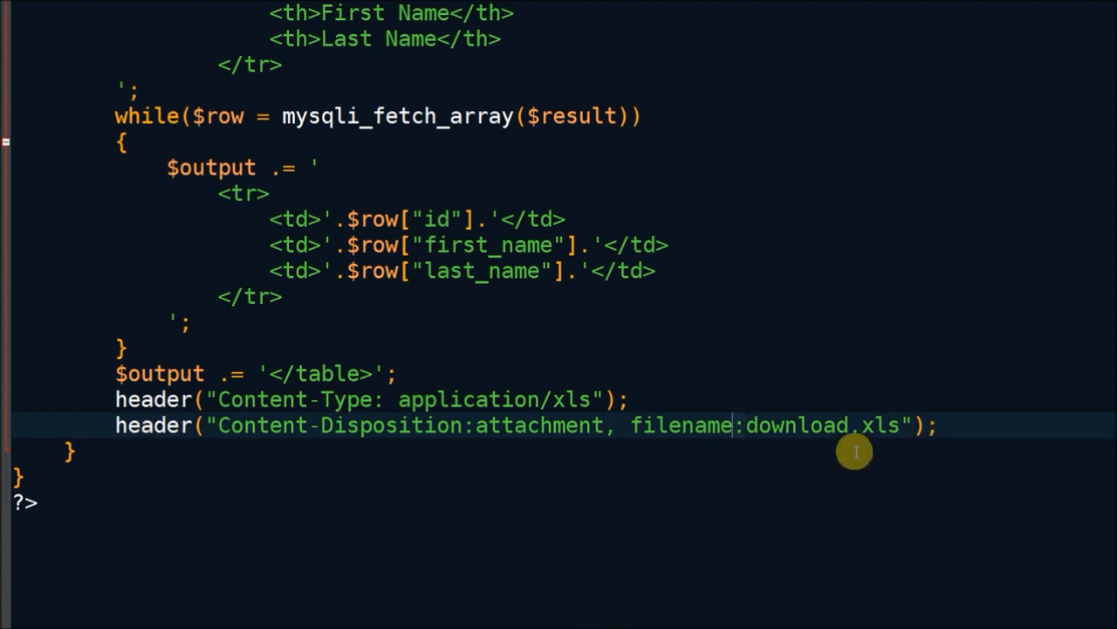
{"action": "type", "text": "="}
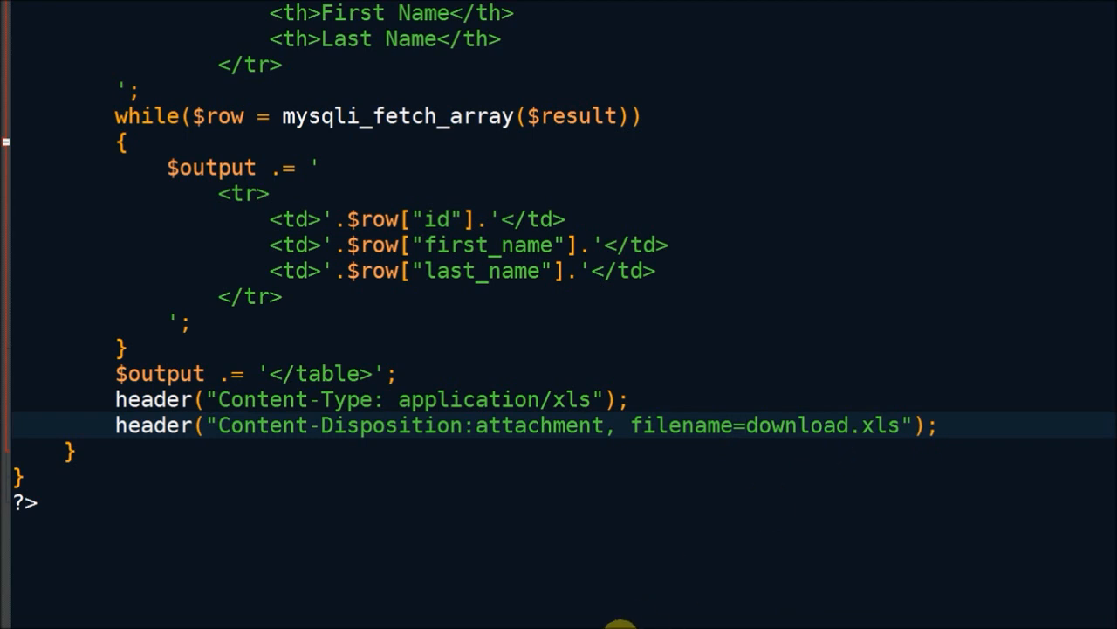
{"action": "mouse_move", "coordinate": [699, 429]}
{"action": "type", "text": ";"}
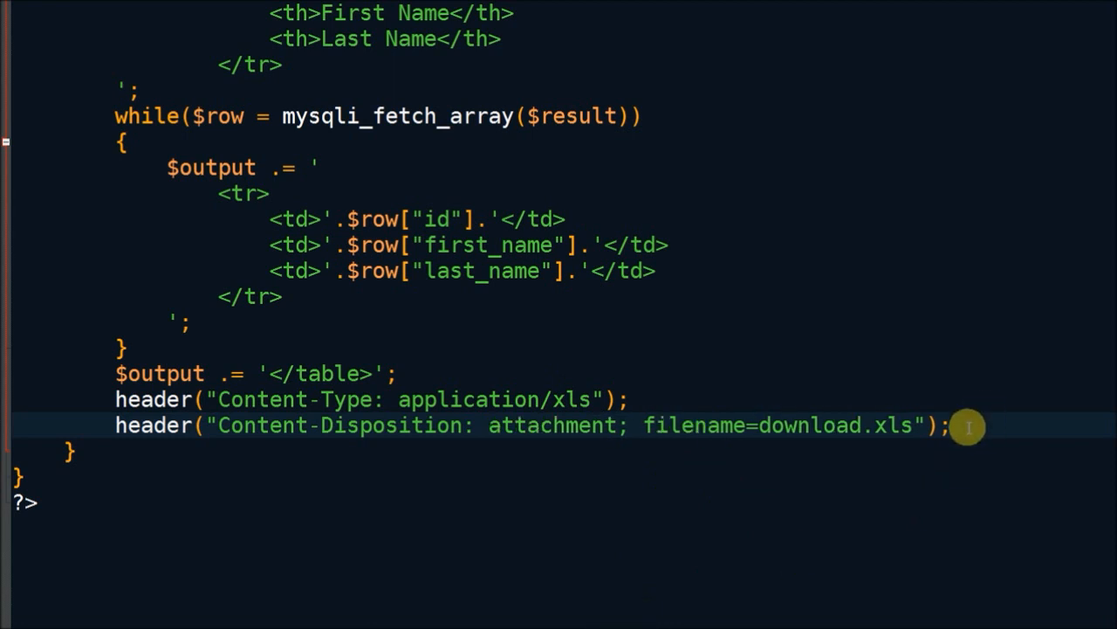
Echo $output; below the header calls to emit the table as the download.
{"action": "type", "text": "echo"}
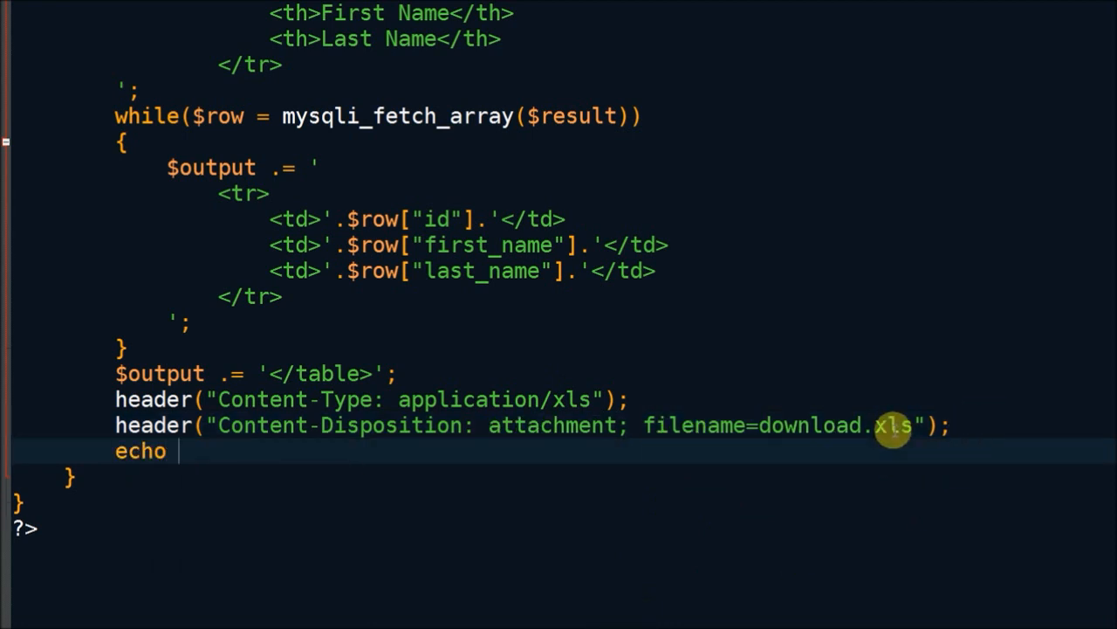
{"action": "type", "text": "$output"}
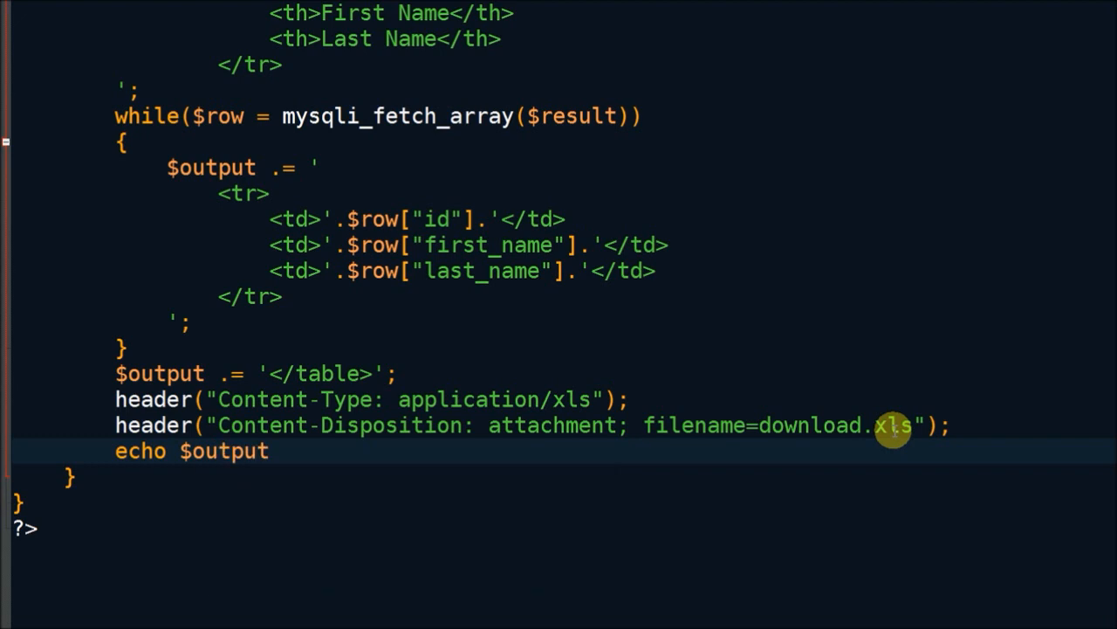
{"action": "type", "text": ";"}
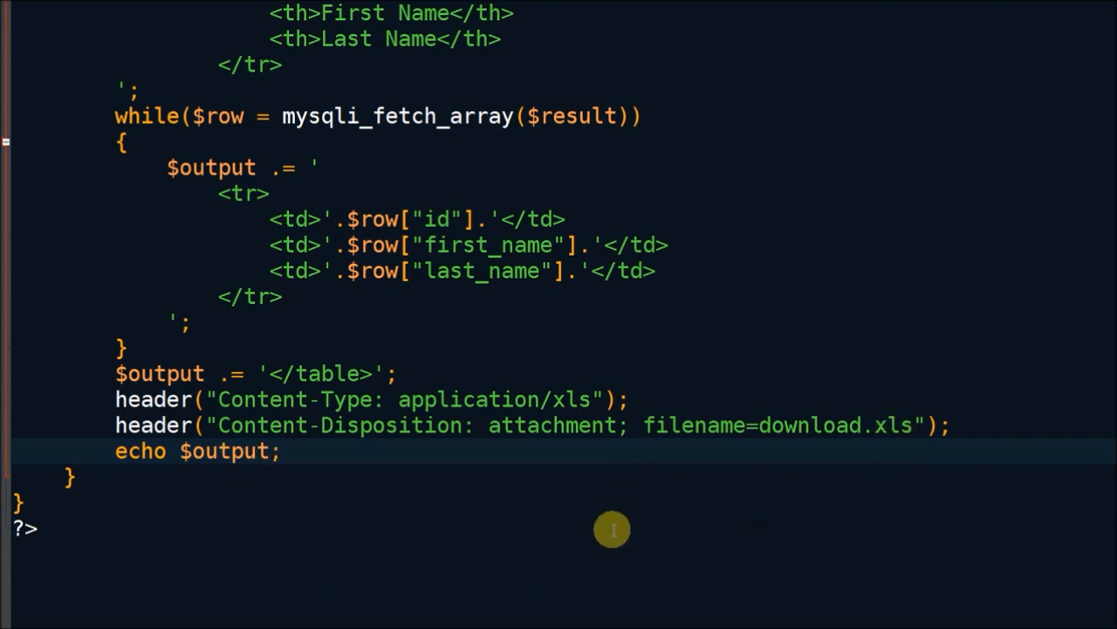
{"action": "mouse_move", "coordinate": [323, 7]}
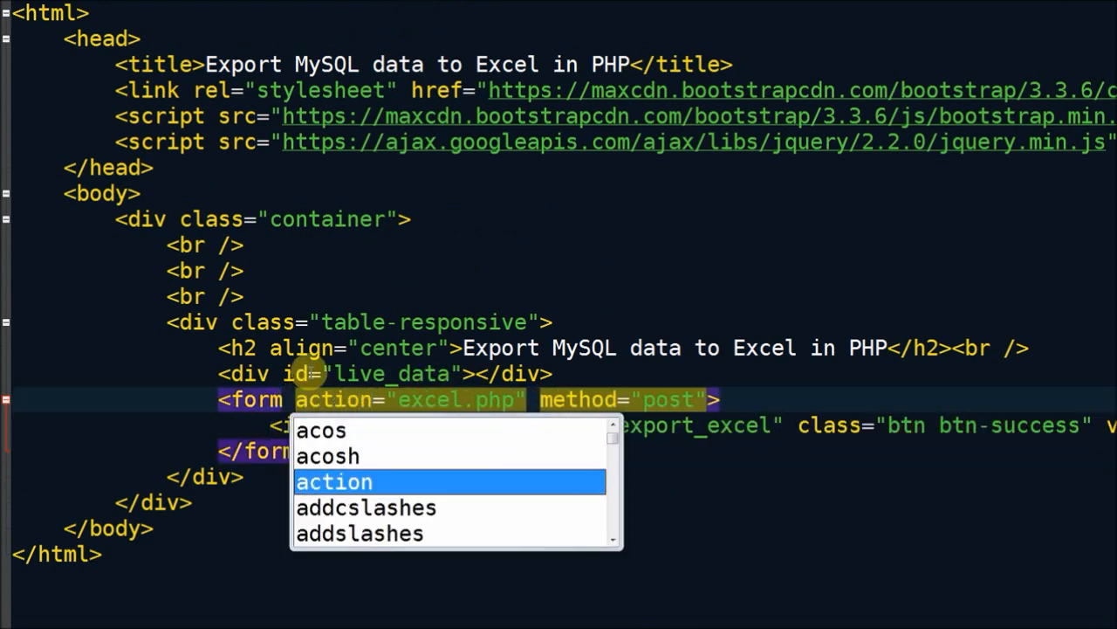
Refresh localhost/live_edit in Chrome and use Export to Excel to download download.xls.
{"action": "key", "text": "Escape"}
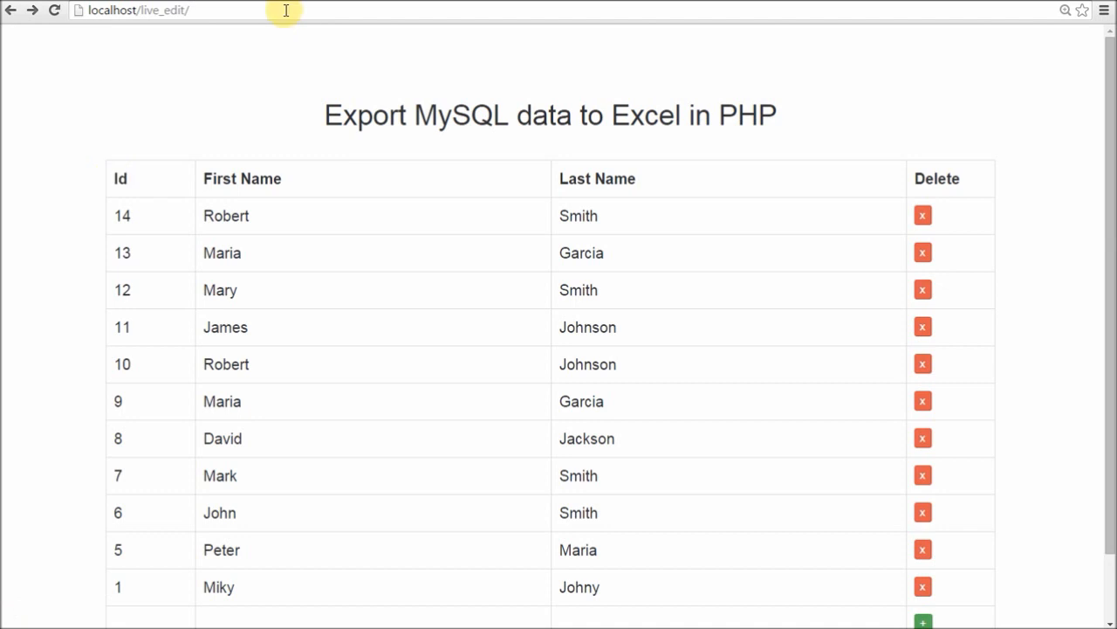
{"action": "scroll", "scroll_direction": "down", "scroll_amount": 3}
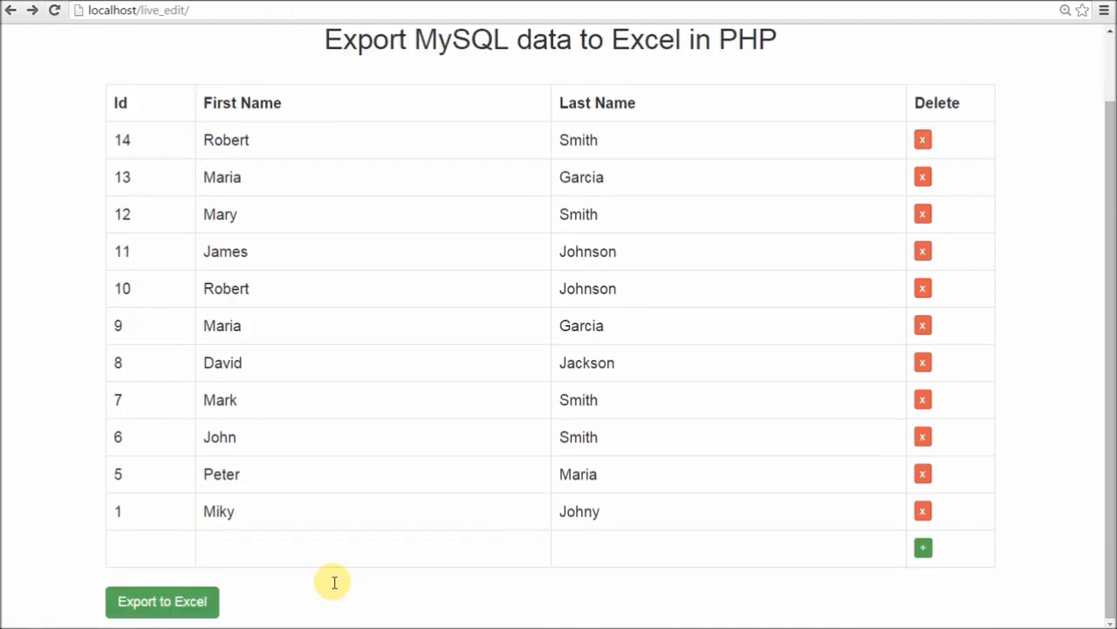
{"action": "left_click", "coordinate": [161, 601]}
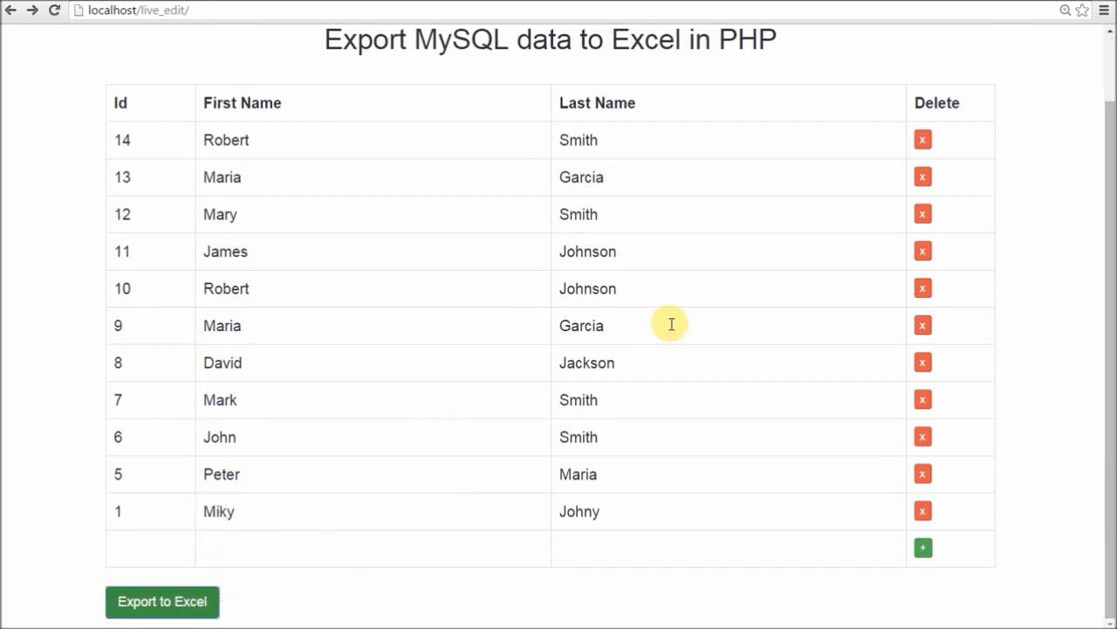
{"action": "left_click", "coordinate": [160, 601]}
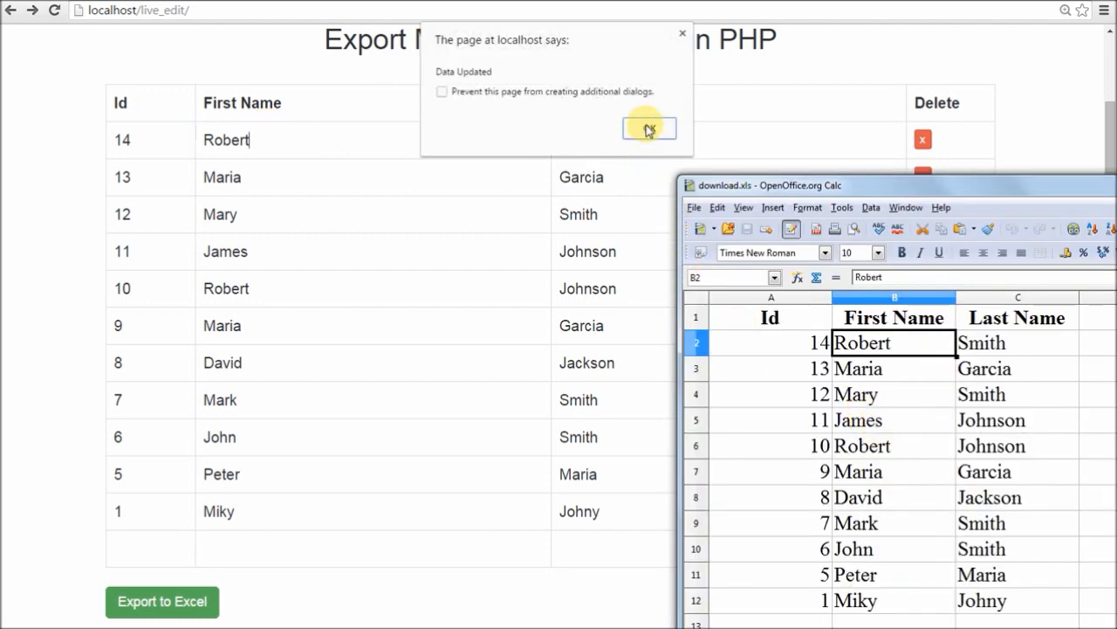
Return to the Chrome page and dismiss the Data Updated alert, leaving the 11-record table.
{"action": "left_click", "coordinate": [648, 129]}
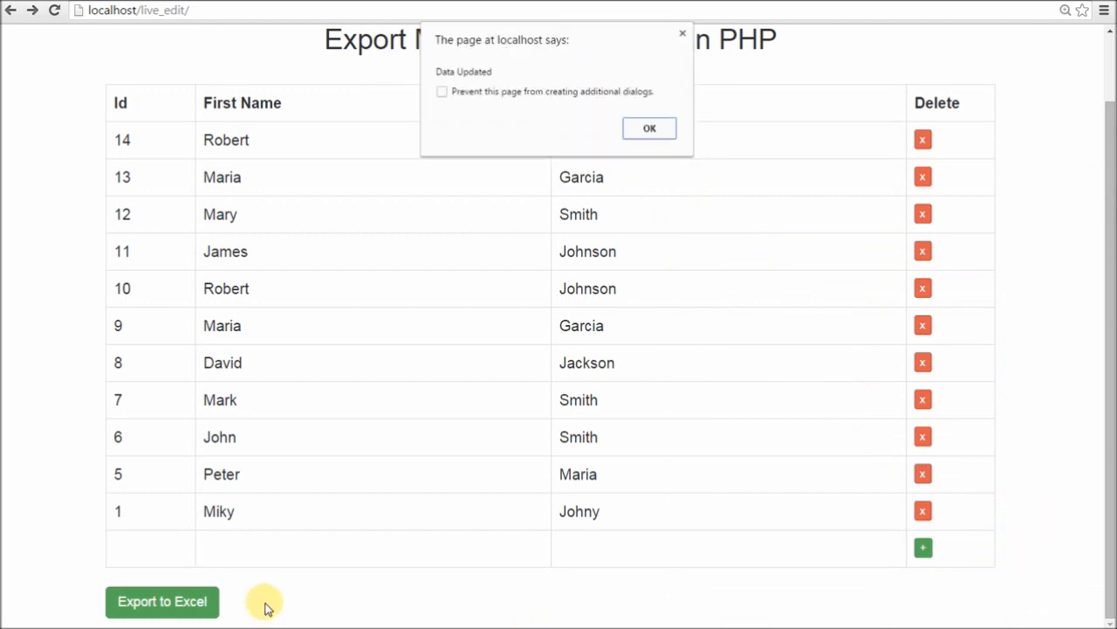
{"action": "left_click", "coordinate": [650, 129]}
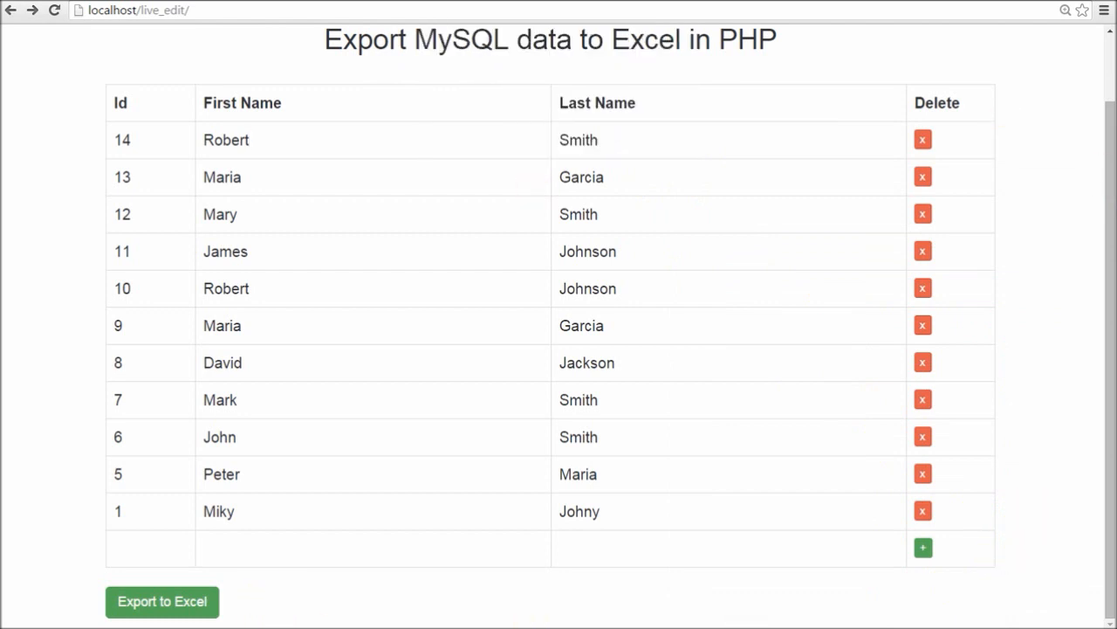